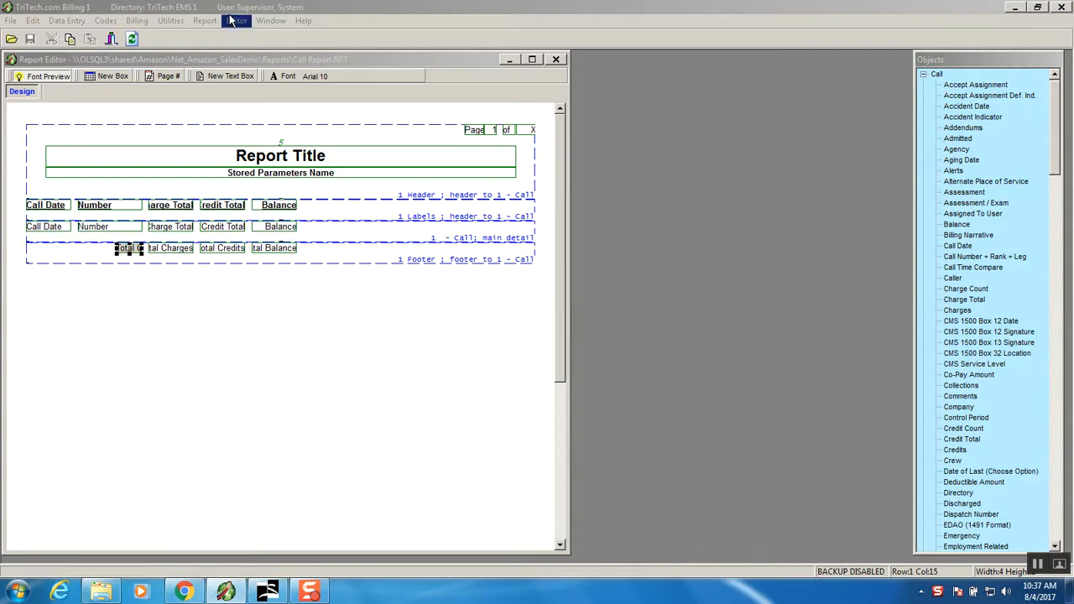
Browse the editor menus and open the print reports option from the Report menu.
{"action": "left_click", "coordinate": [237, 20]}
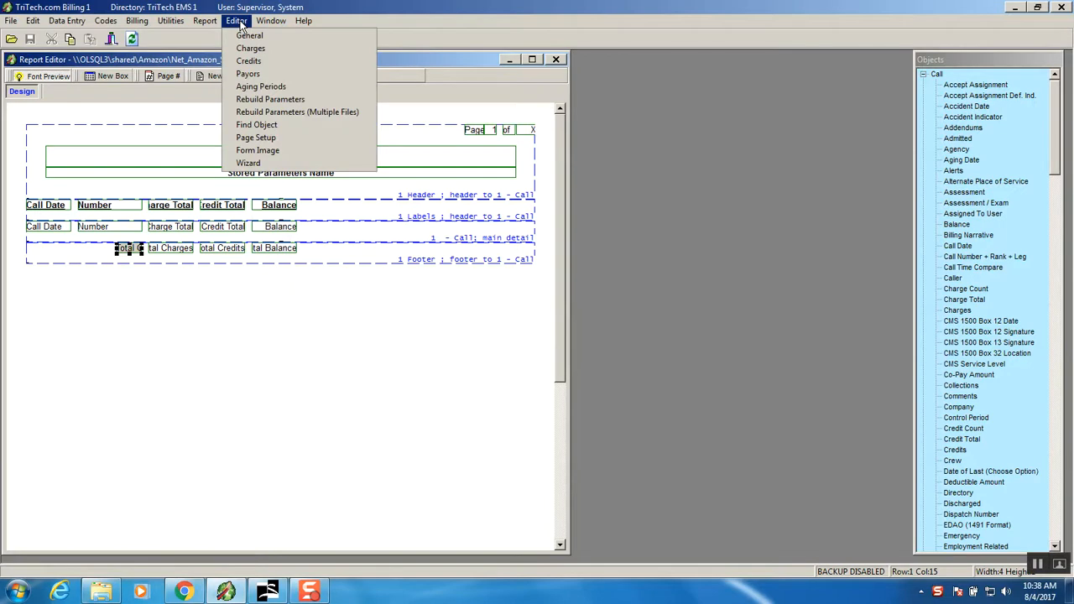
{"action": "left_click", "coordinate": [205, 20]}
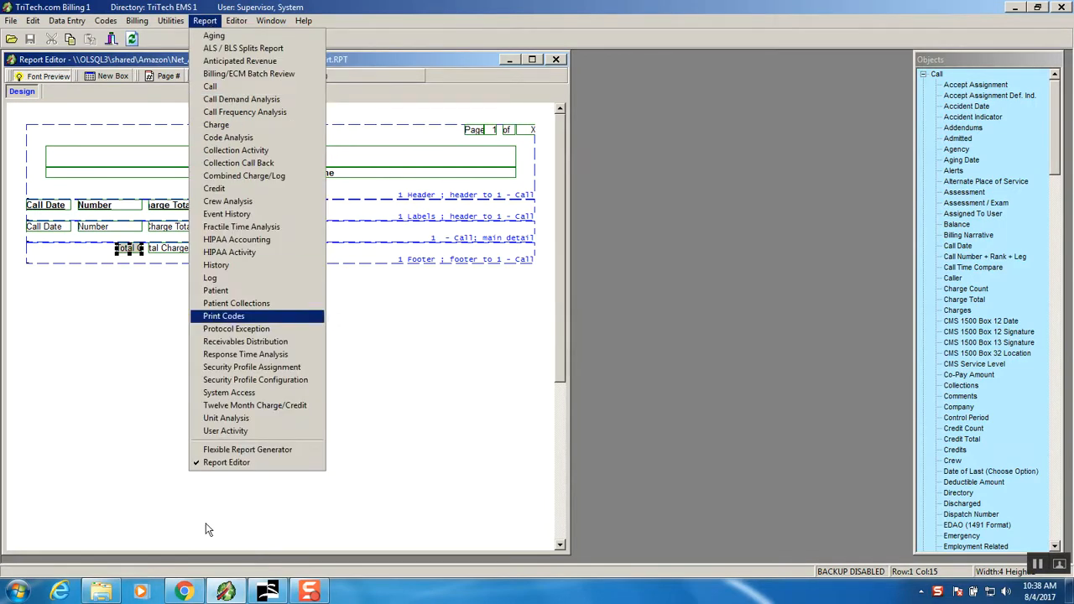
{"action": "mouse_move", "coordinate": [247, 449]}
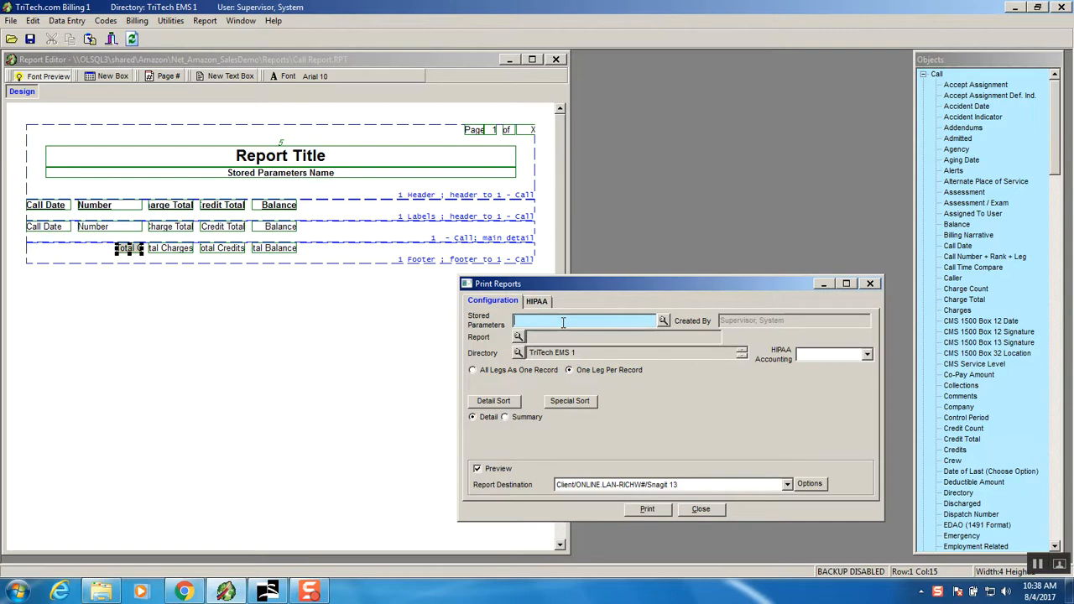
Enter 'Call Report' as the stored parameters name.
{"action": "type", "text": "Call Repor"}
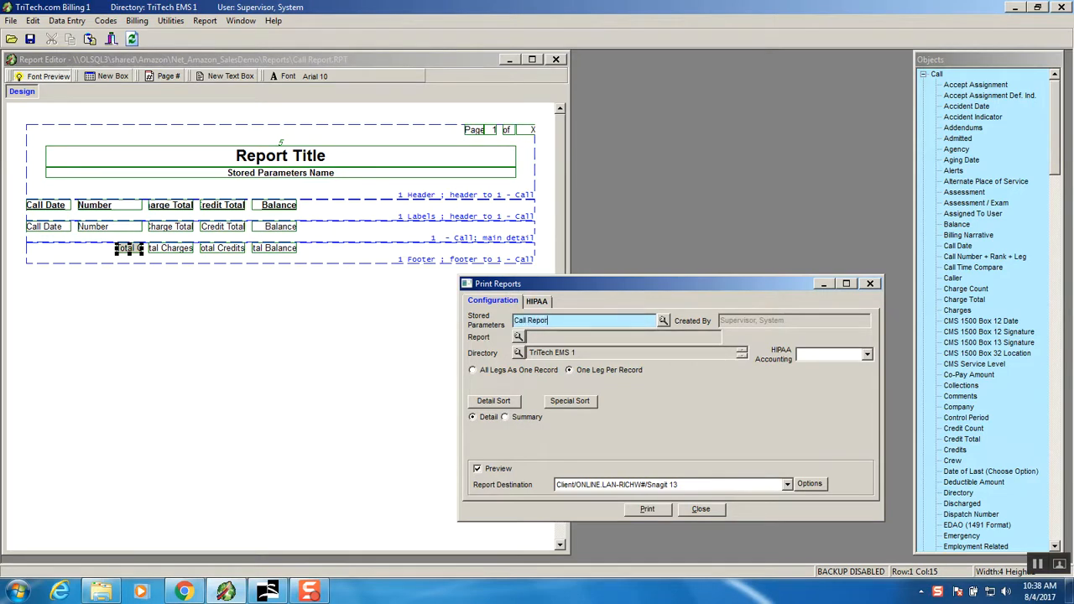
{"action": "mouse_move", "coordinate": [566, 333]}
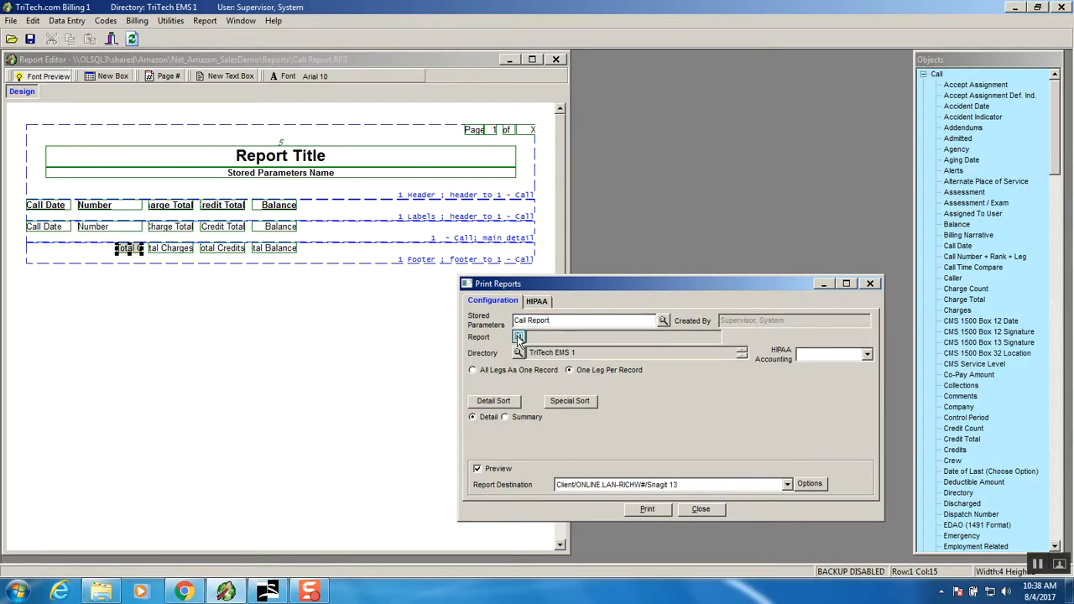
Attach Call Report.RPT as the report file to print.
{"action": "left_click", "coordinate": [519, 336]}
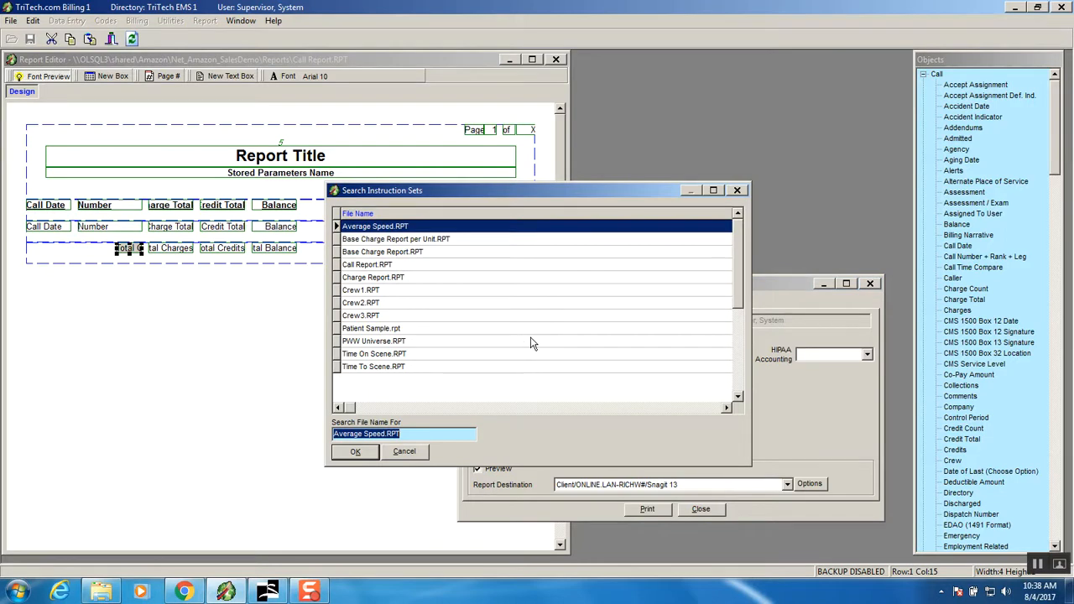
{"action": "mouse_move", "coordinate": [395, 314]}
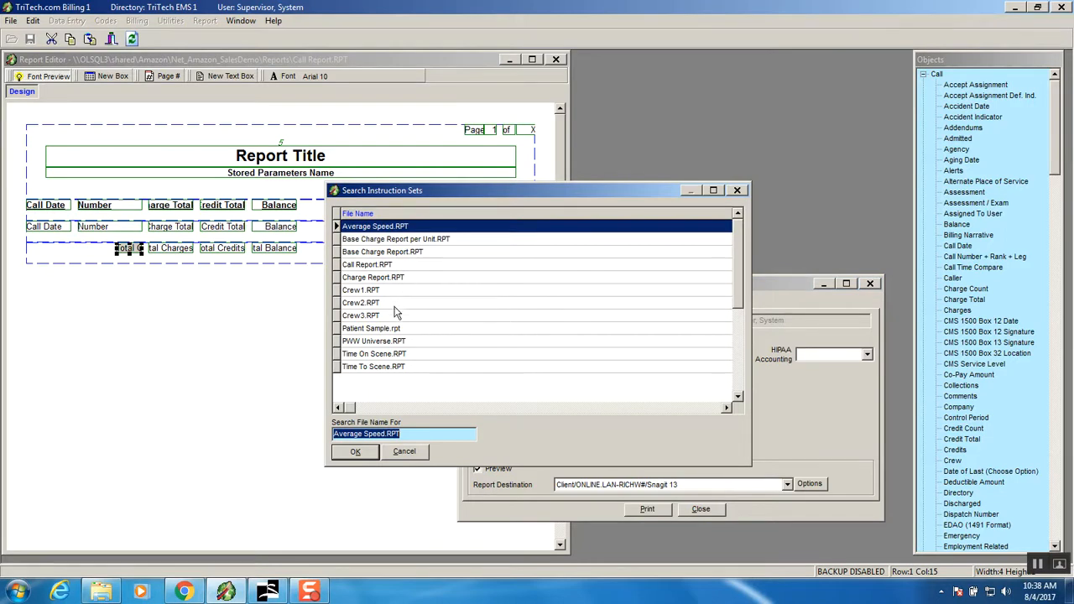
{"action": "mouse_move", "coordinate": [378, 270]}
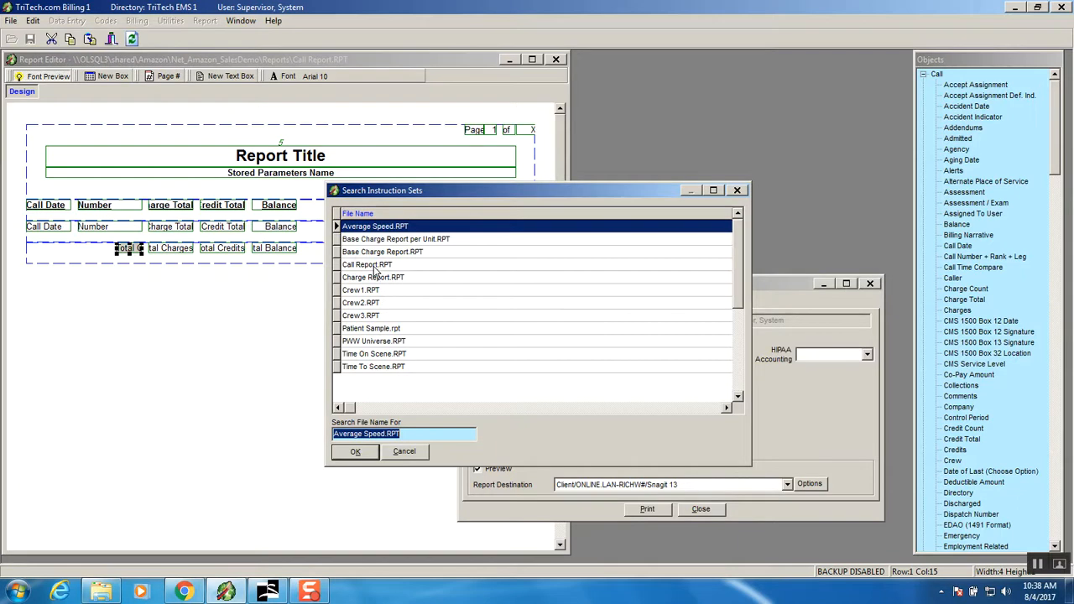
{"action": "left_click", "coordinate": [367, 265]}
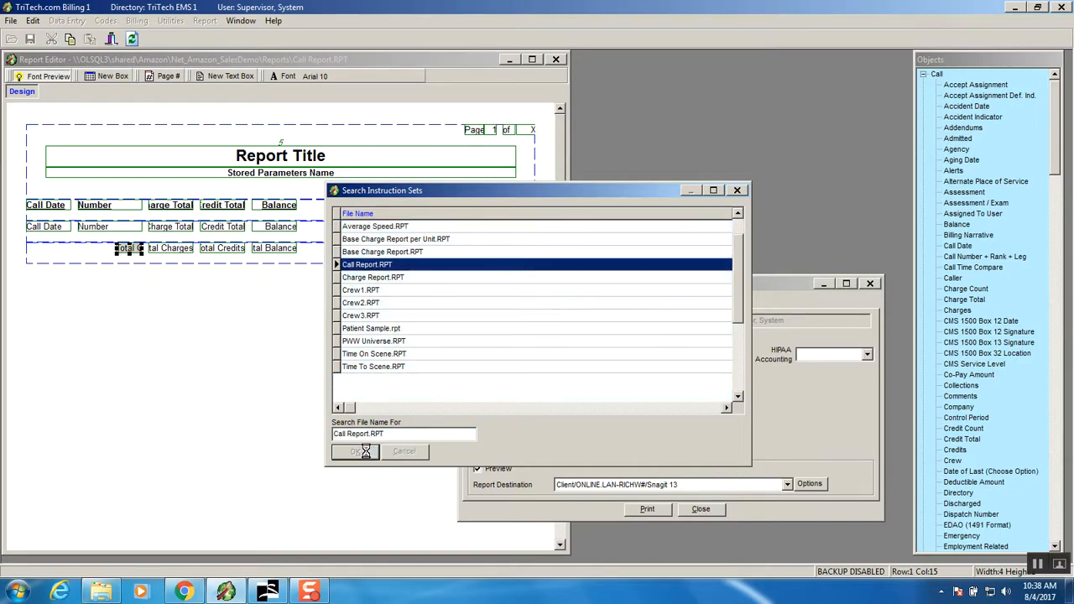
{"action": "left_click", "coordinate": [355, 451]}
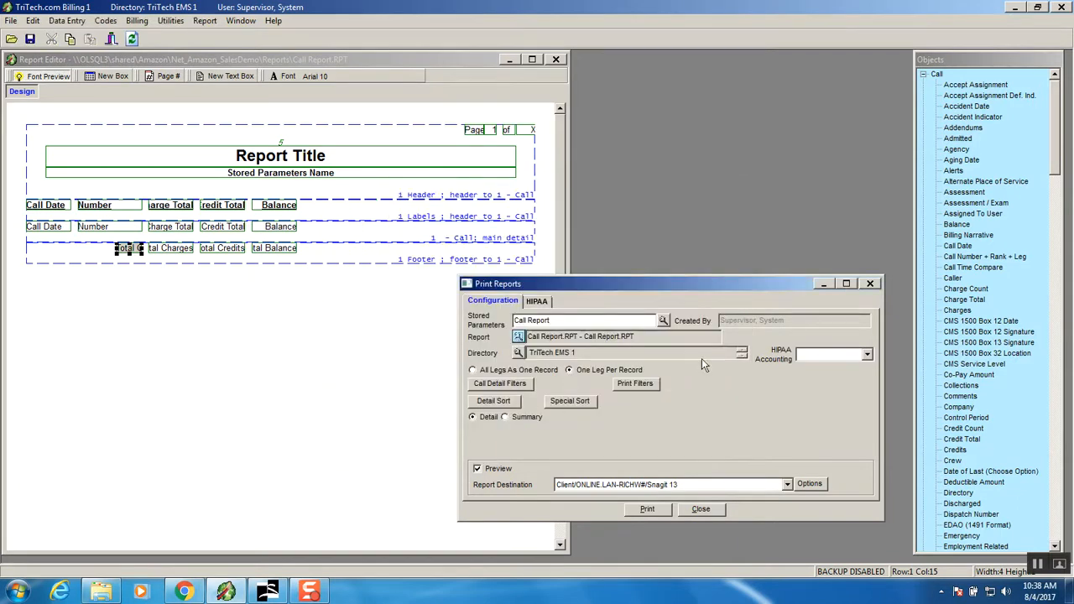
{"action": "mouse_move", "coordinate": [864, 361]}
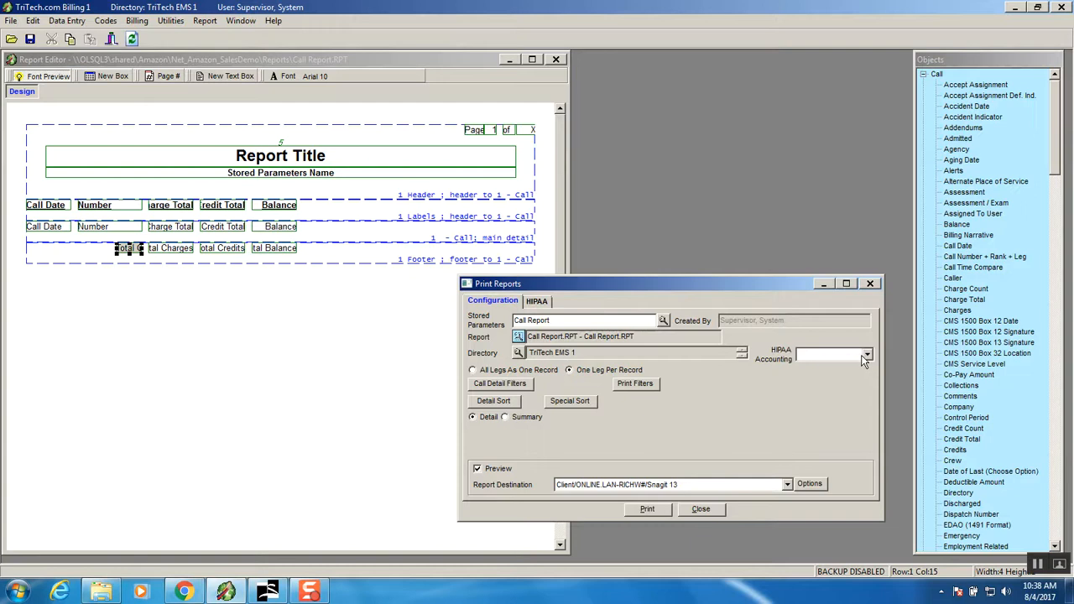
Set the HIPAA Accounting option to TPO.
{"action": "left_click", "coordinate": [867, 353]}
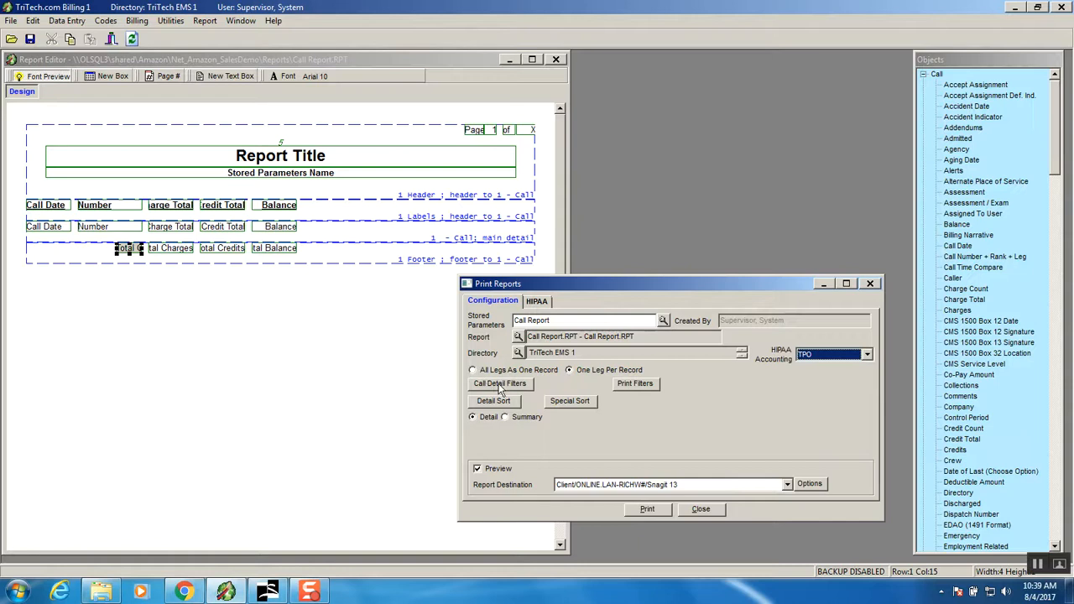
Open Call Detail Filters and choose Call Date as the filter field.
{"action": "left_click", "coordinate": [500, 384]}
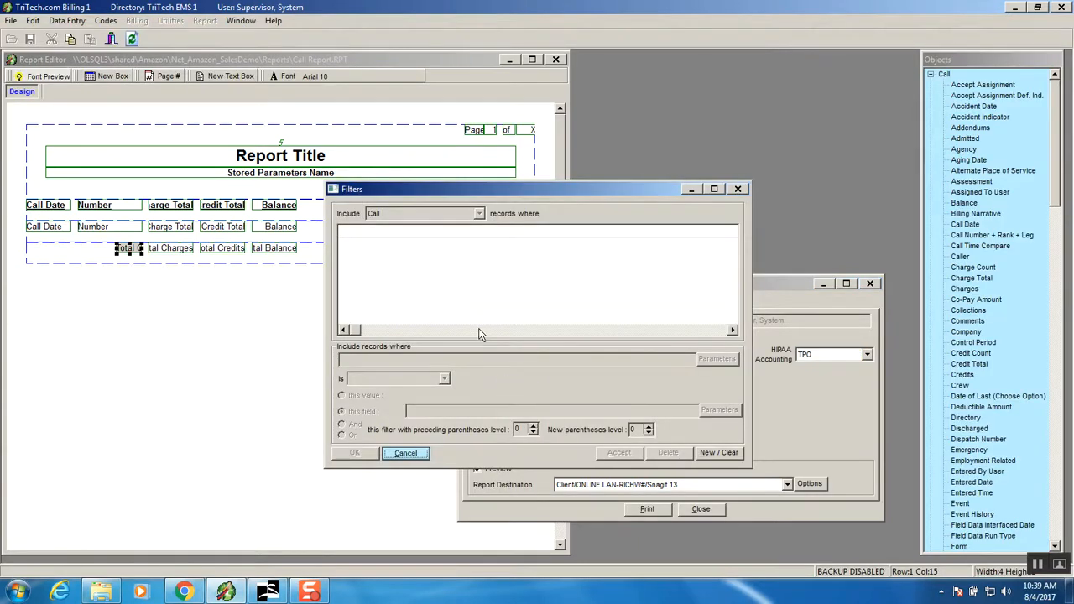
{"action": "mouse_move", "coordinate": [571, 431]}
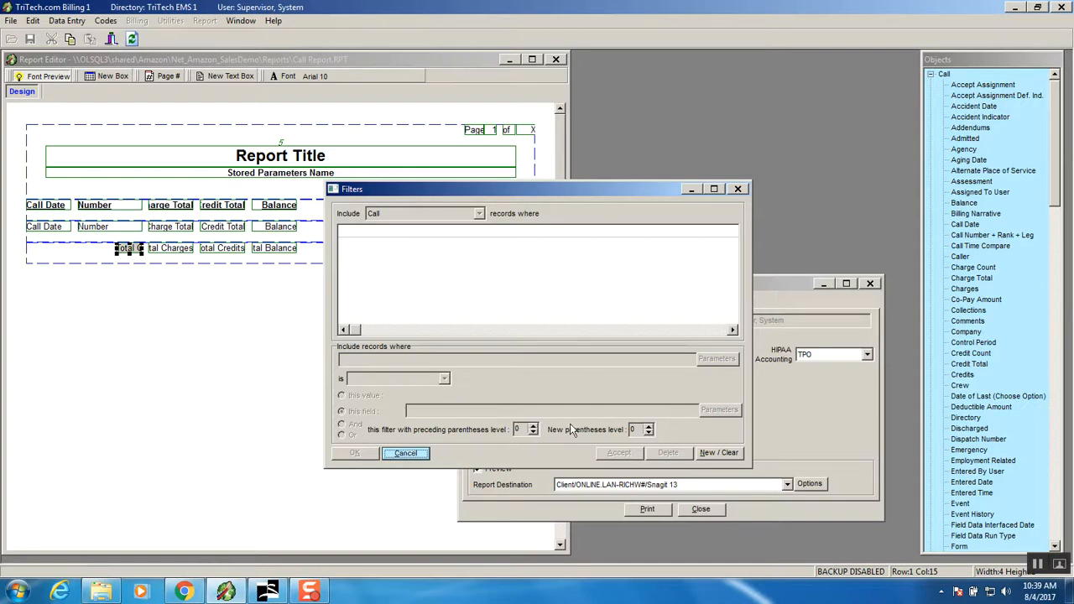
{"action": "mouse_move", "coordinate": [776, 286]}
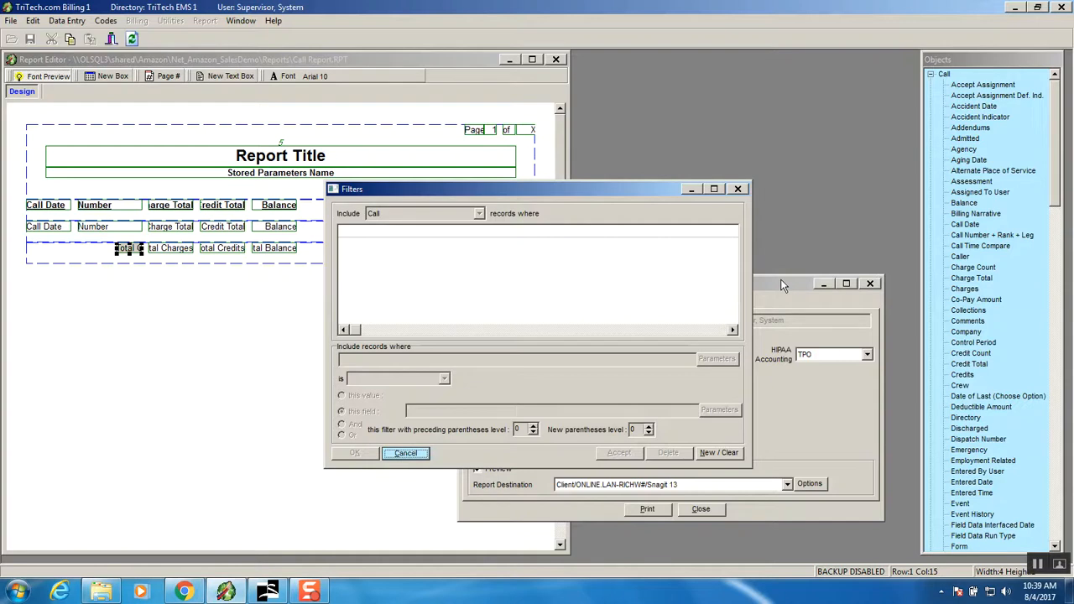
{"action": "mouse_move", "coordinate": [837, 287]}
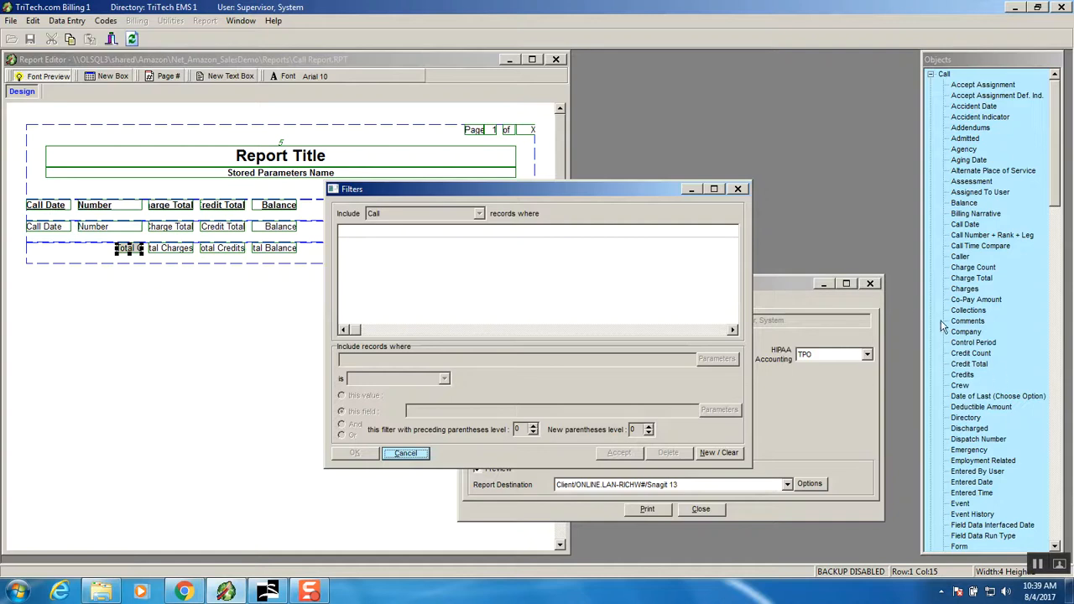
{"action": "mouse_move", "coordinate": [964, 237]}
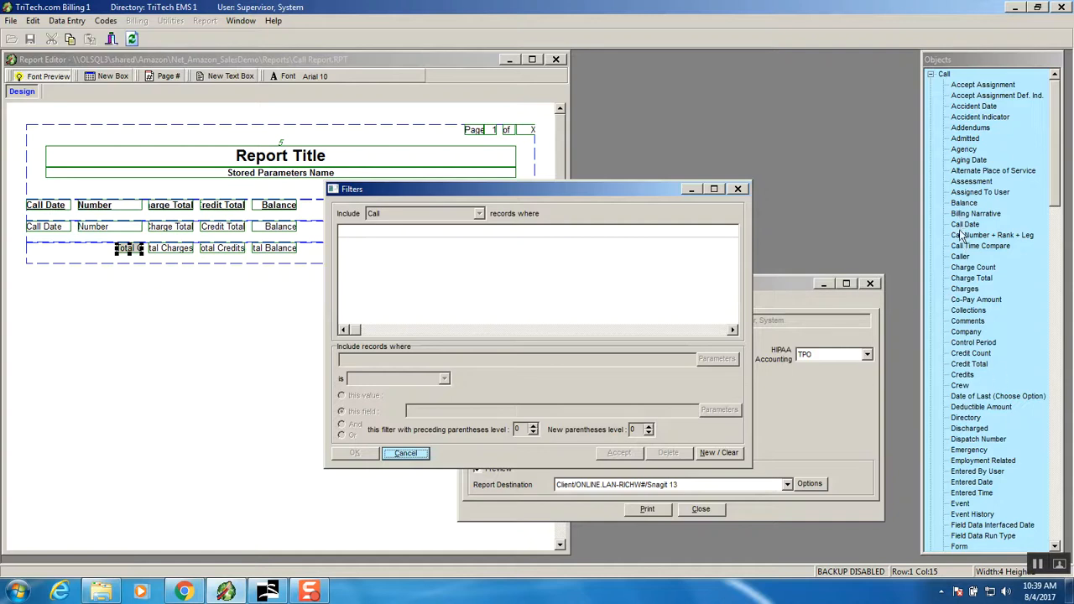
{"action": "left_click", "coordinate": [965, 224]}
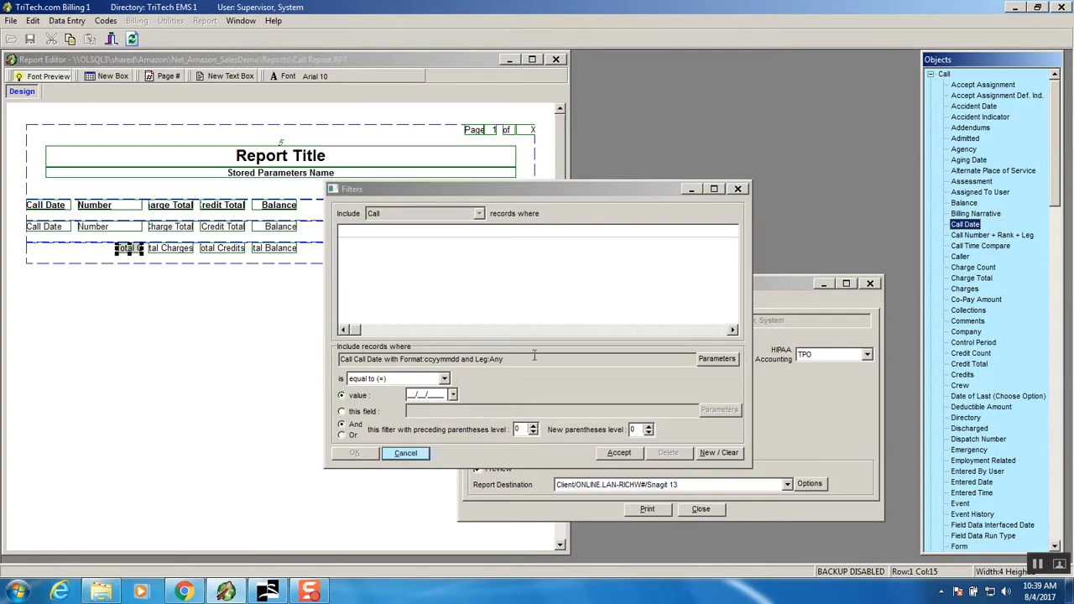
{"action": "mouse_move", "coordinate": [453, 386]}
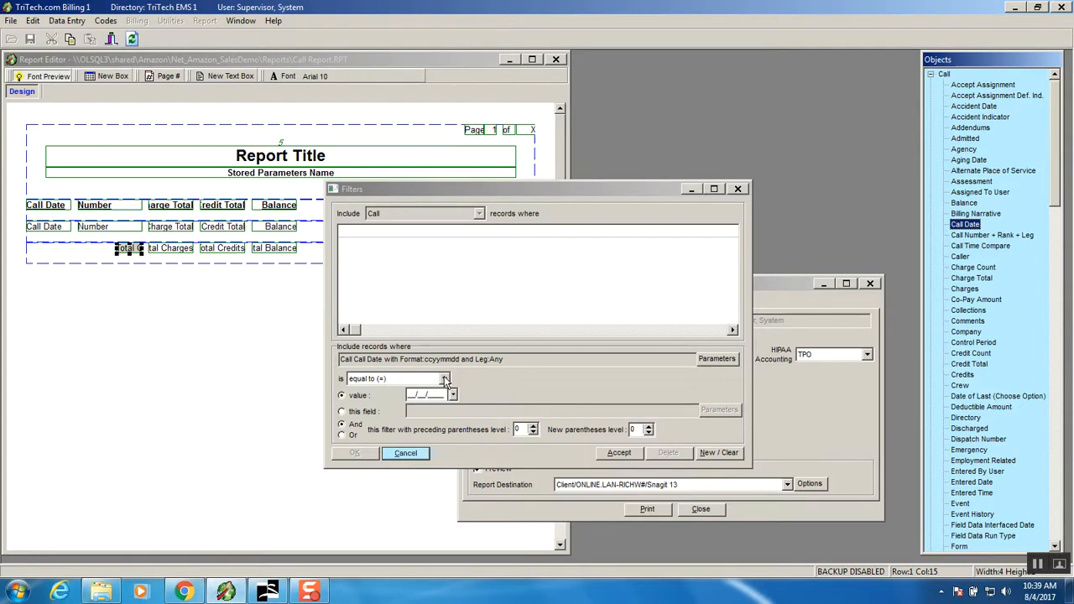
Add a Call Date between 01/01/2016 and 12/31/2016 condition and confirm the filters.
{"action": "left_click", "coordinate": [445, 378]}
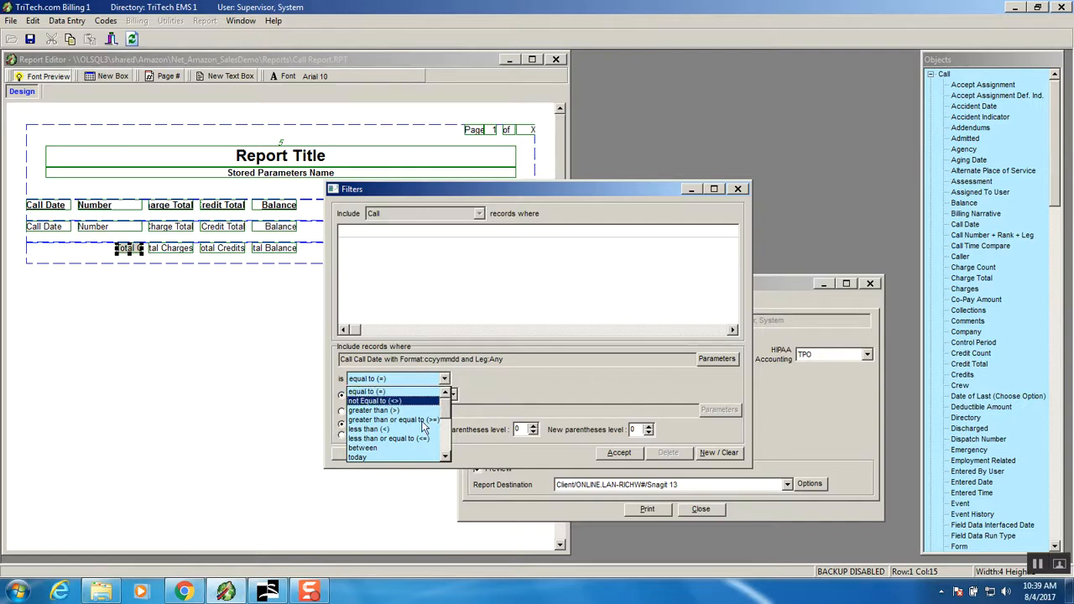
{"action": "left_click", "coordinate": [363, 447]}
{"action": "type", "text": "01/01"}
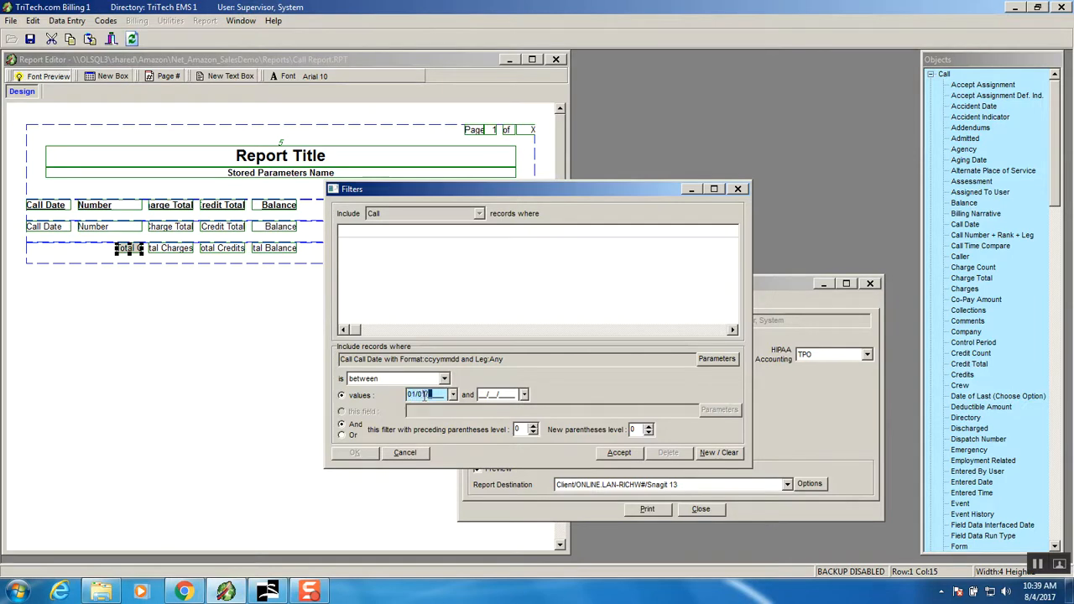
{"action": "type", "text": "2"}
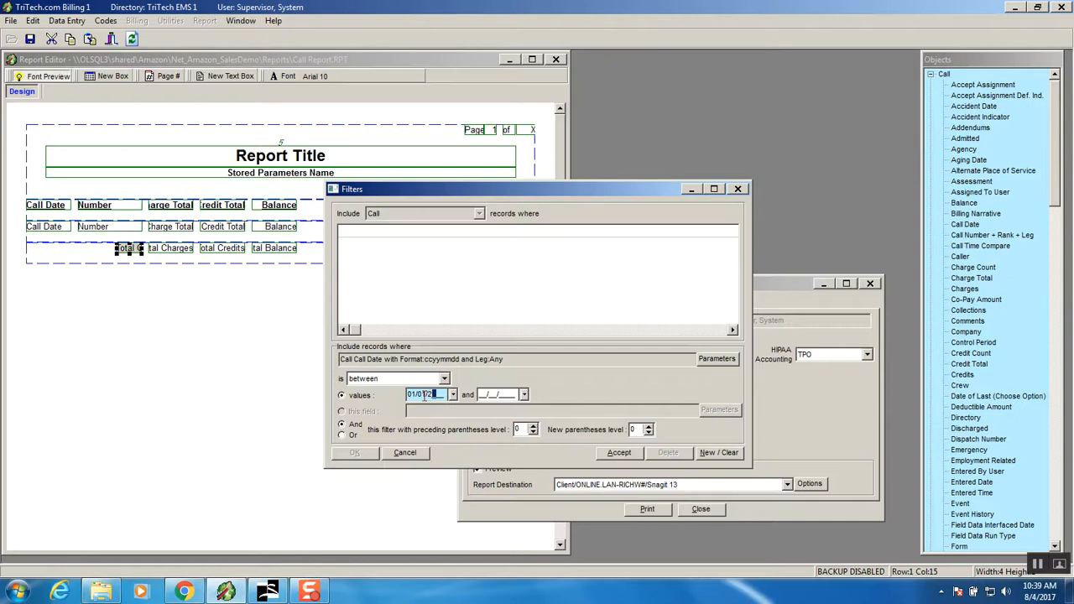
{"action": "type", "text": "016"}
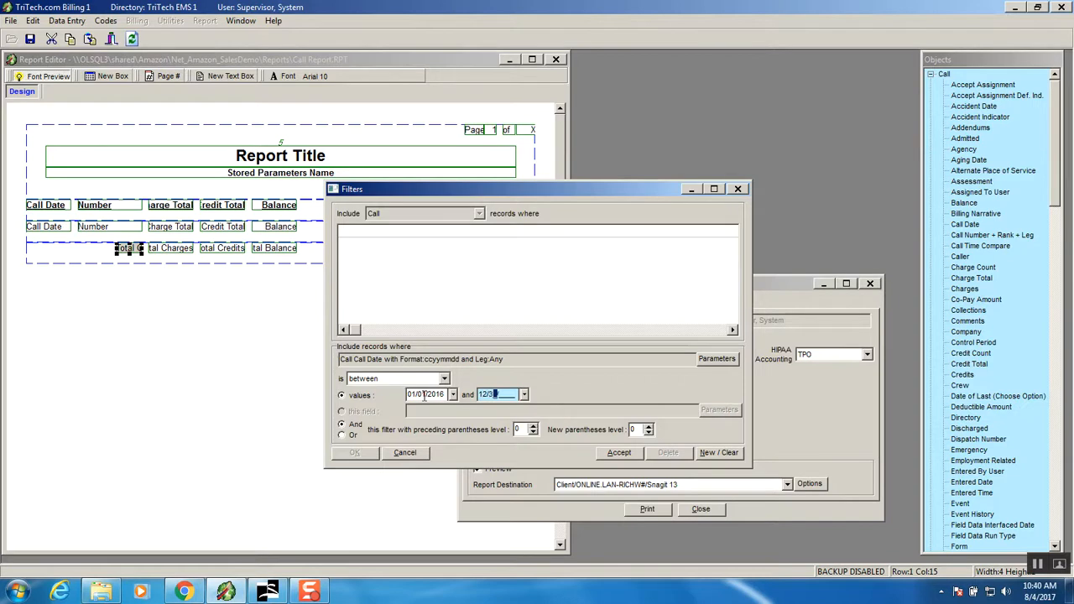
{"action": "type", "text": "12/31/2016"}
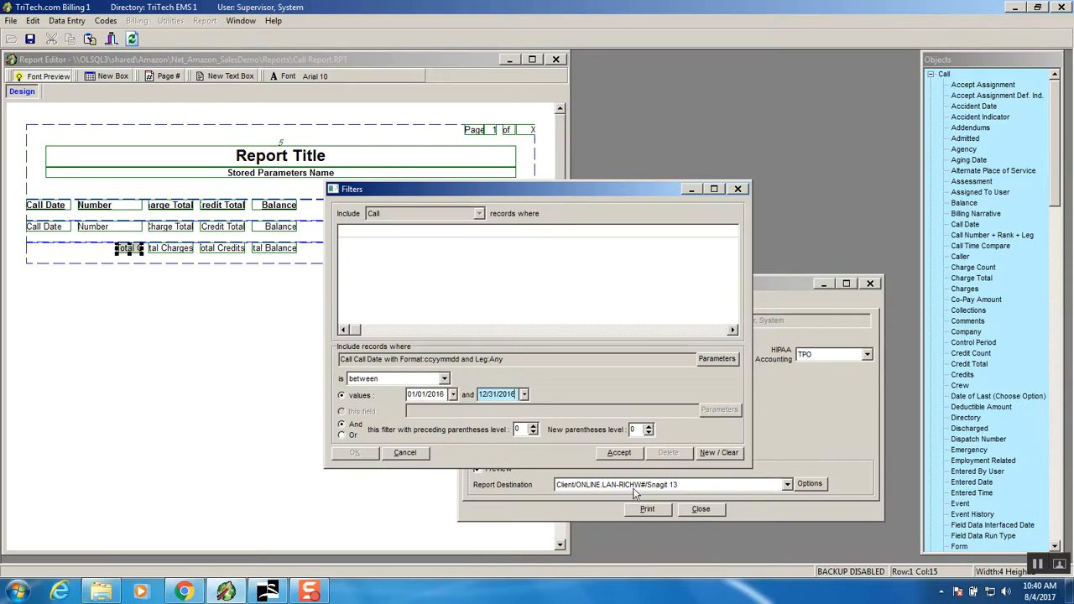
{"action": "left_click", "coordinate": [618, 453]}
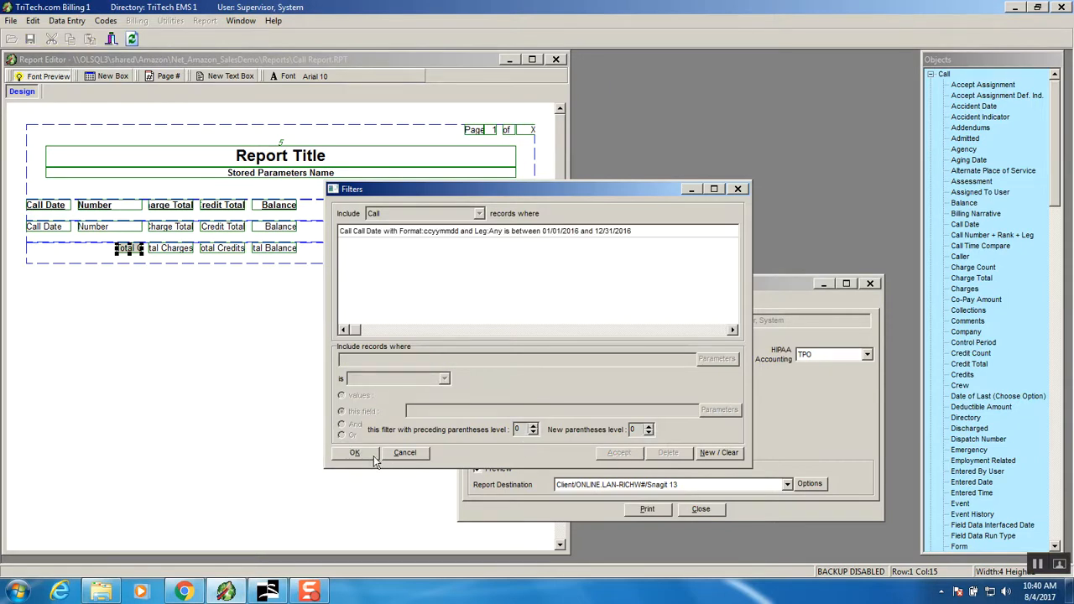
{"action": "left_click", "coordinate": [354, 453]}
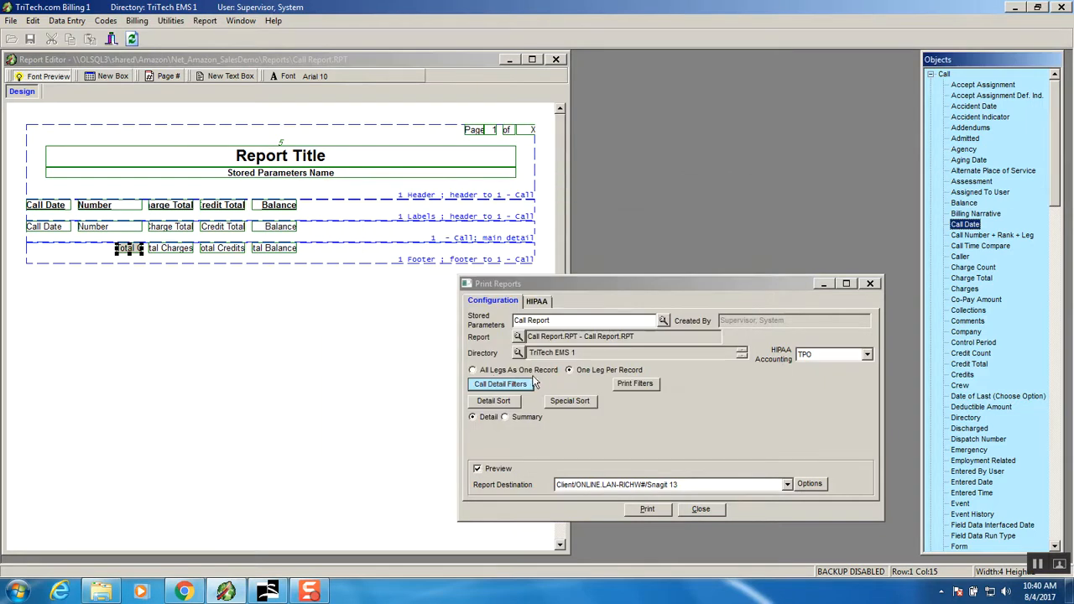
{"action": "mouse_move", "coordinate": [482, 404]}
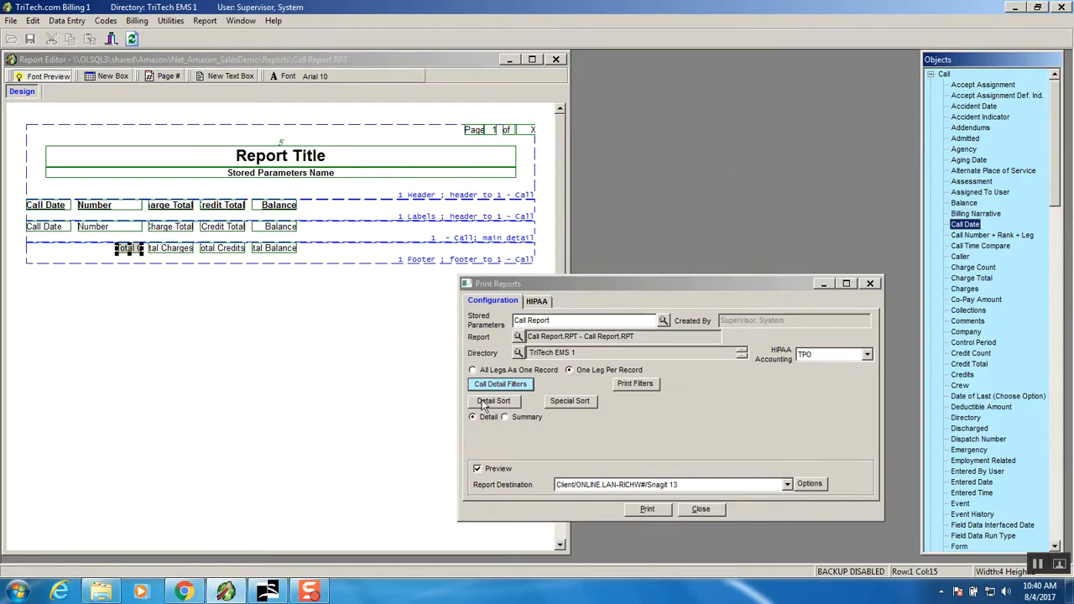
{"action": "mouse_move", "coordinate": [504, 399]}
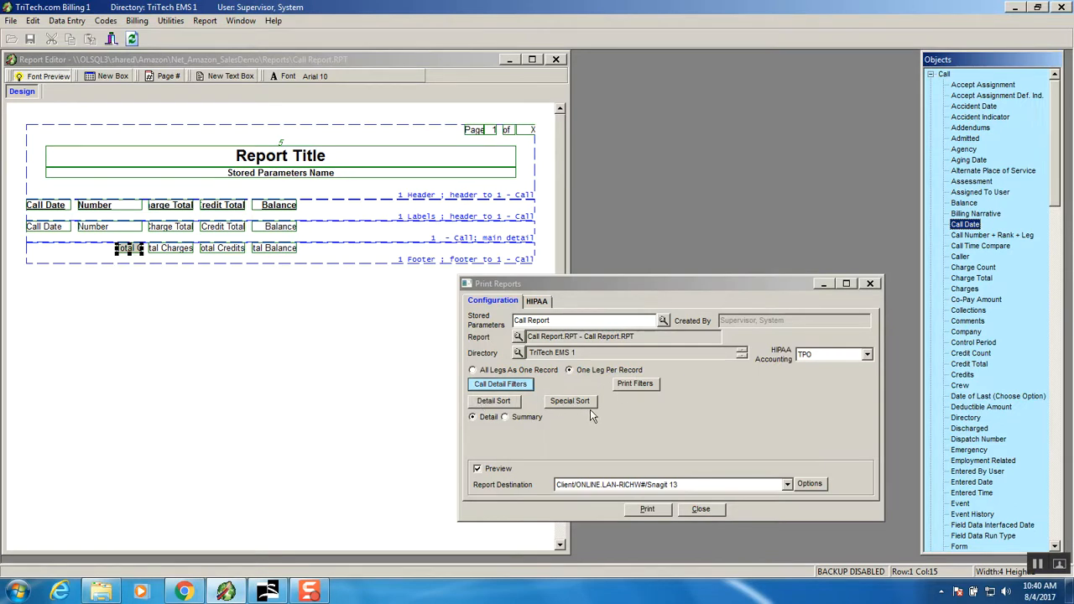
{"action": "mouse_move", "coordinate": [647, 411]}
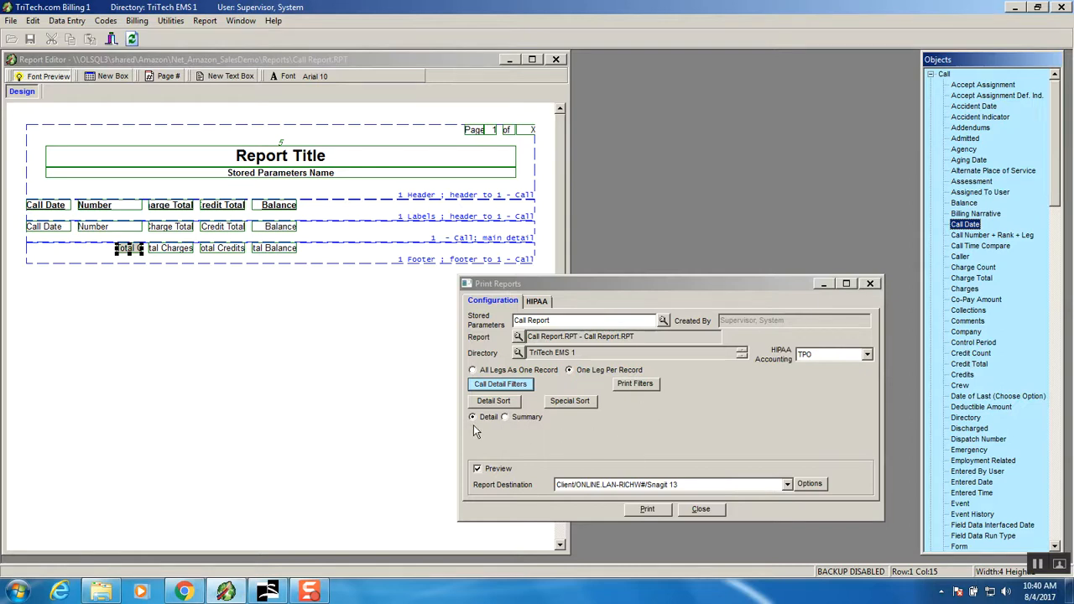
{"action": "mouse_move", "coordinate": [540, 422]}
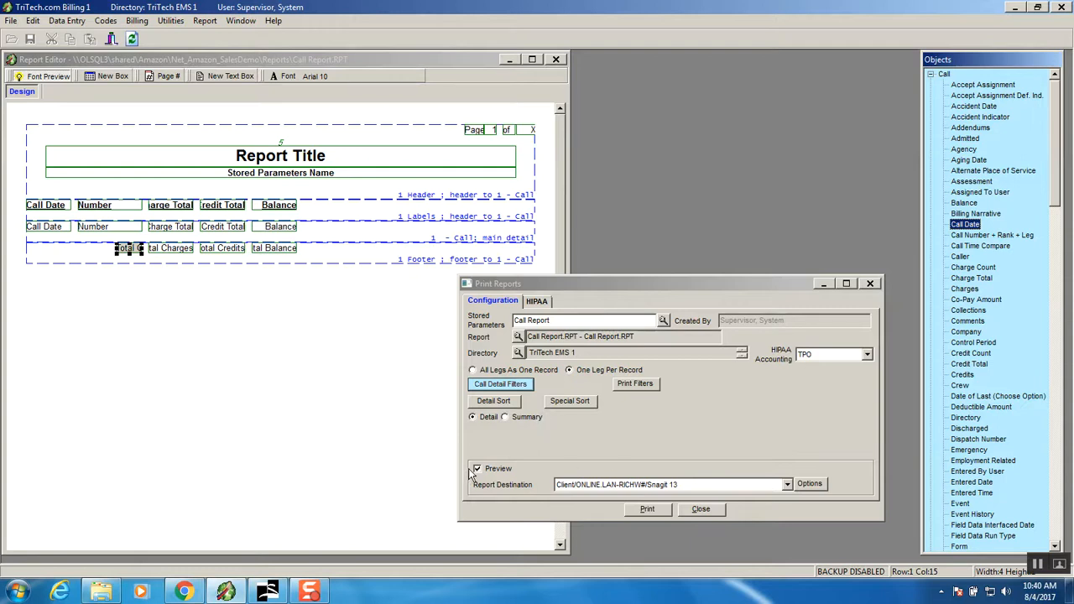
{"action": "mouse_move", "coordinate": [734, 460]}
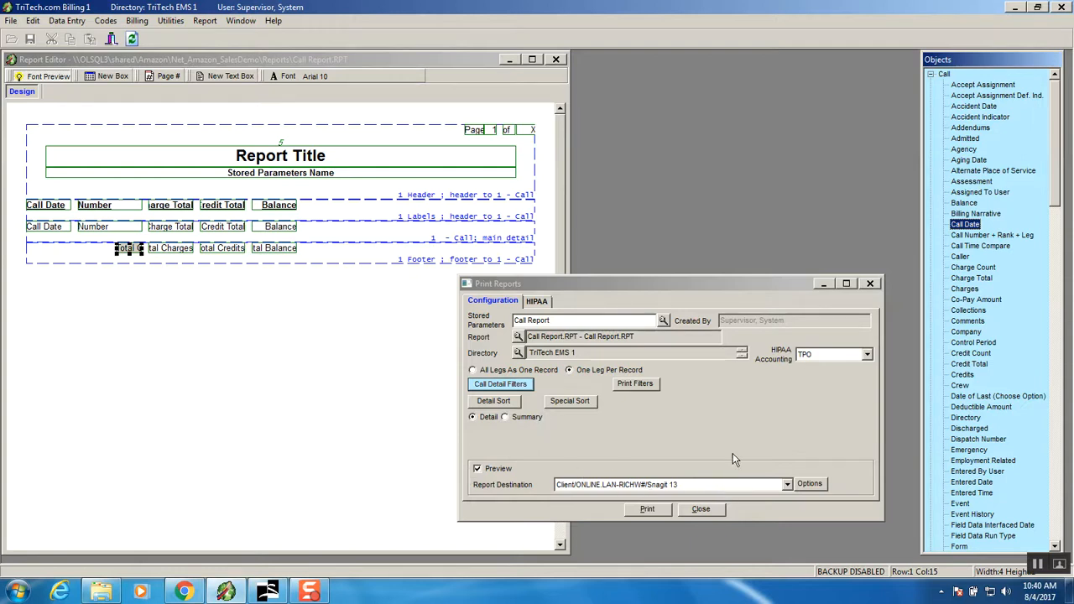
{"action": "mouse_move", "coordinate": [731, 429]}
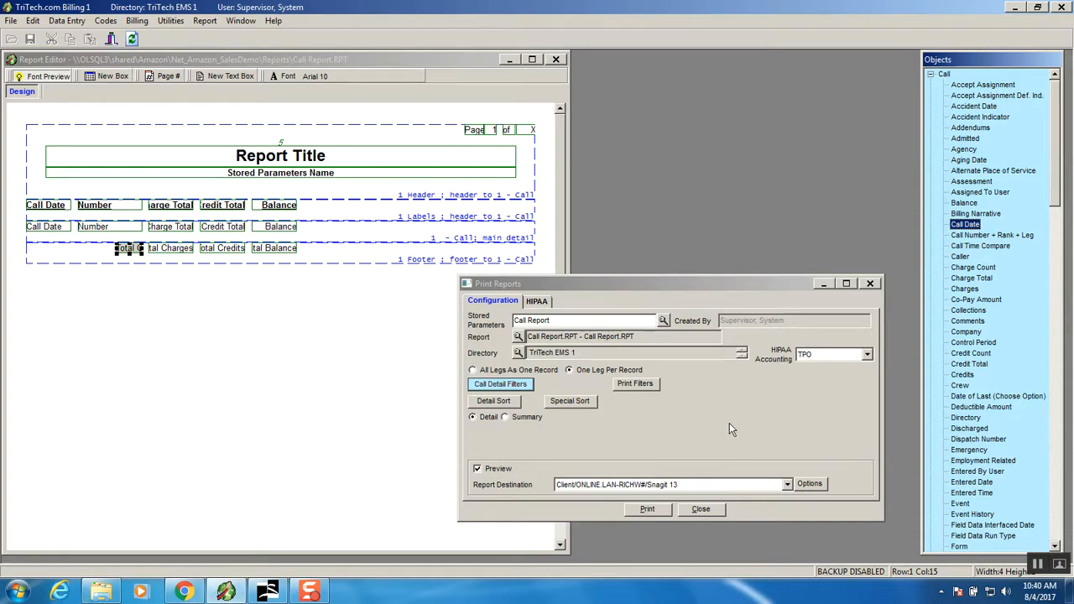
{"action": "mouse_move", "coordinate": [693, 429]}
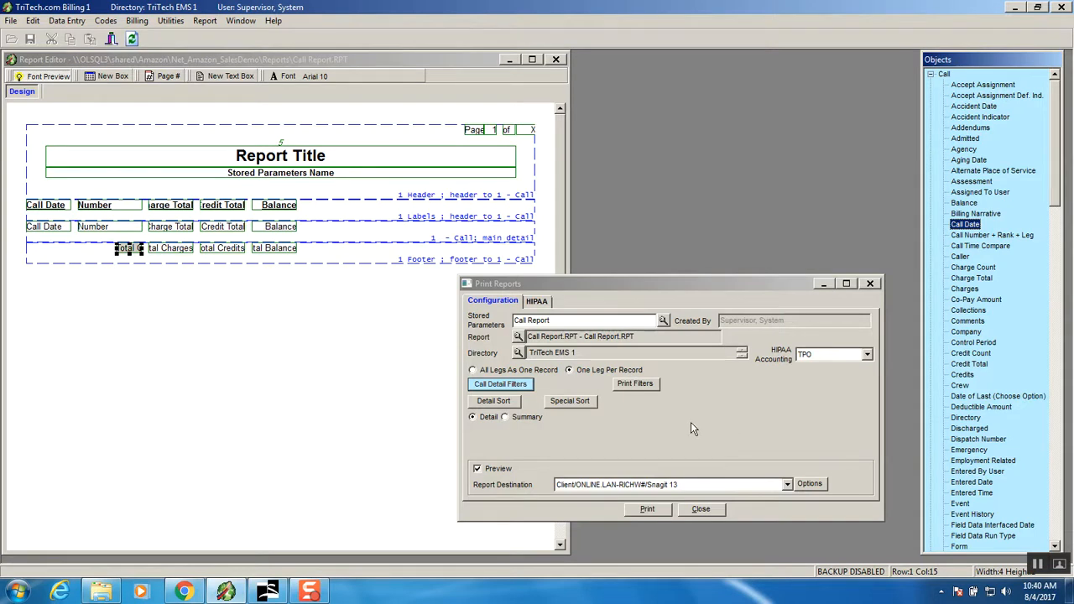
{"action": "mouse_move", "coordinate": [583, 429]}
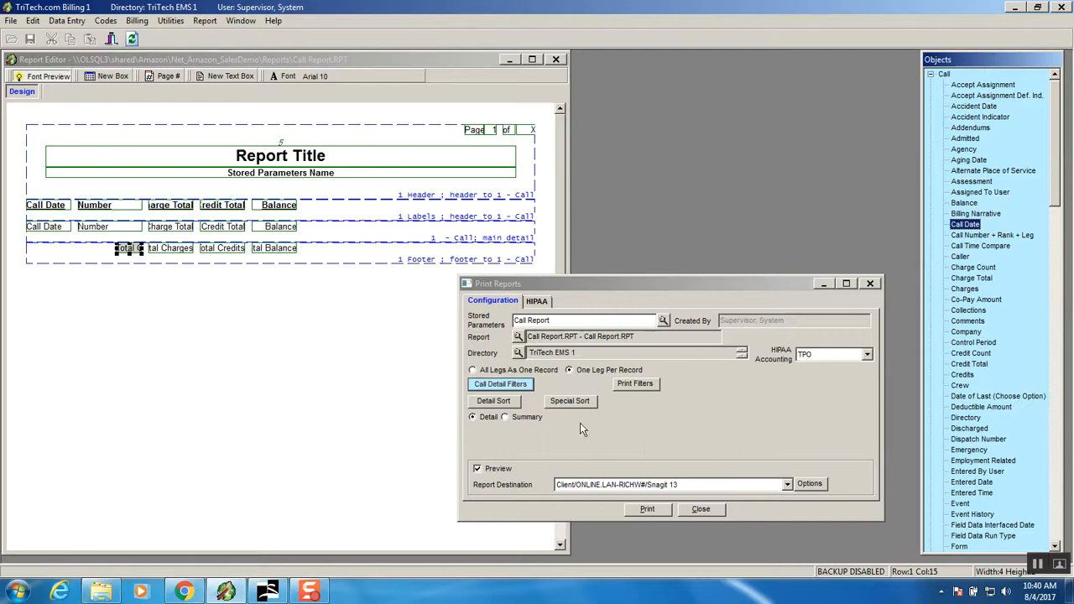
{"action": "mouse_move", "coordinate": [223, 131]}
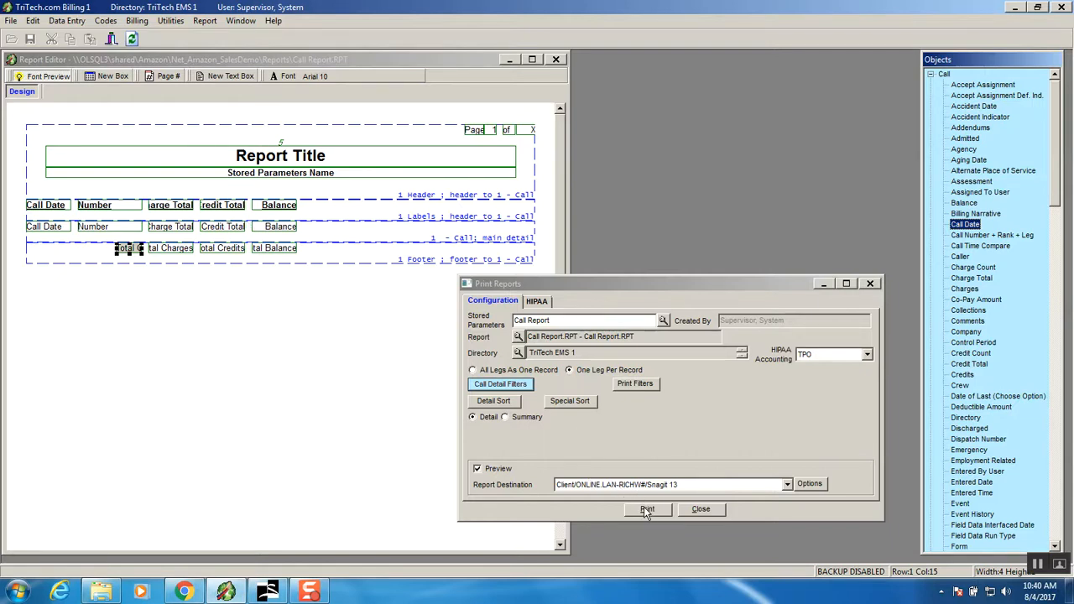
Print a preview of the 2016 Call Report without a report reason, then close it.
{"action": "left_click", "coordinate": [648, 510]}
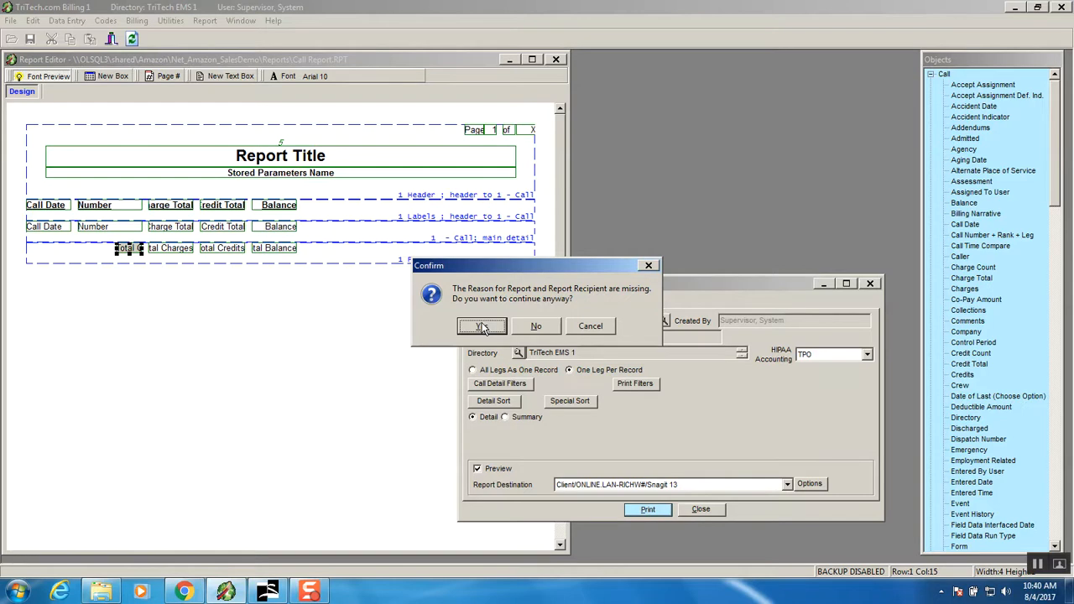
{"action": "left_click", "coordinate": [482, 326]}
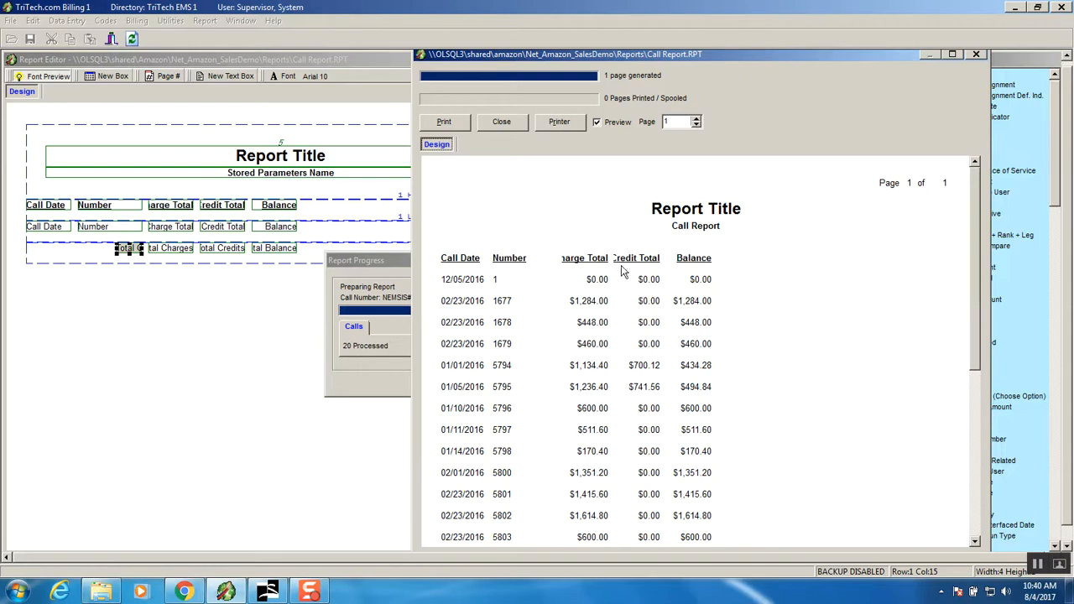
{"action": "mouse_move", "coordinate": [458, 254]}
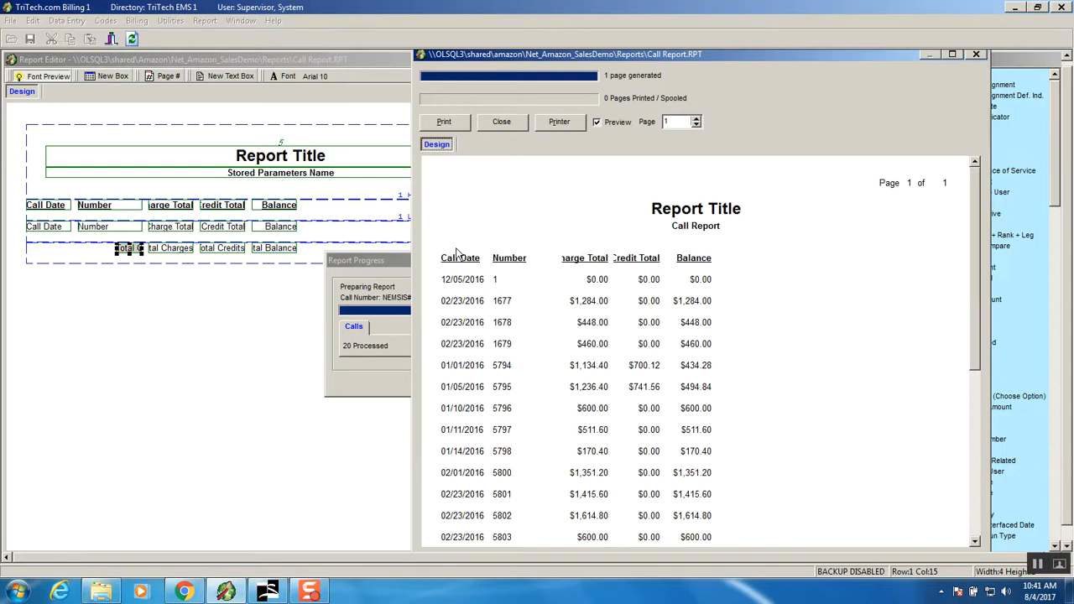
{"action": "mouse_move", "coordinate": [635, 244]}
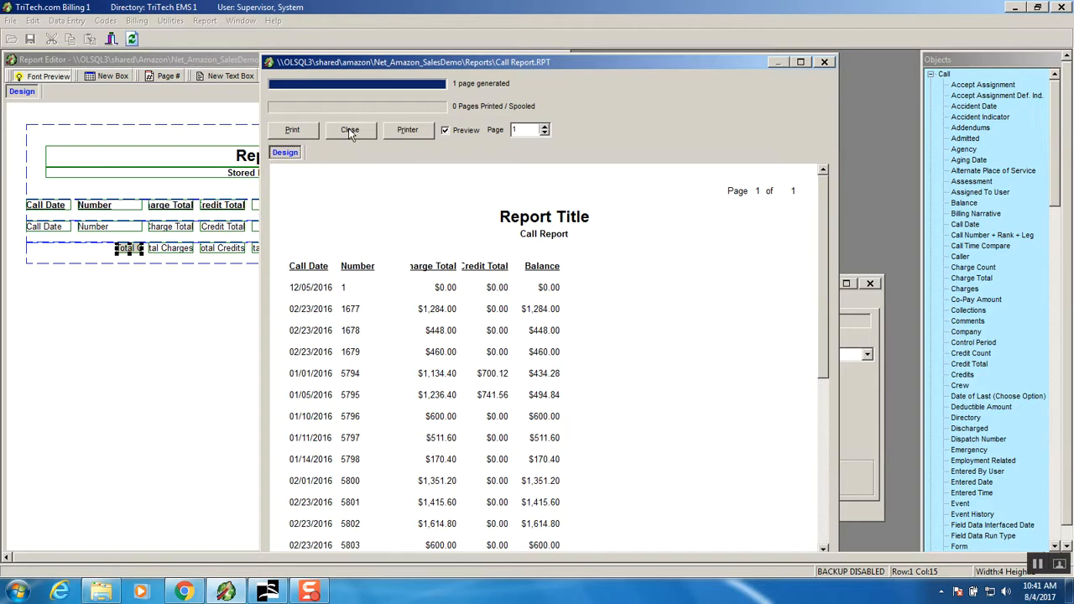
{"action": "left_click", "coordinate": [351, 129]}
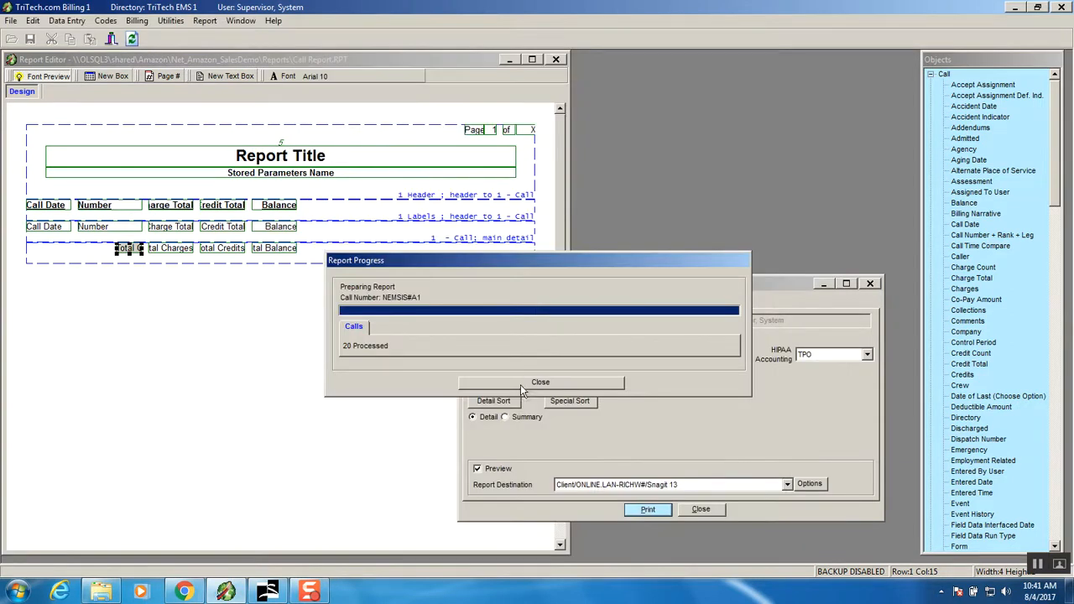
Add a Balance greater than 0.00 condition to the call detail filters.
{"action": "left_click", "coordinate": [540, 382]}
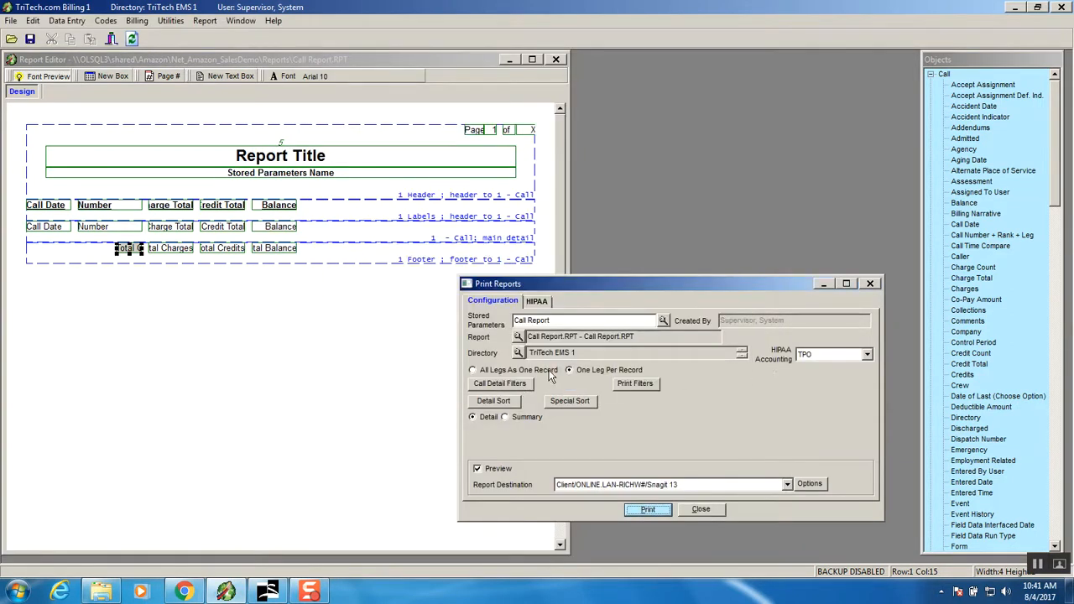
{"action": "left_click", "coordinate": [635, 383]}
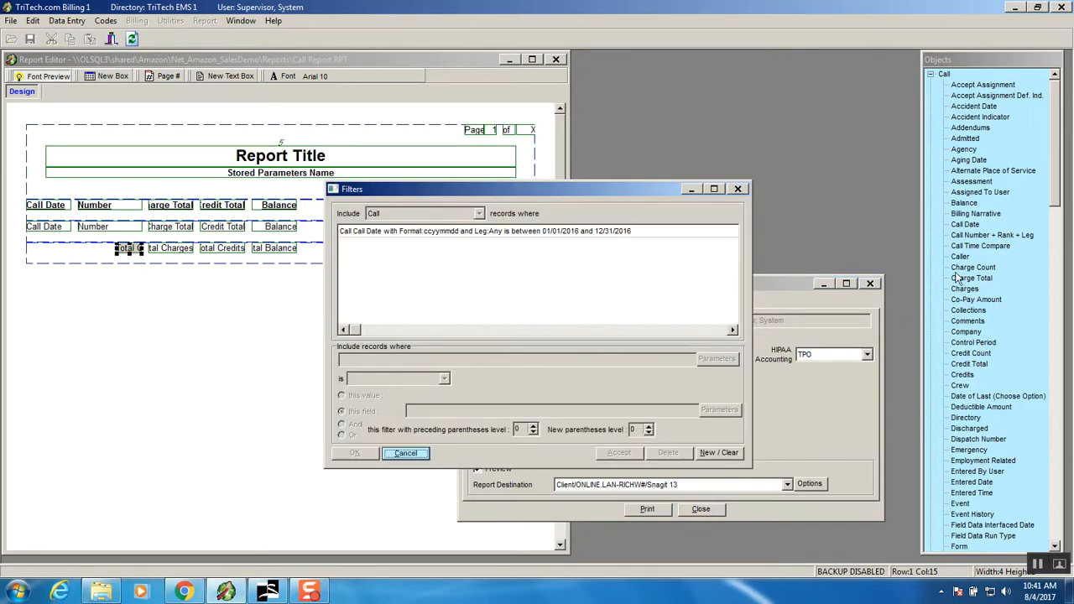
{"action": "mouse_move", "coordinate": [960, 293]}
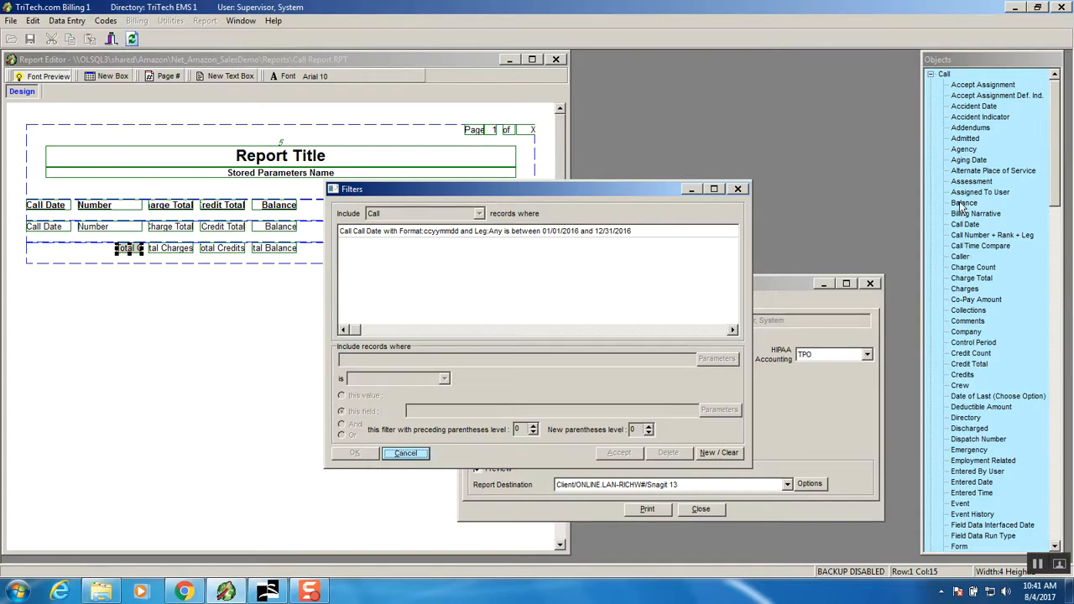
{"action": "left_click", "coordinate": [965, 202]}
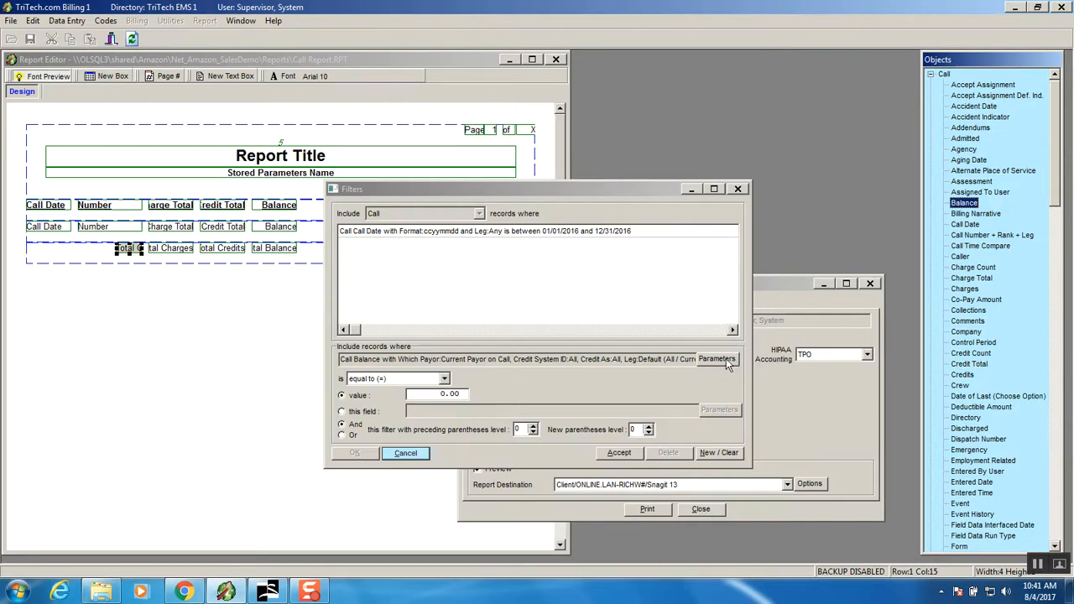
{"action": "mouse_move", "coordinate": [447, 383]}
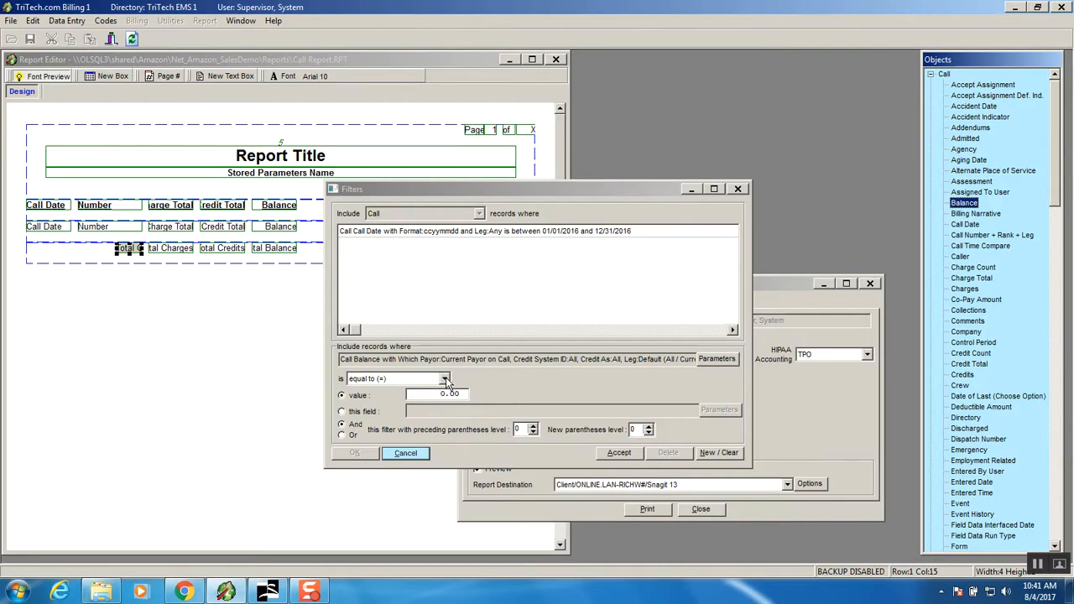
{"action": "left_click", "coordinate": [444, 378]}
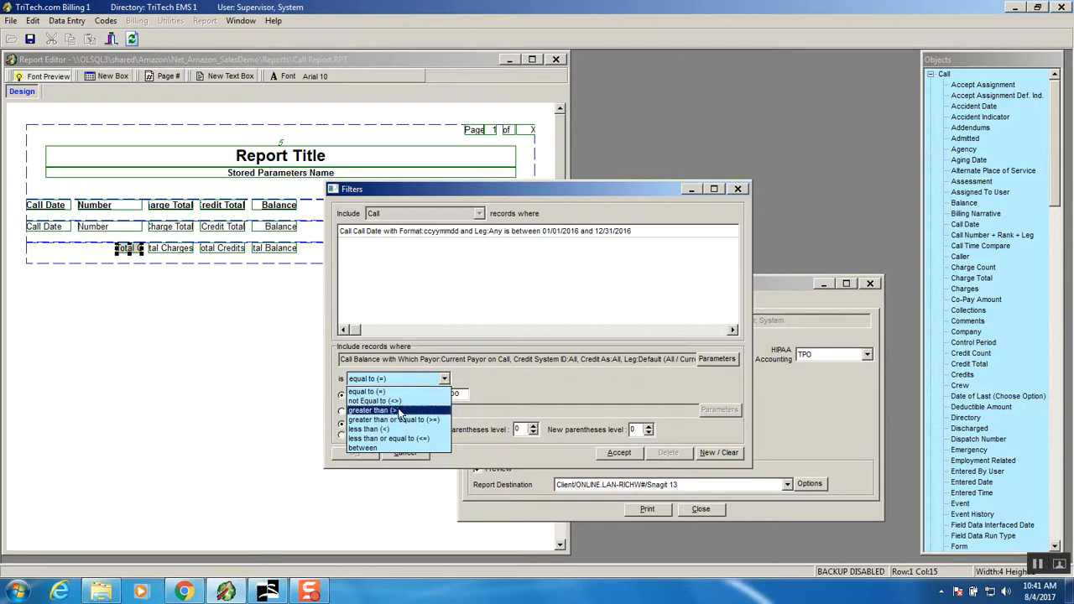
{"action": "left_click", "coordinate": [372, 410]}
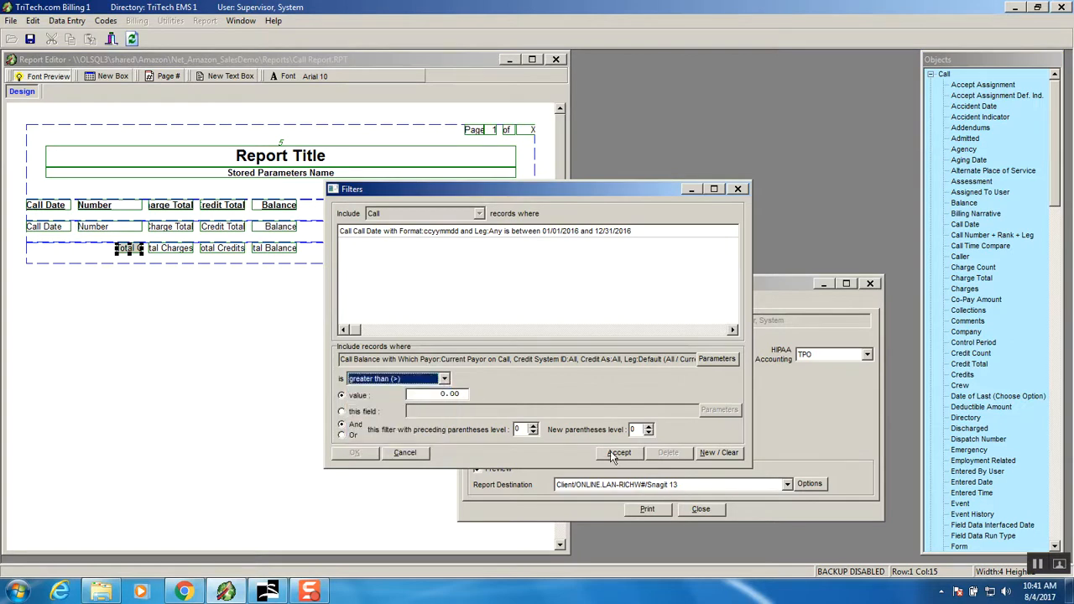
{"action": "left_click", "coordinate": [619, 452]}
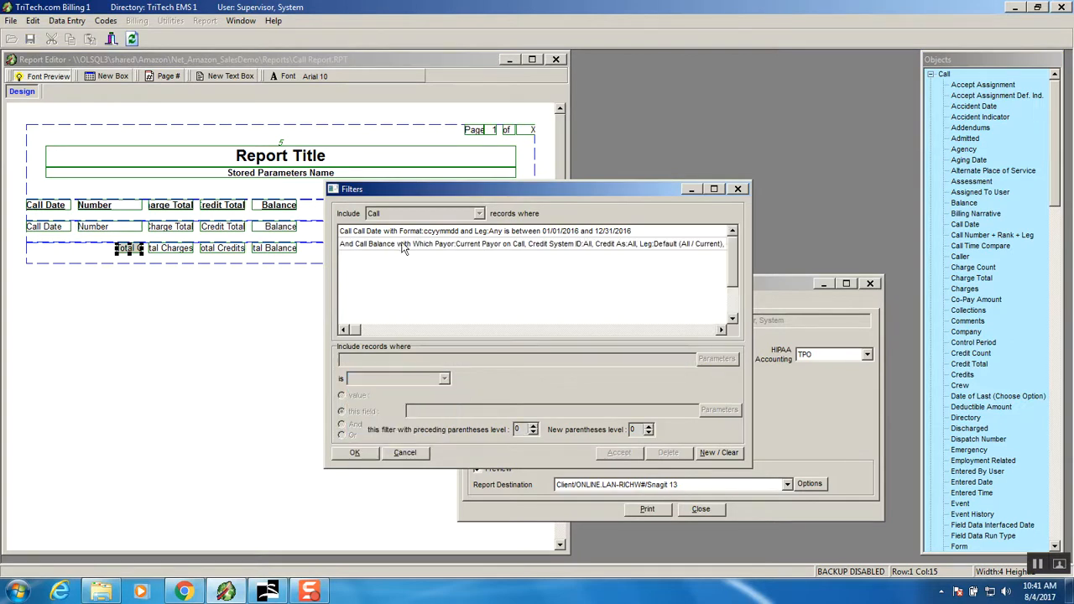
{"action": "mouse_move", "coordinate": [501, 244]}
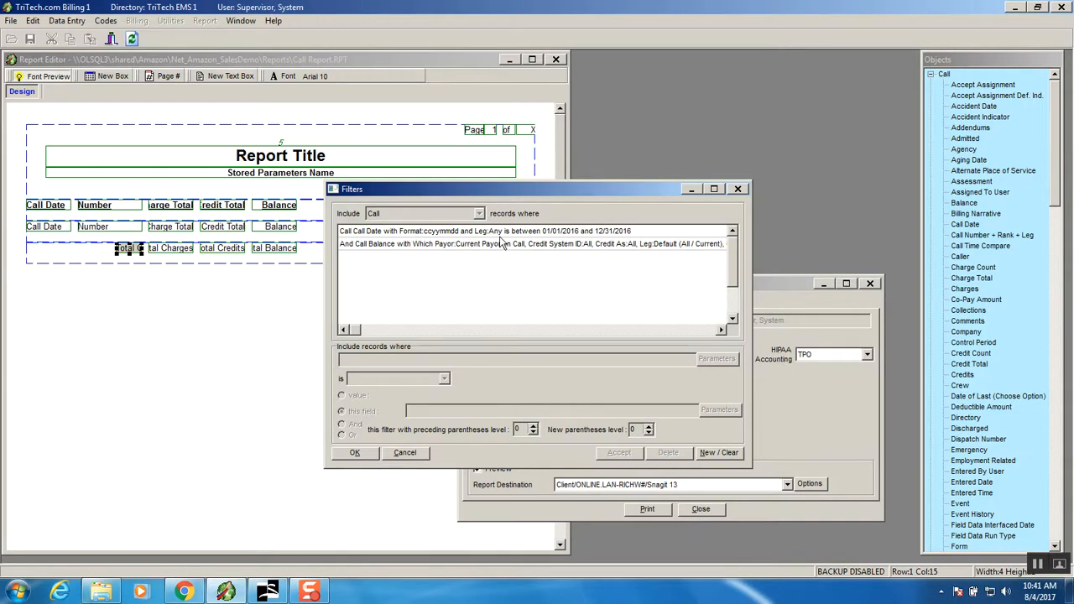
{"action": "mouse_move", "coordinate": [476, 290]}
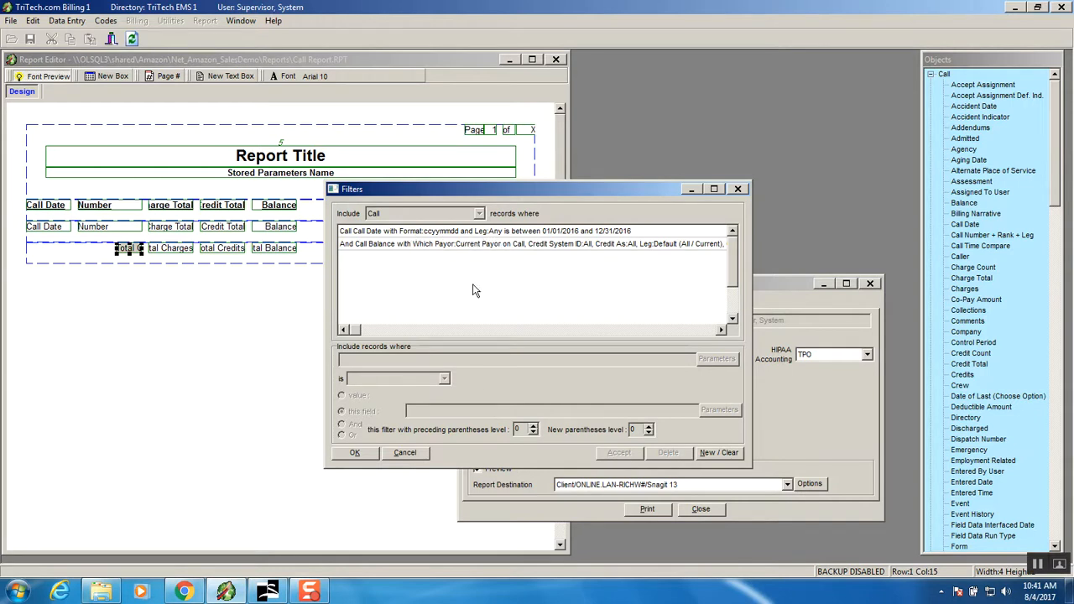
{"action": "left_click", "coordinate": [355, 453]}
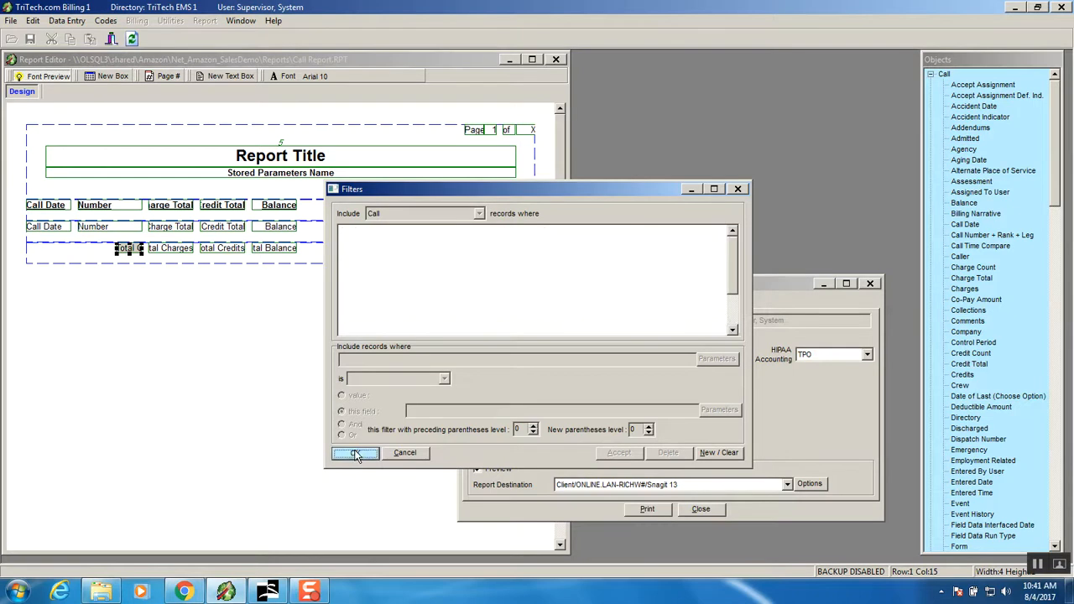
Rerun the Call Report, review the 16 calls totaling $13,545.44, and close the preview.
{"action": "left_click", "coordinate": [355, 453]}
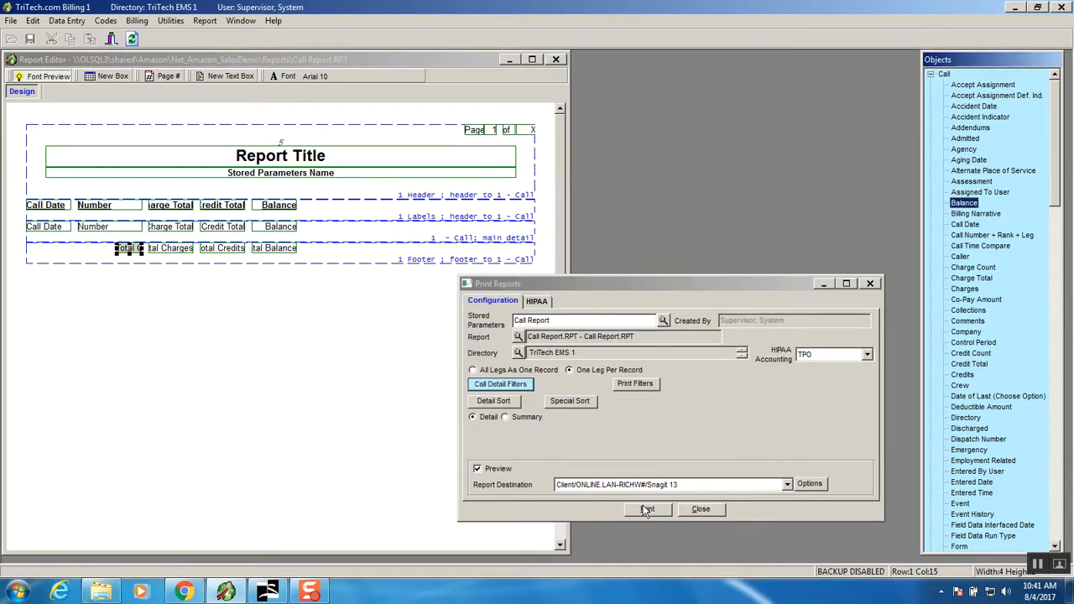
{"action": "left_click", "coordinate": [647, 510]}
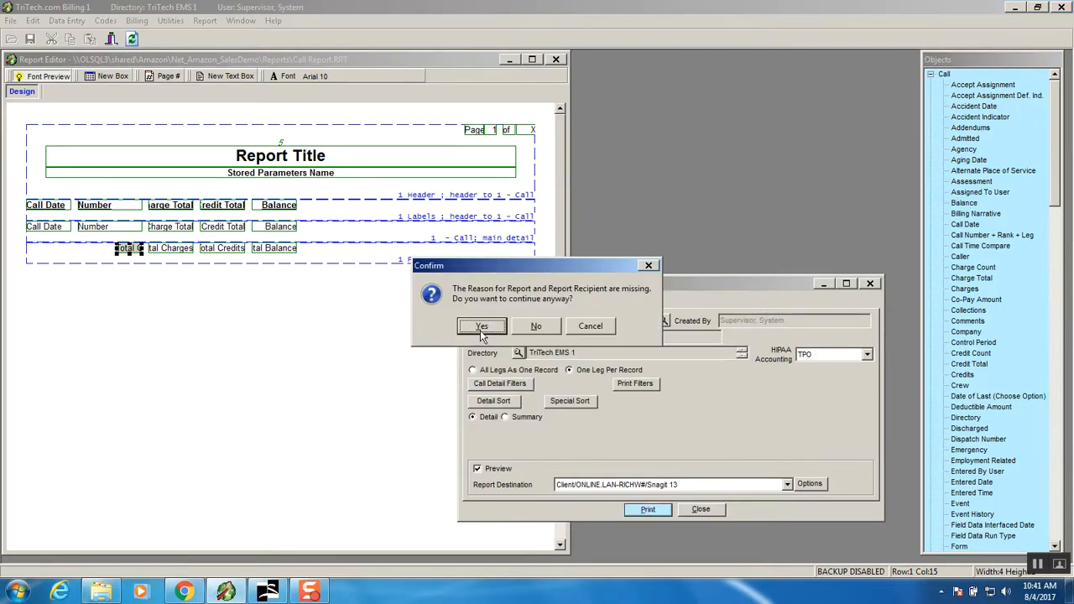
{"action": "left_click", "coordinate": [482, 325]}
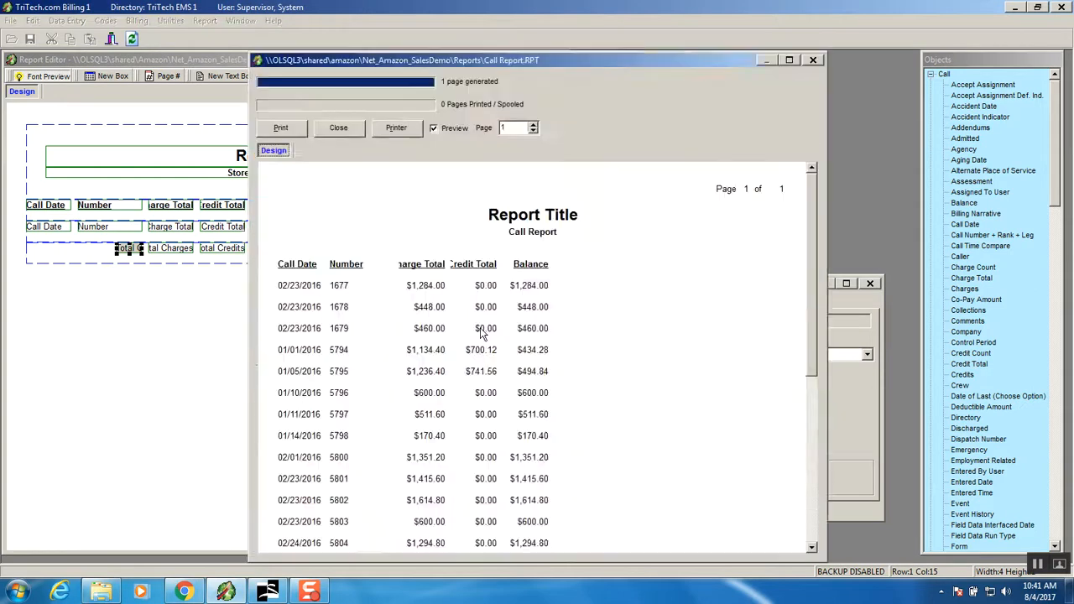
{"action": "mouse_move", "coordinate": [508, 288]}
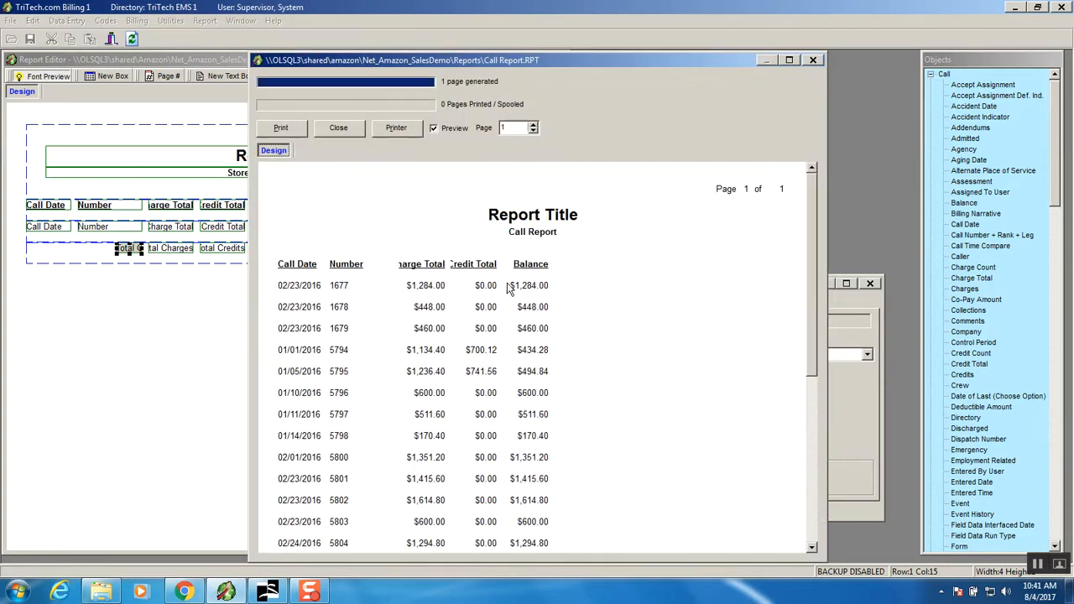
{"action": "scroll", "scroll_direction": "down", "scroll_amount": 3}
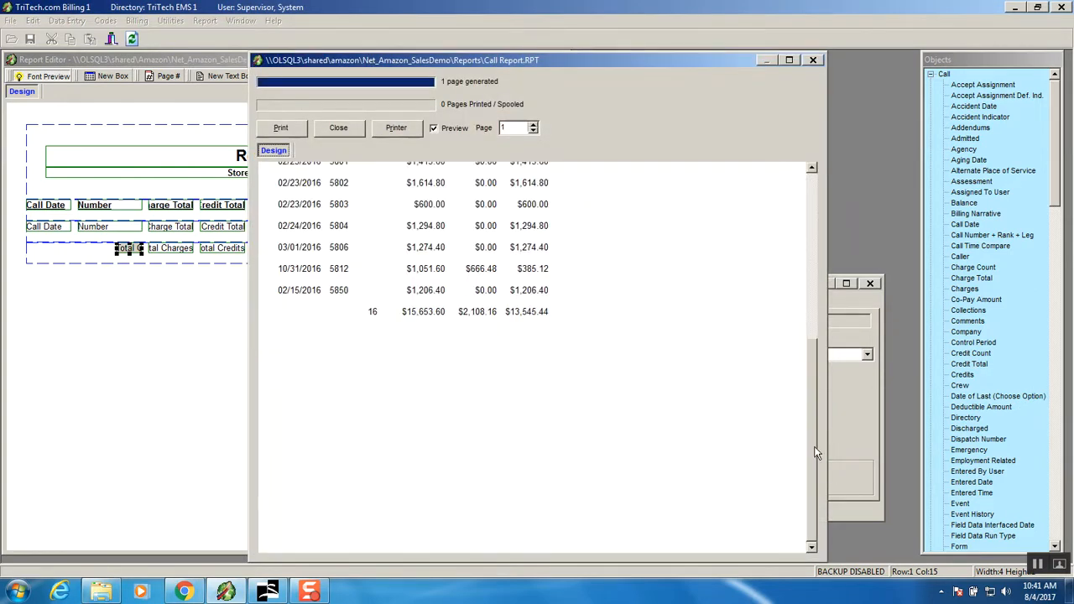
{"action": "scroll", "scroll_direction": "up", "scroll_amount": 3}
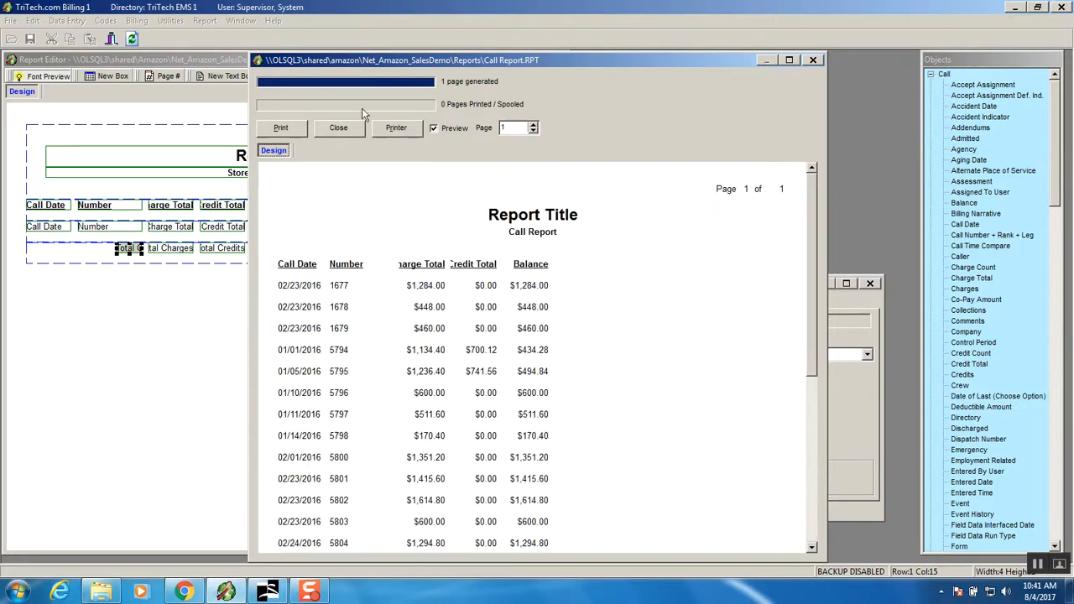
{"action": "mouse_move", "coordinate": [386, 285]}
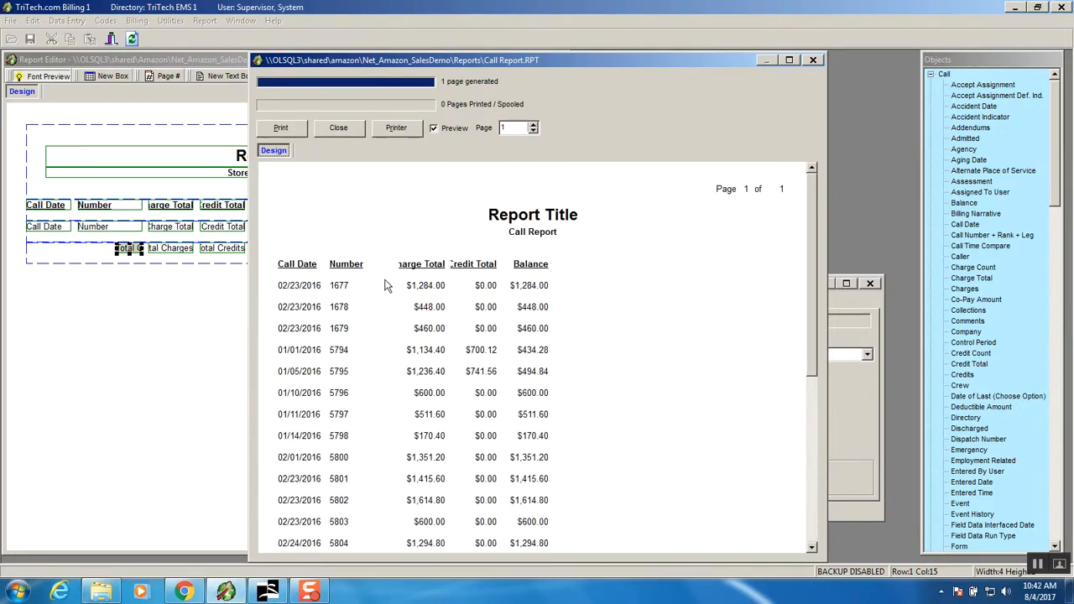
{"action": "mouse_move", "coordinate": [399, 256]}
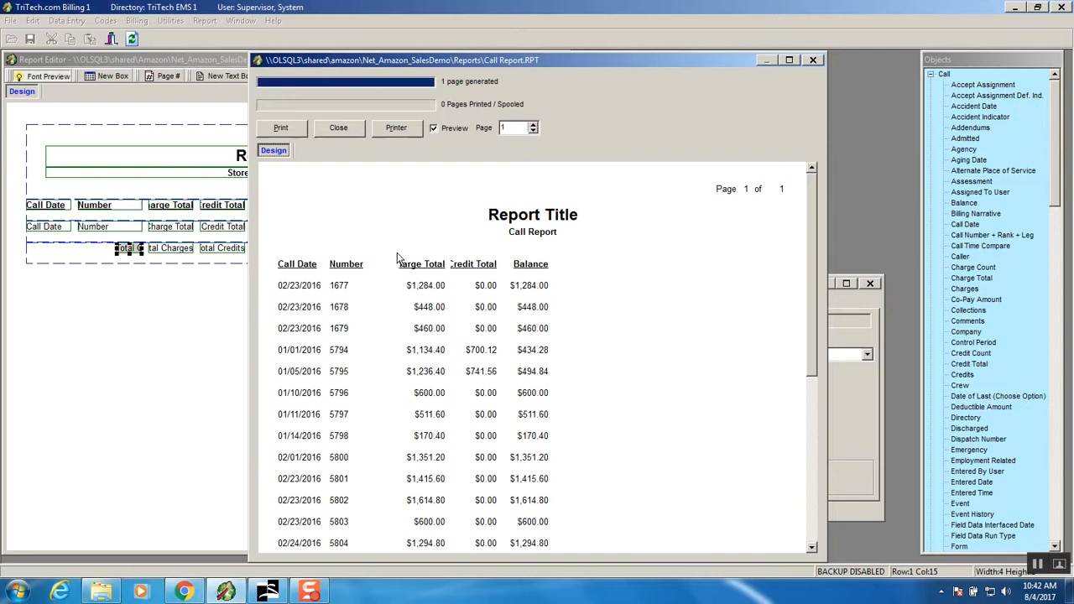
{"action": "mouse_move", "coordinate": [453, 289]}
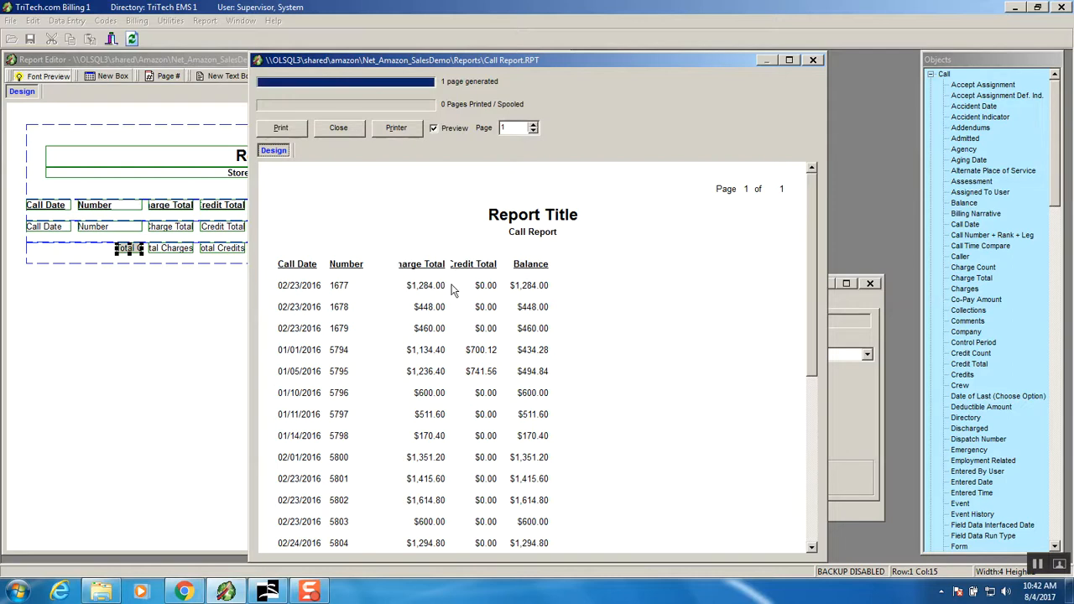
{"action": "mouse_move", "coordinate": [418, 306]}
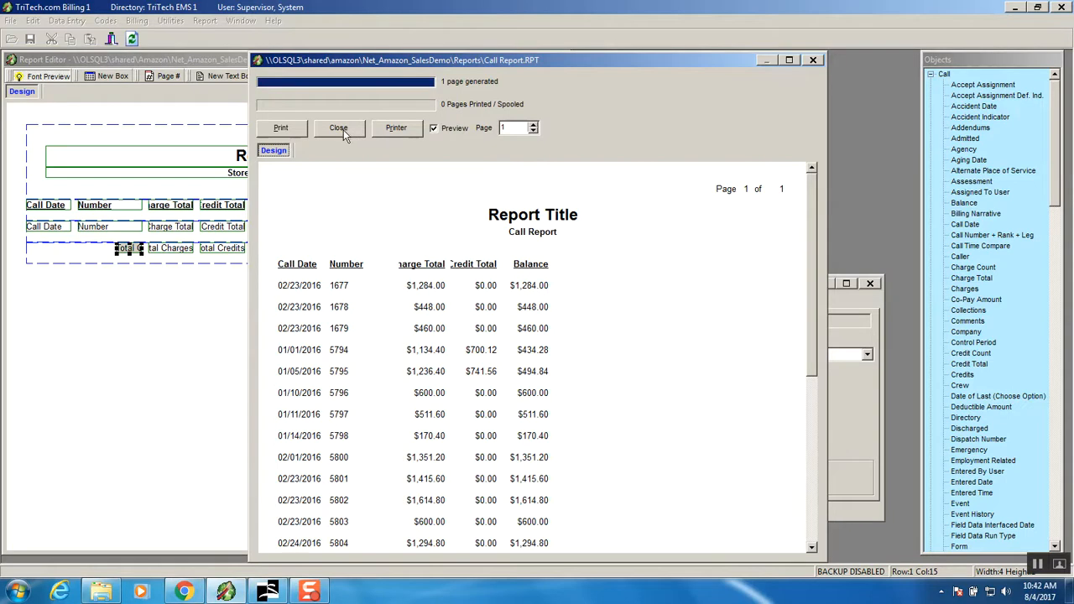
{"action": "left_click", "coordinate": [338, 128]}
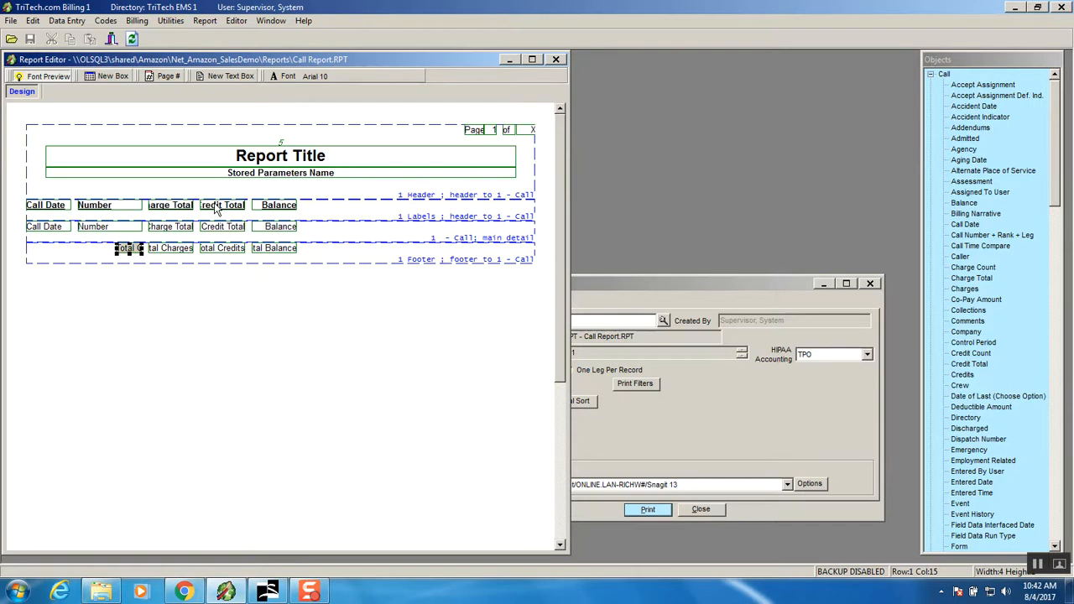
{"action": "mouse_move", "coordinate": [279, 208]}
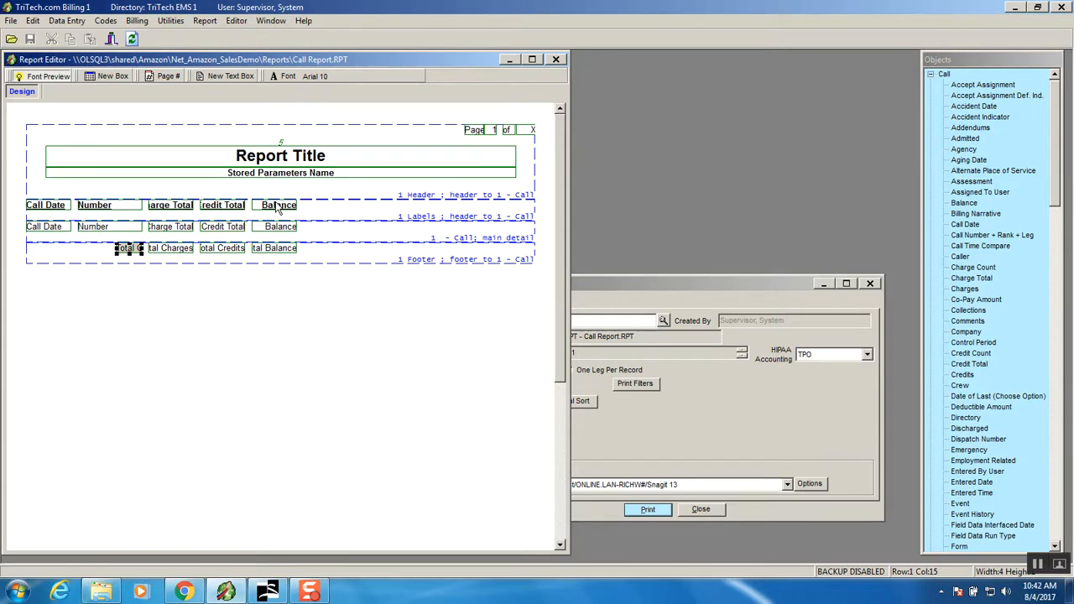
Move the Balance heading, value and footer total right so they line up.
{"action": "left_click", "coordinate": [277, 205]}
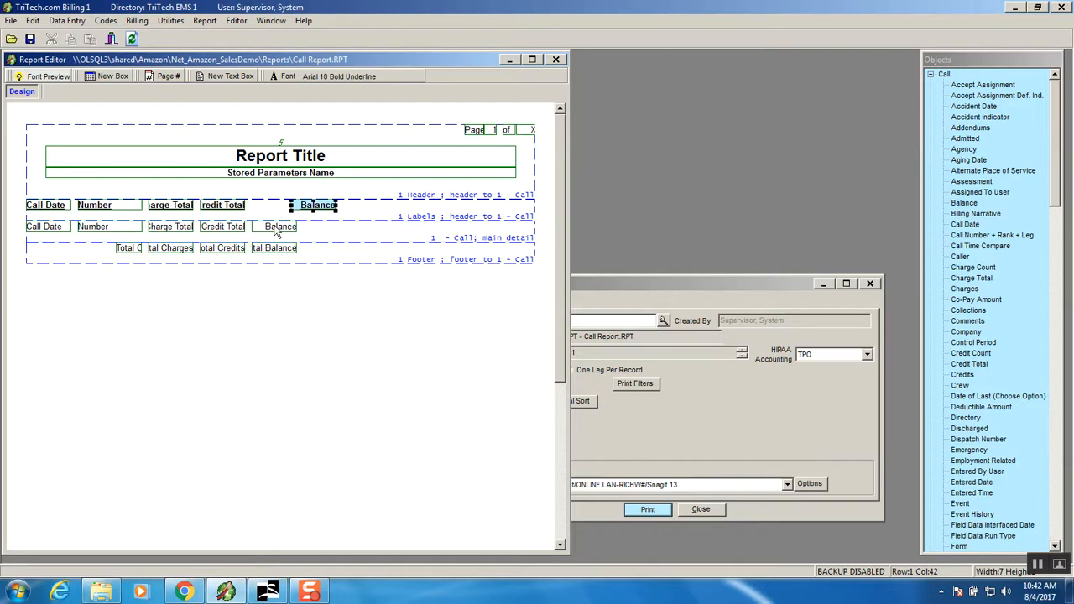
{"action": "left_click", "coordinate": [280, 227]}
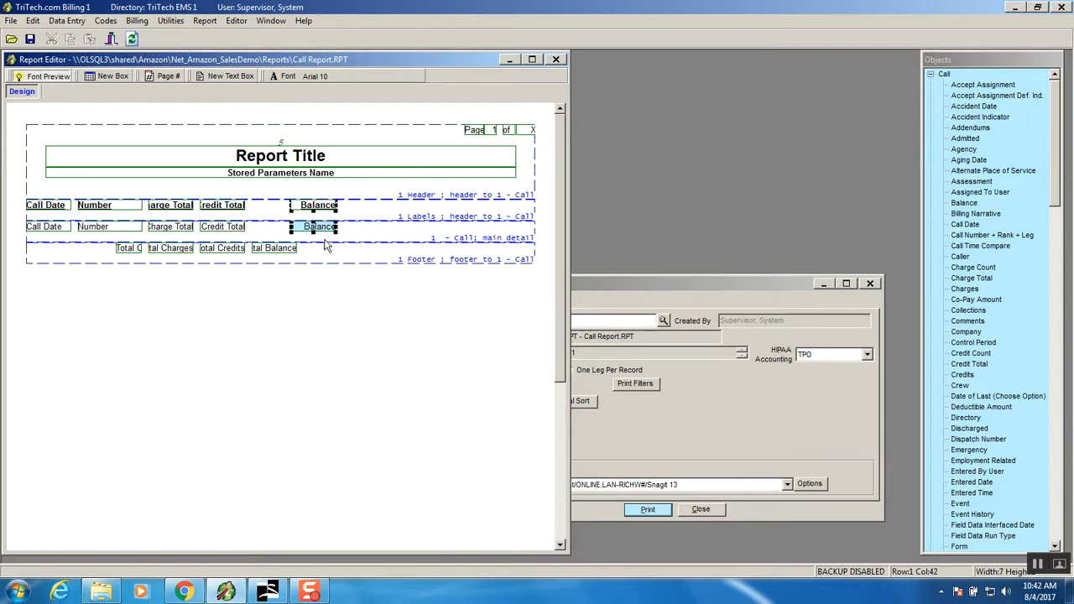
{"action": "left_click", "coordinate": [319, 248]}
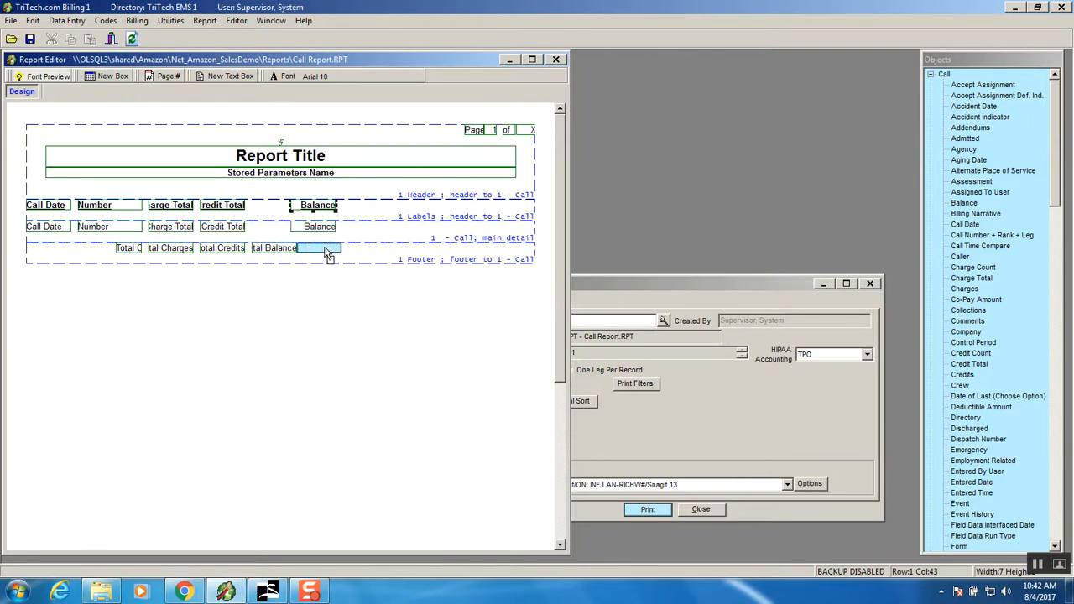
{"action": "left_click", "coordinate": [222, 205]}
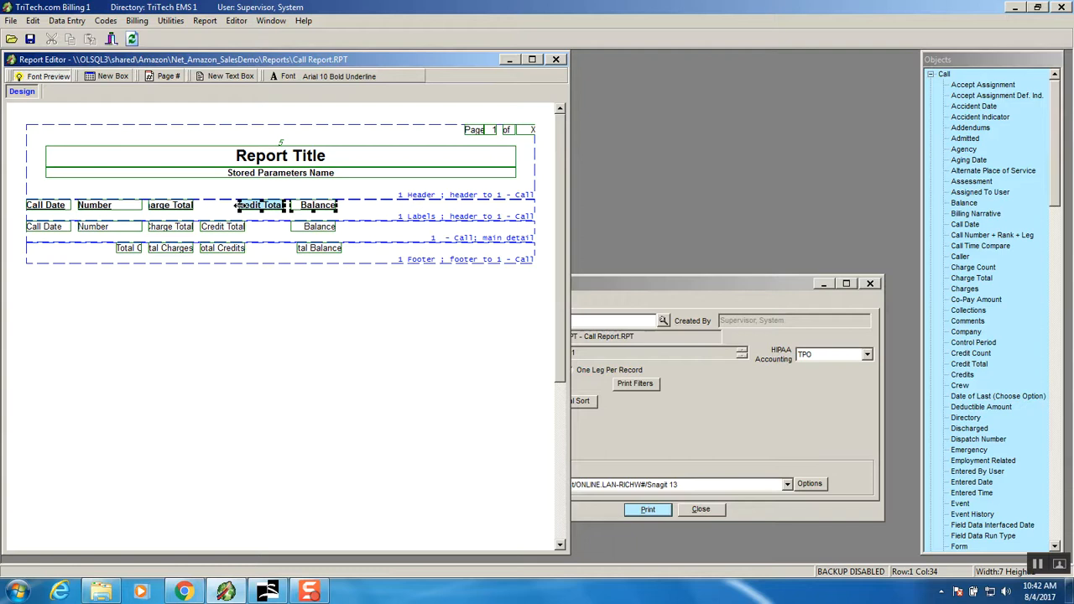
Shift the Credit Total heading right and place its value underneath.
{"action": "left_click", "coordinate": [258, 205]}
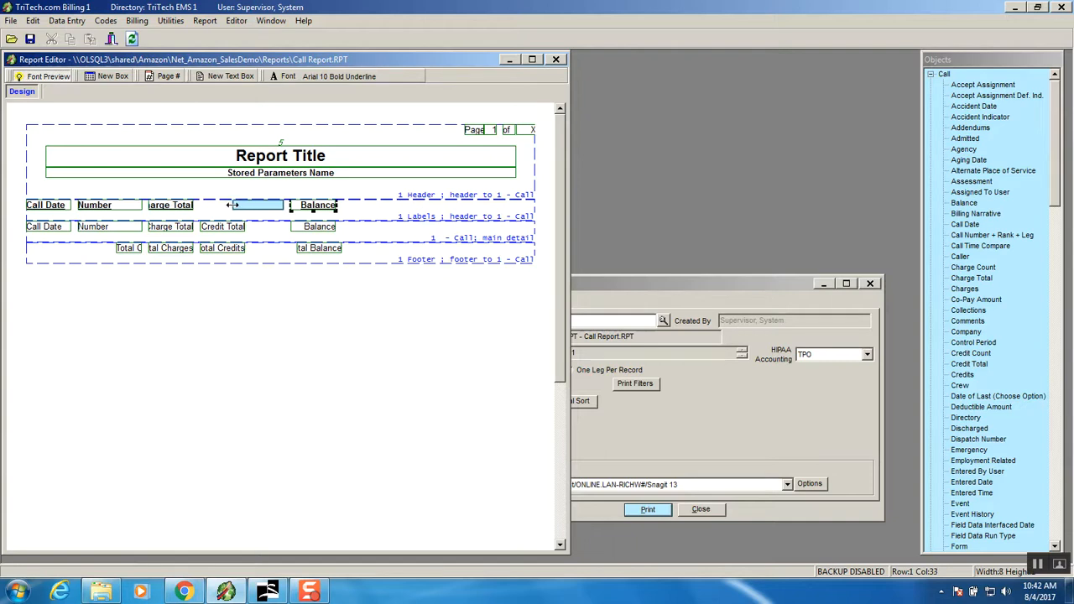
{"action": "left_click", "coordinate": [256, 205]}
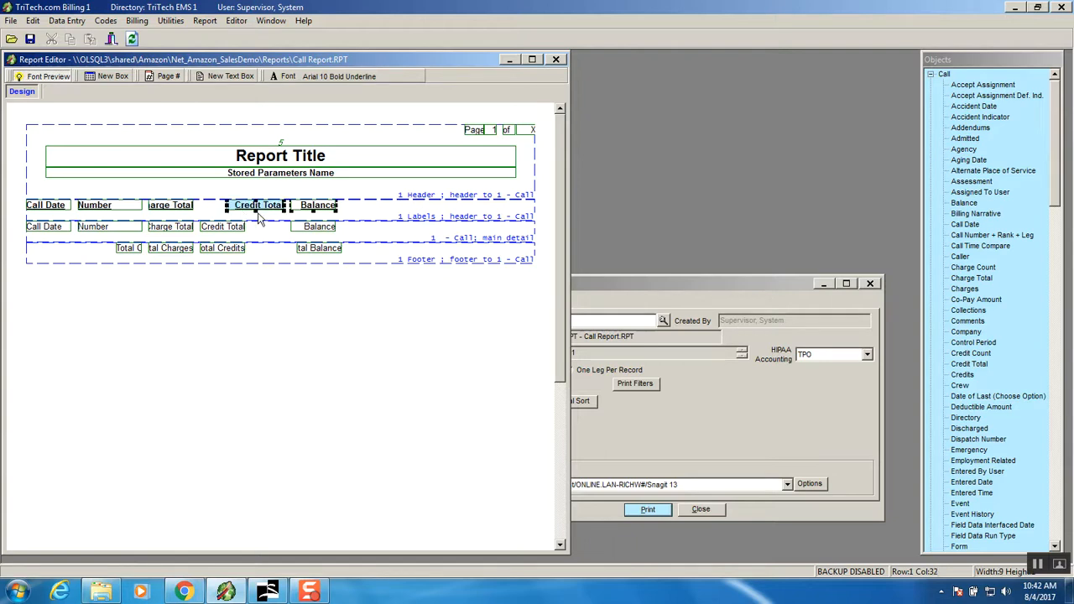
{"action": "left_click", "coordinate": [222, 226]}
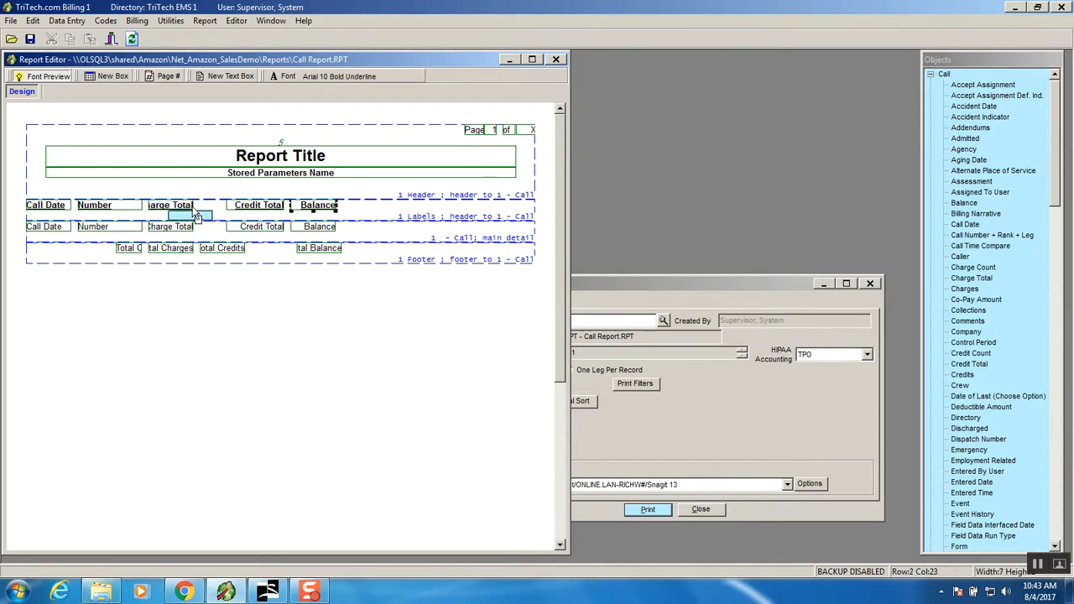
Align the Charge Total heading and value, and Total Credits under Credit Total.
{"action": "left_click", "coordinate": [180, 205]}
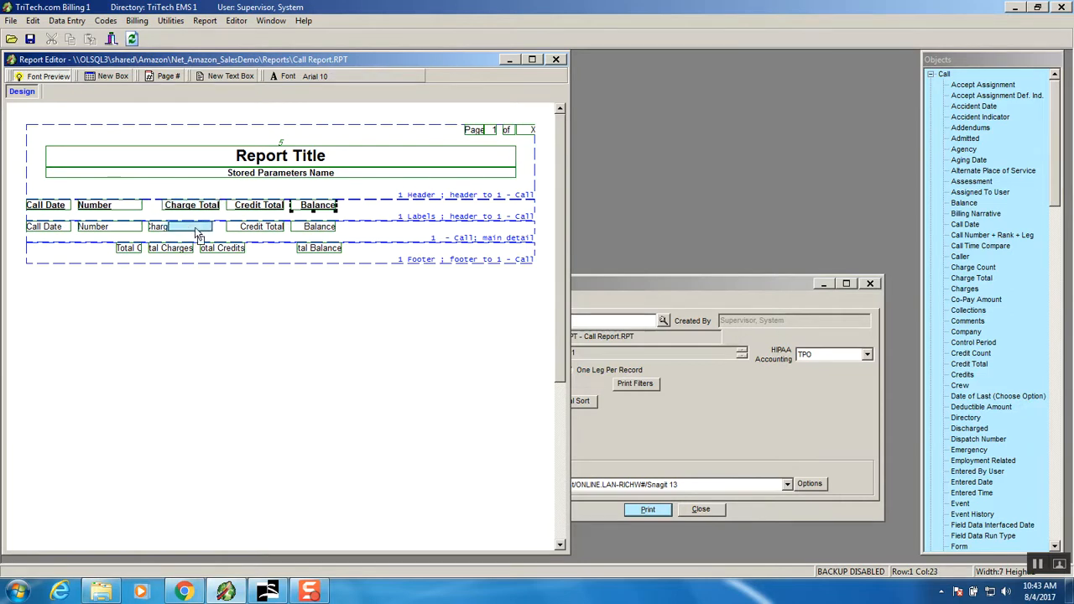
{"action": "left_click", "coordinate": [193, 227]}
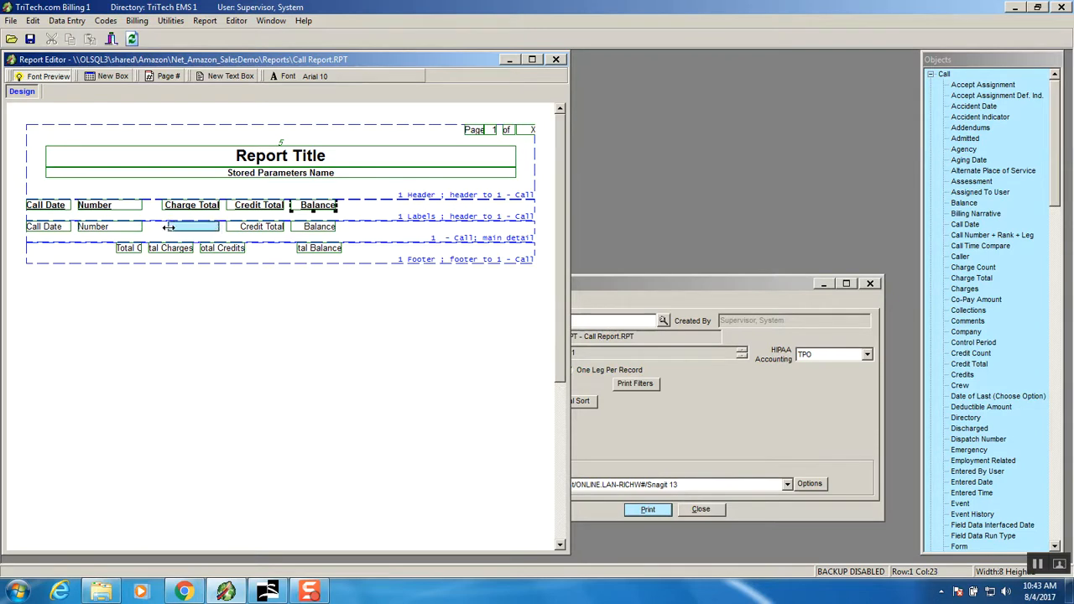
{"action": "left_click", "coordinate": [193, 227]}
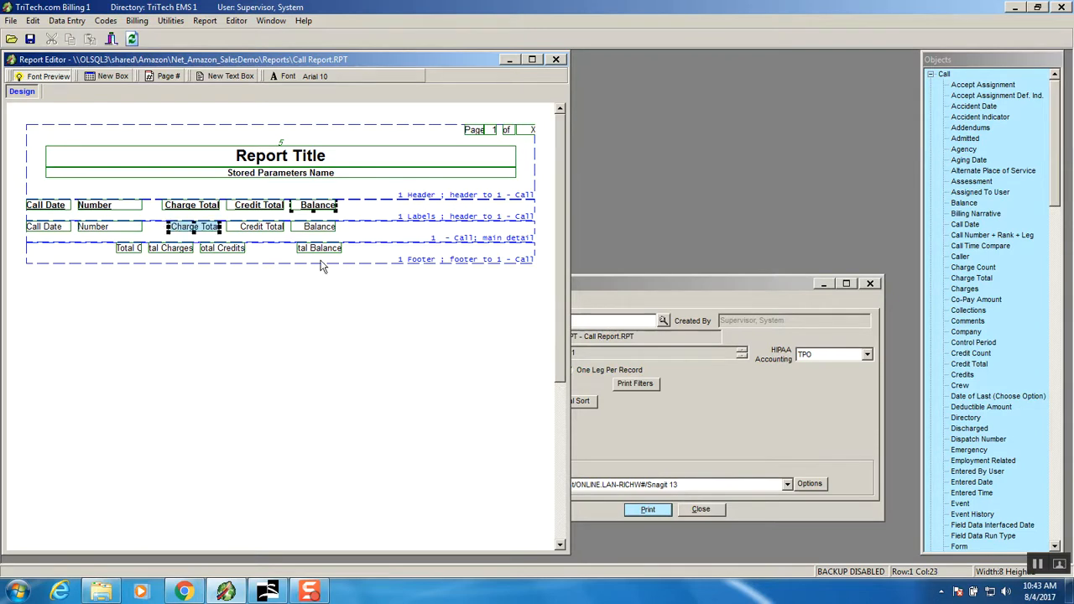
{"action": "left_click", "coordinate": [222, 247]}
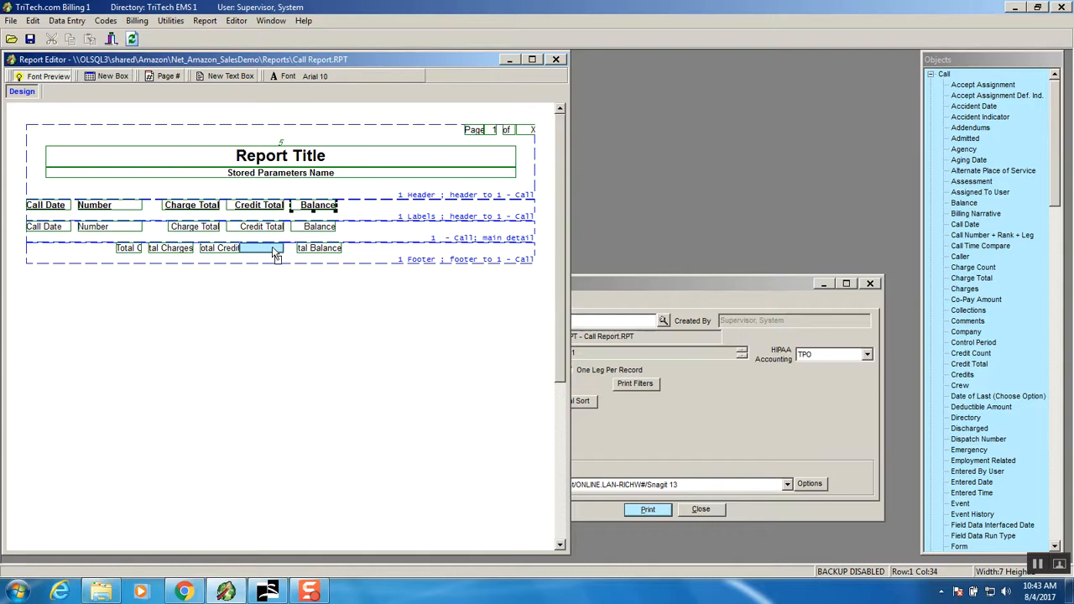
{"action": "left_click", "coordinate": [240, 248]}
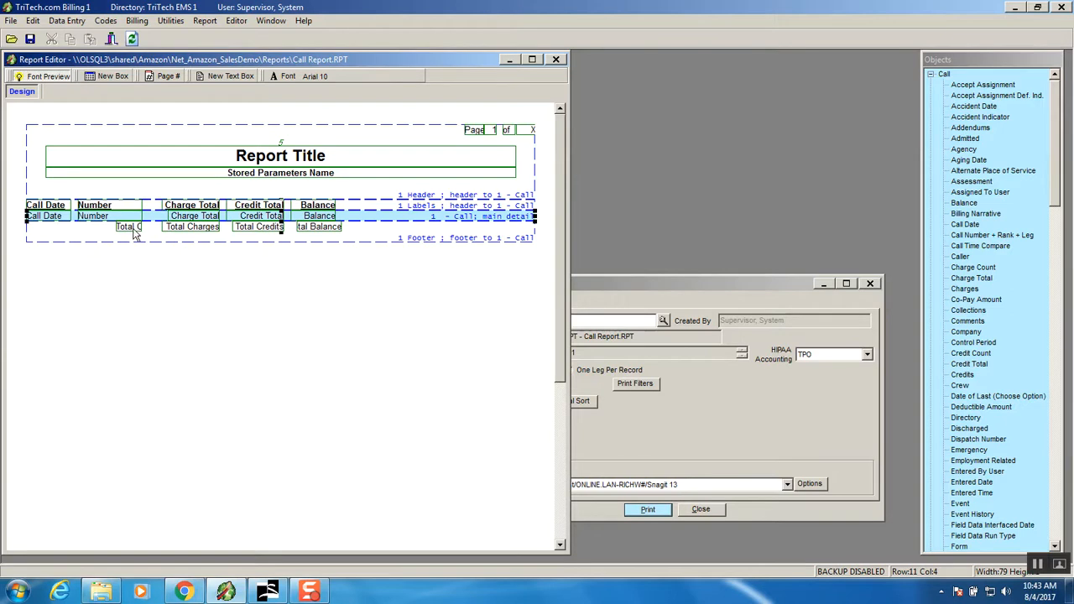
{"action": "mouse_move", "coordinate": [123, 120]}
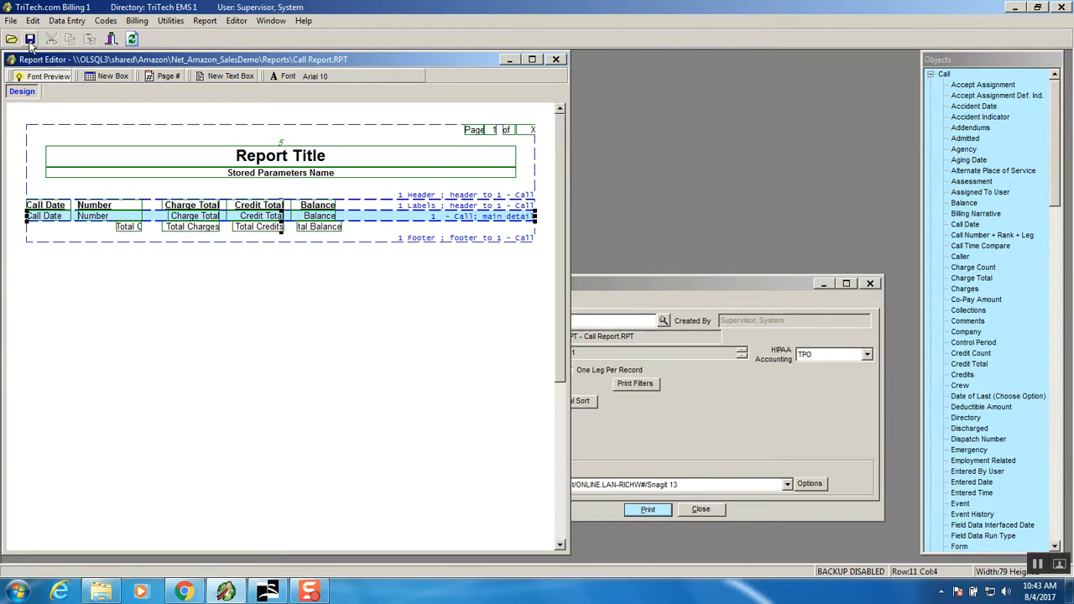
Overwrite the saved Call Report, preview the aligned 16-call, $13,545.44 report, and dismiss progress.
{"action": "left_click", "coordinate": [30, 39]}
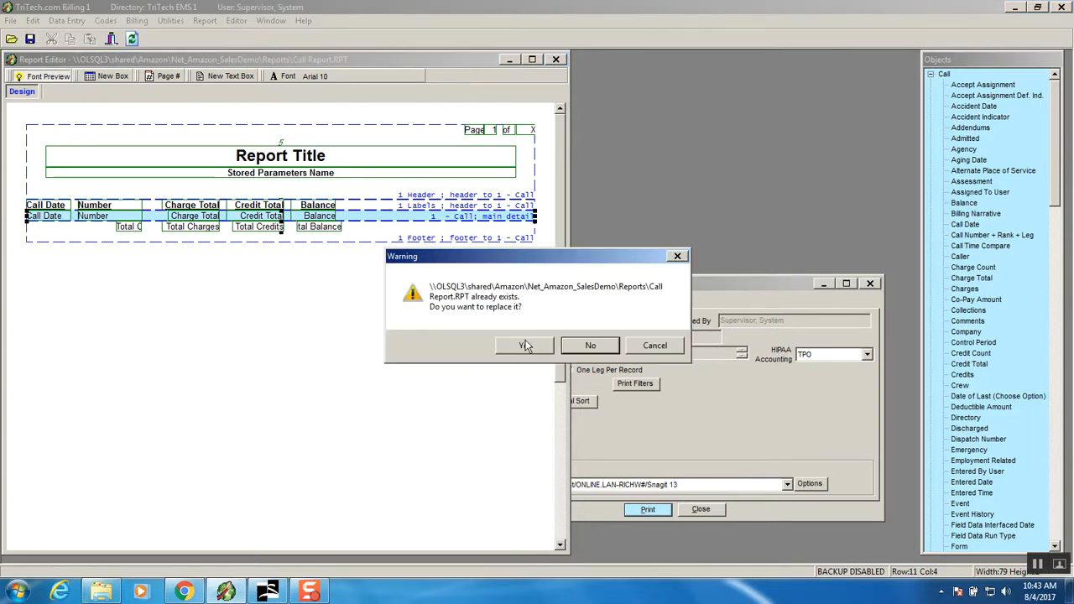
{"action": "left_click", "coordinate": [523, 345]}
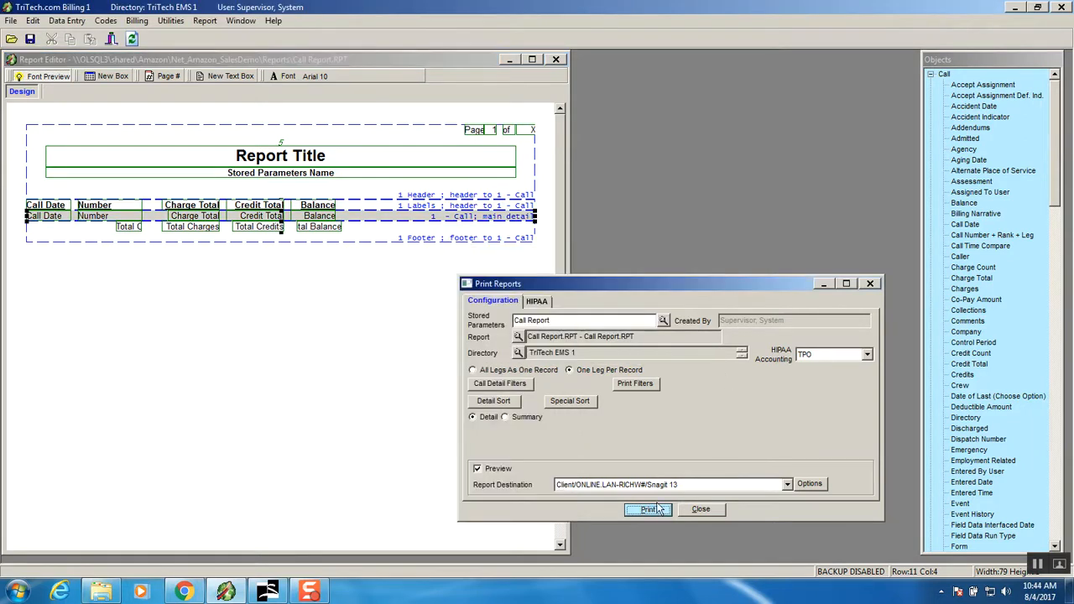
{"action": "left_click", "coordinate": [647, 509]}
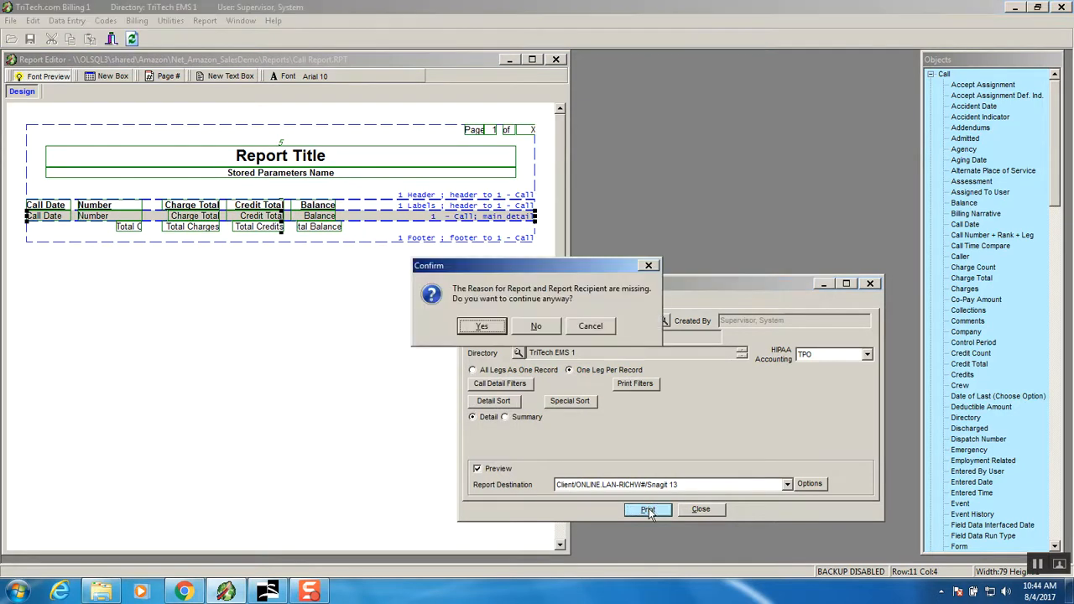
{"action": "left_click", "coordinate": [482, 325]}
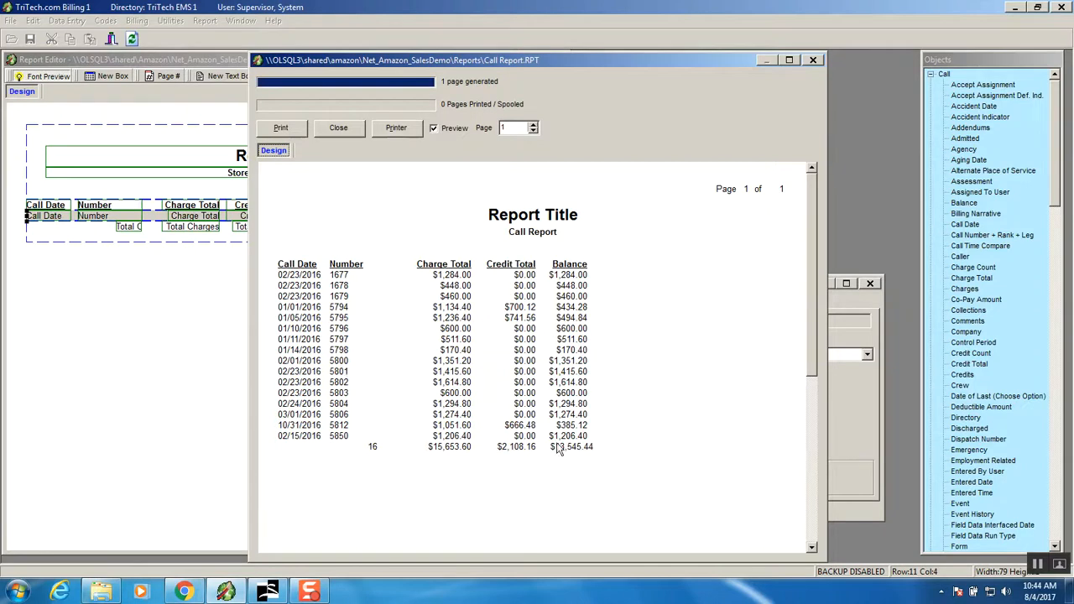
{"action": "mouse_move", "coordinate": [582, 453]}
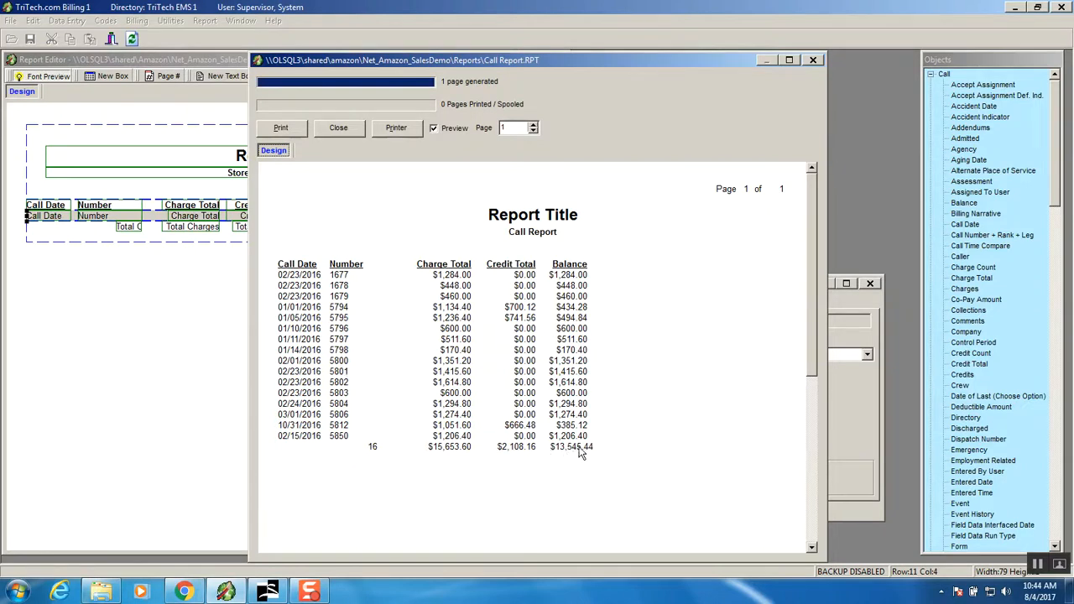
{"action": "mouse_move", "coordinate": [567, 452]}
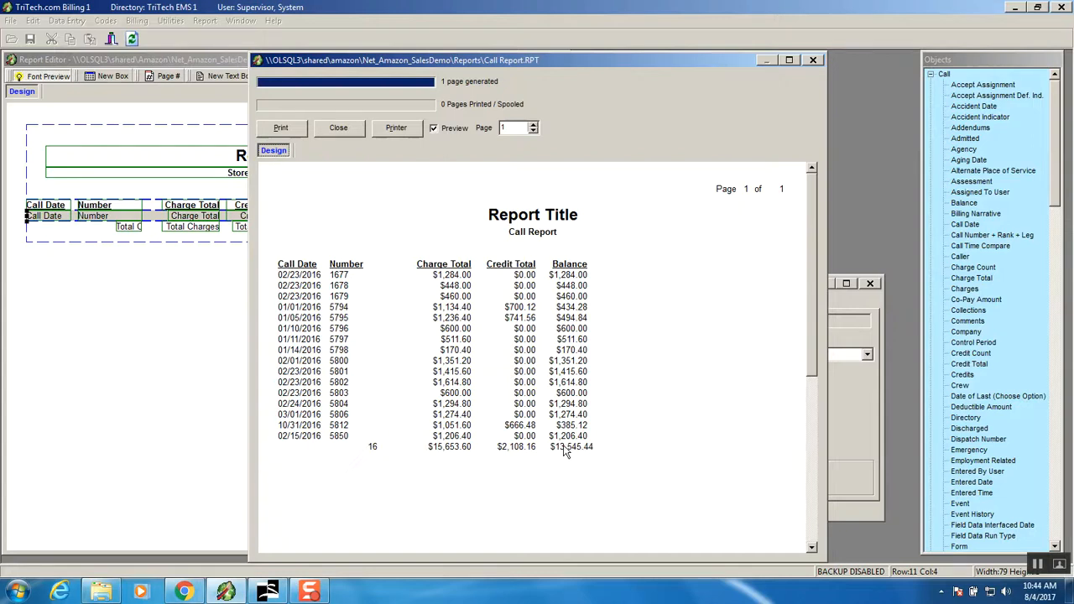
{"action": "mouse_move", "coordinate": [409, 210]}
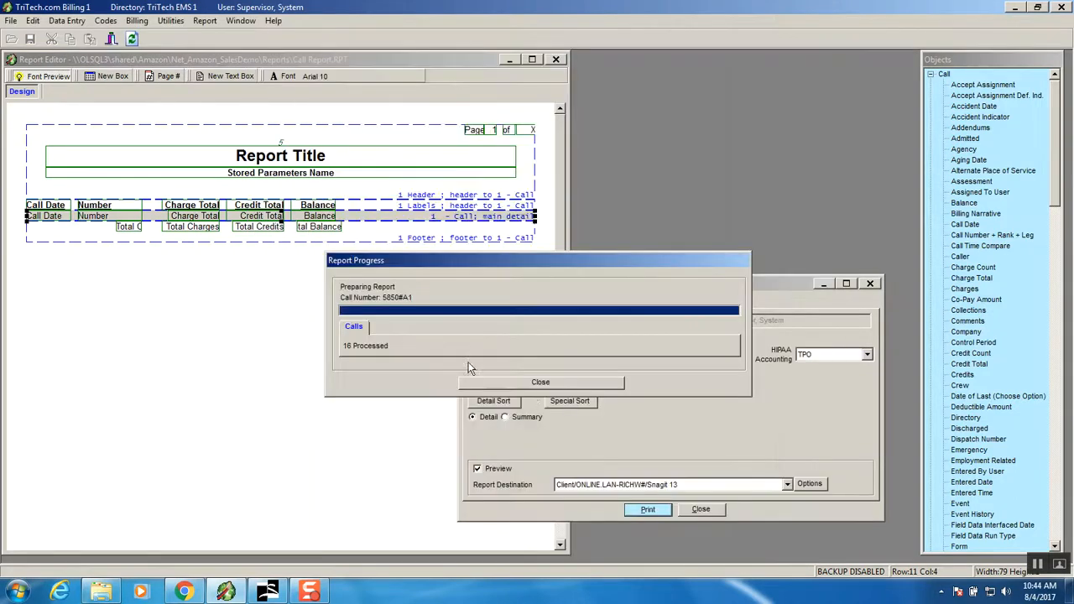
{"action": "left_click", "coordinate": [540, 382]}
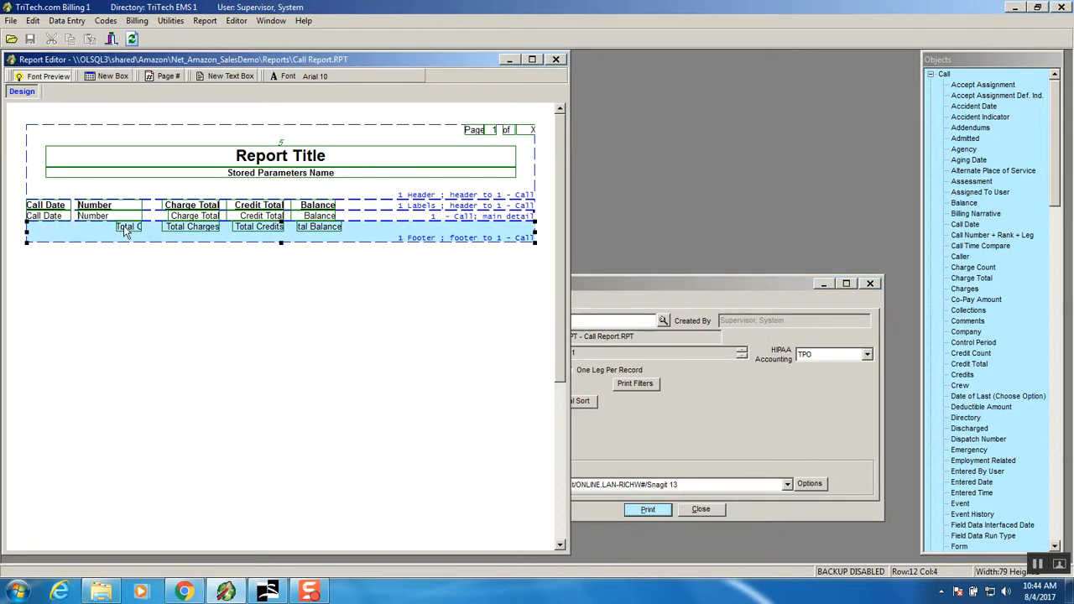
{"action": "mouse_move", "coordinate": [90, 231]}
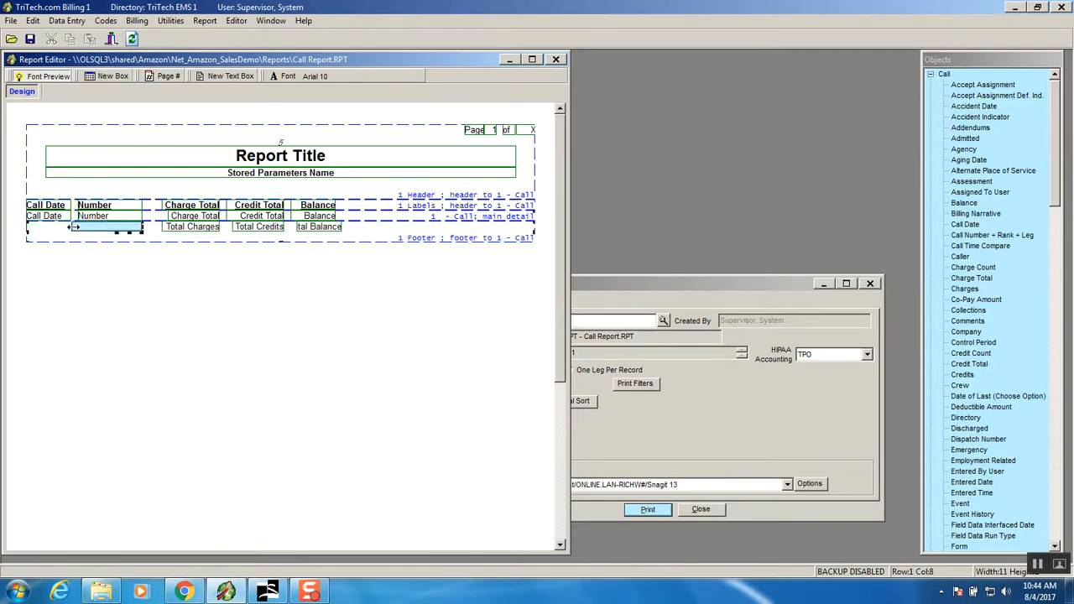
Prefix the Total Calls footer count with a literal 'Totals:' label, then save the report.
{"action": "double_click", "coordinate": [93, 227]}
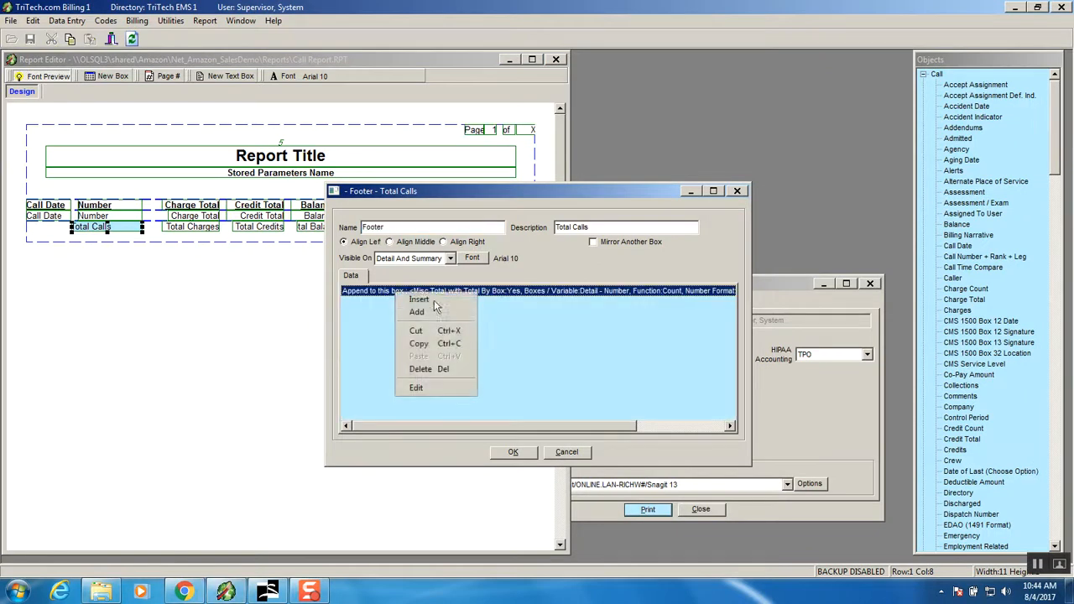
{"action": "left_click", "coordinate": [419, 299]}
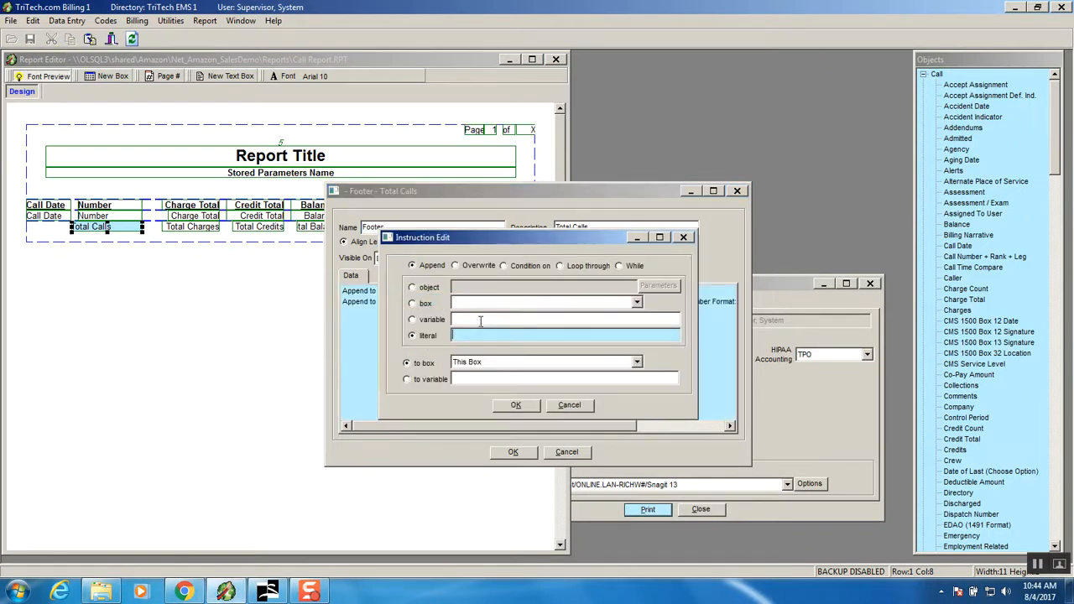
{"action": "type", "text": "1"}
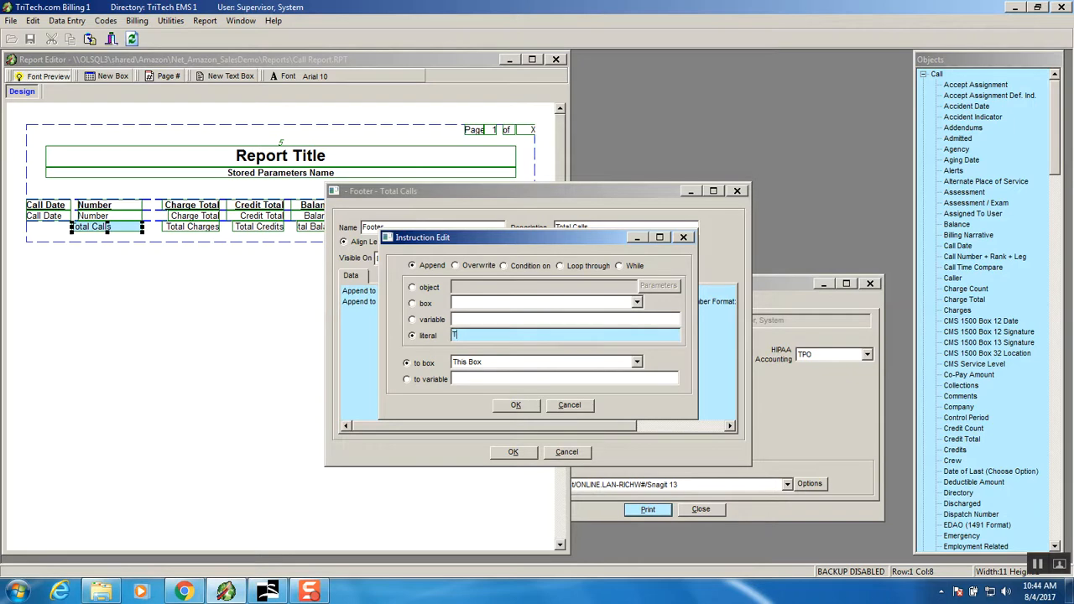
{"action": "type", "text": "otals:"}
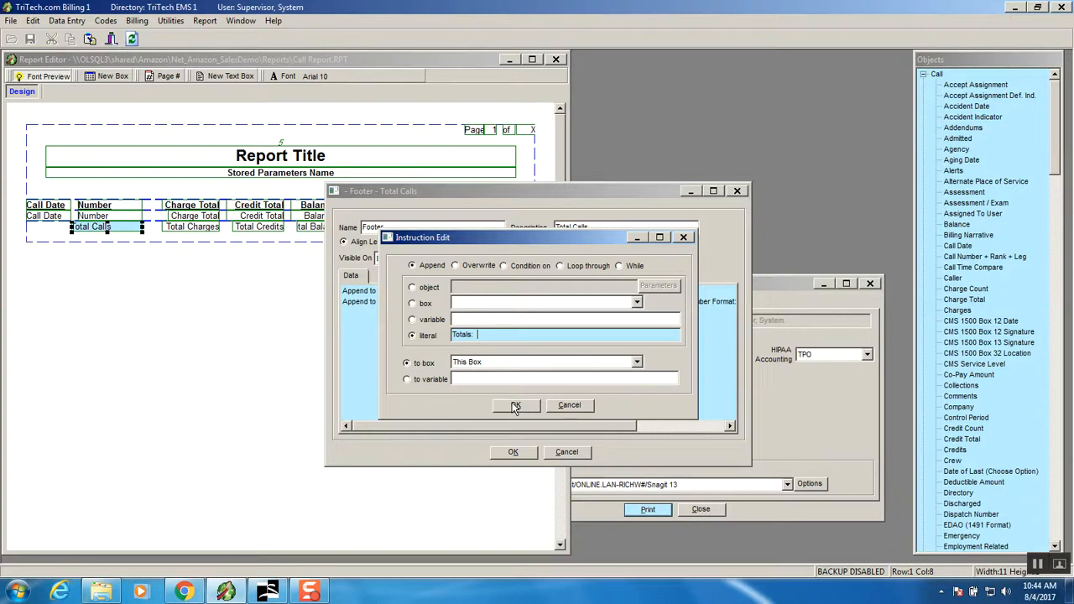
{"action": "left_click", "coordinate": [515, 405]}
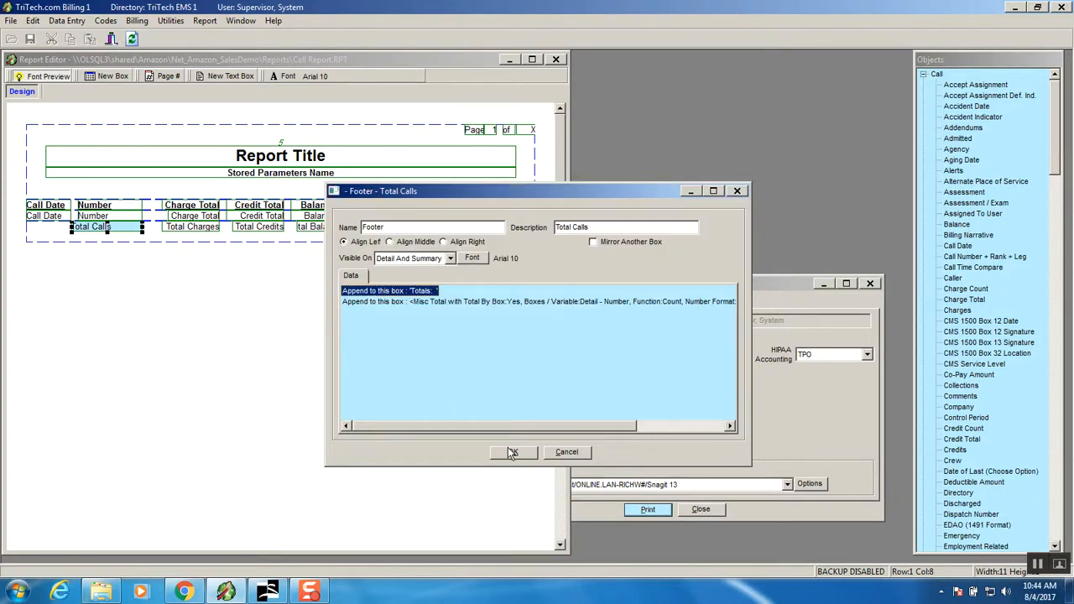
{"action": "left_click", "coordinate": [513, 451]}
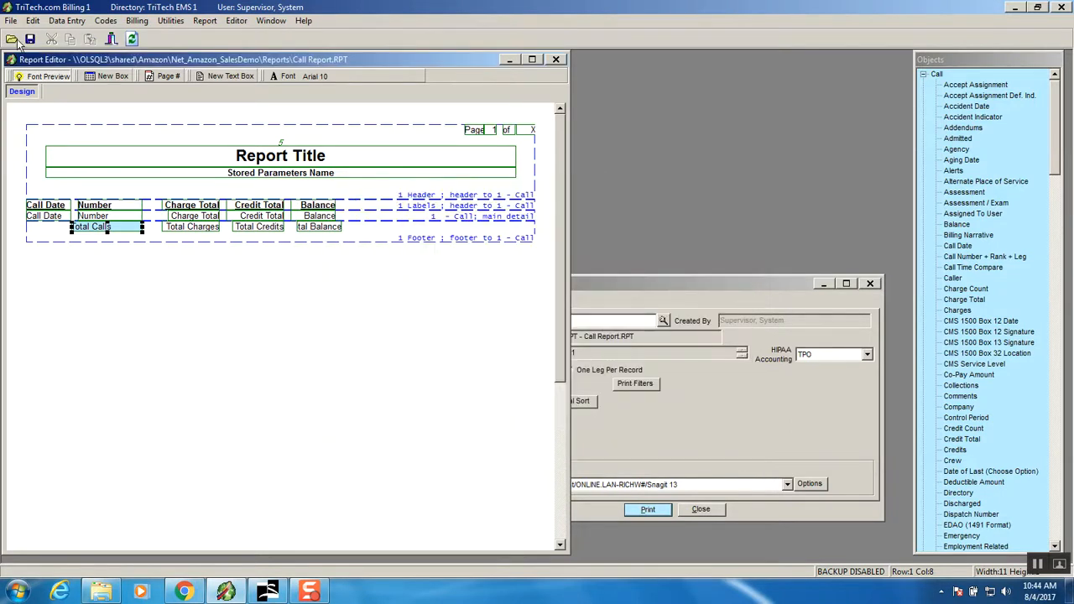
{"action": "left_click", "coordinate": [318, 226]}
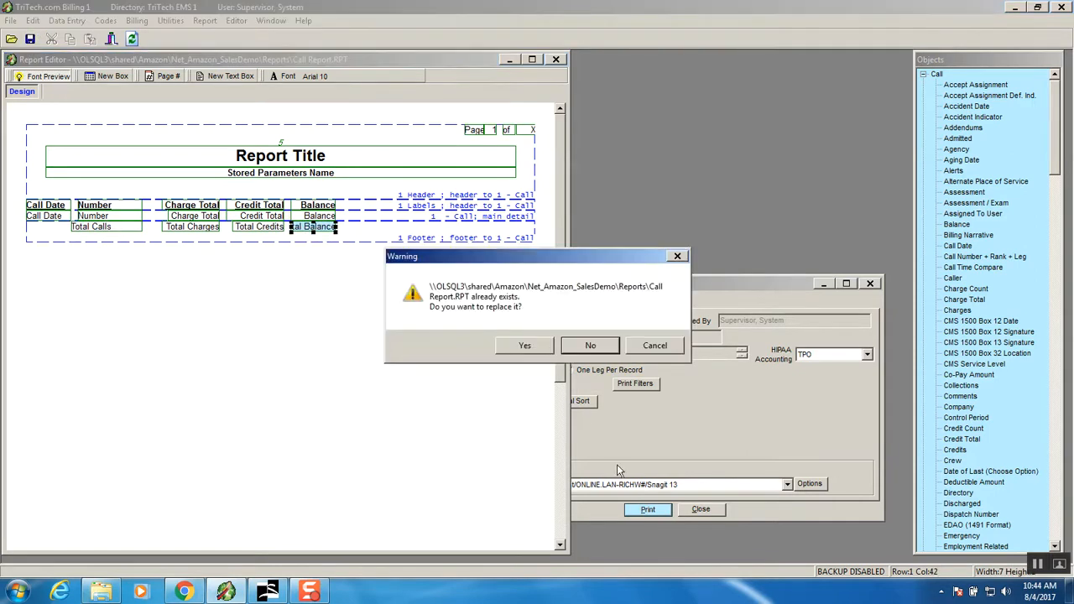
Replace the report file, preview the footer showing 'Totals: 16', then close preview and progress windows.
{"action": "left_click", "coordinate": [525, 345]}
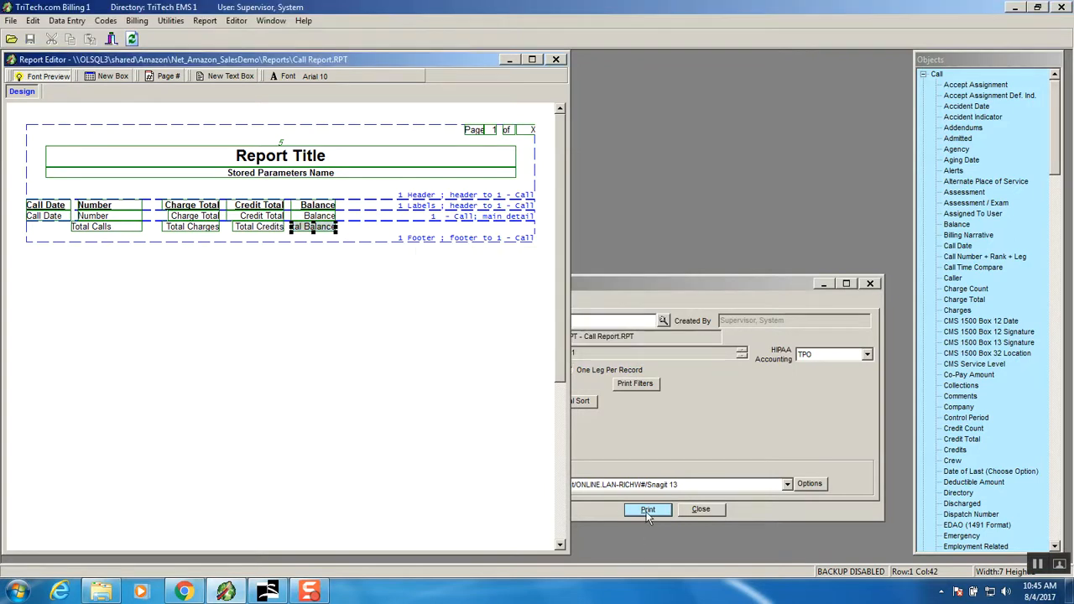
{"action": "left_click", "coordinate": [647, 509]}
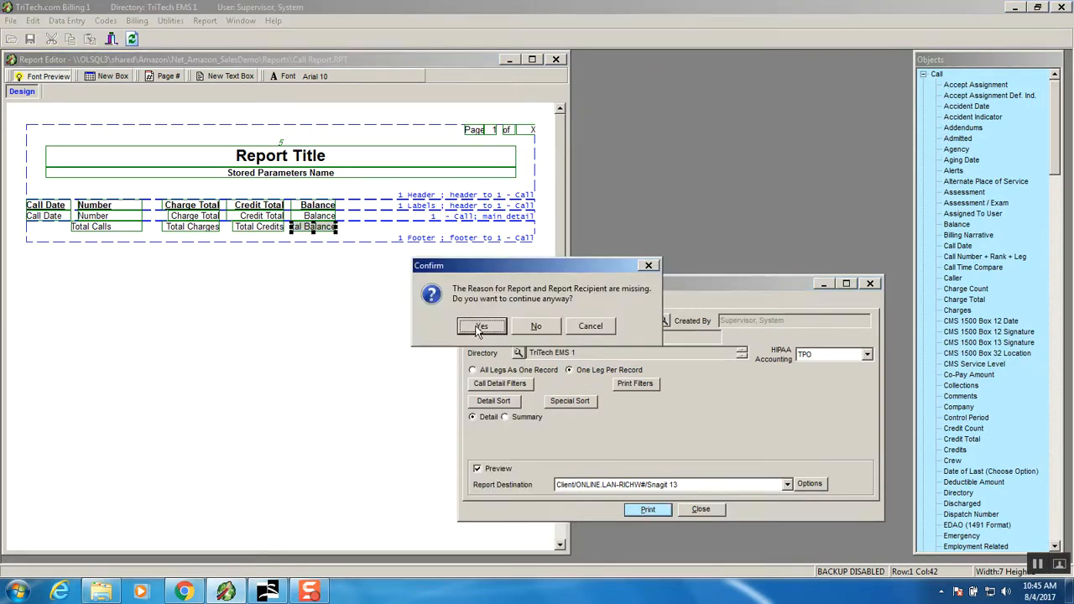
{"action": "left_click", "coordinate": [480, 326]}
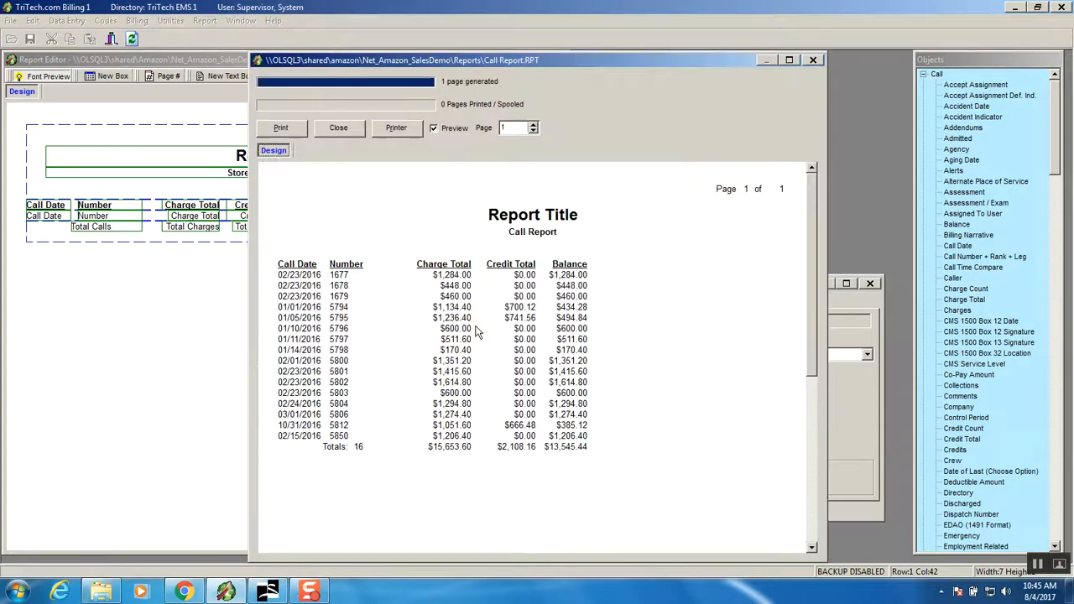
{"action": "mouse_move", "coordinate": [346, 501]}
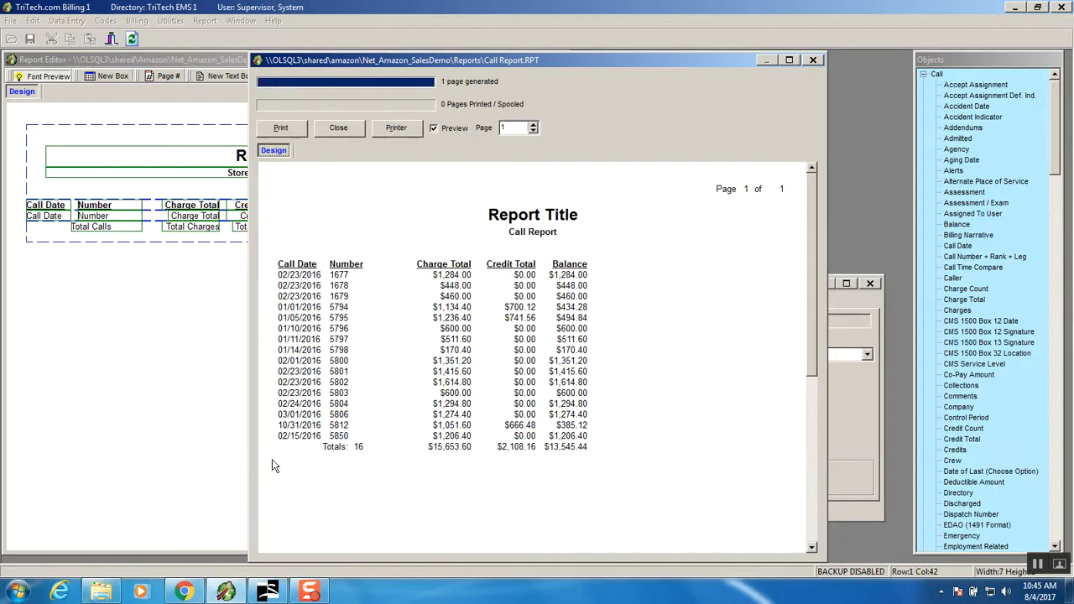
{"action": "mouse_move", "coordinate": [272, 463]}
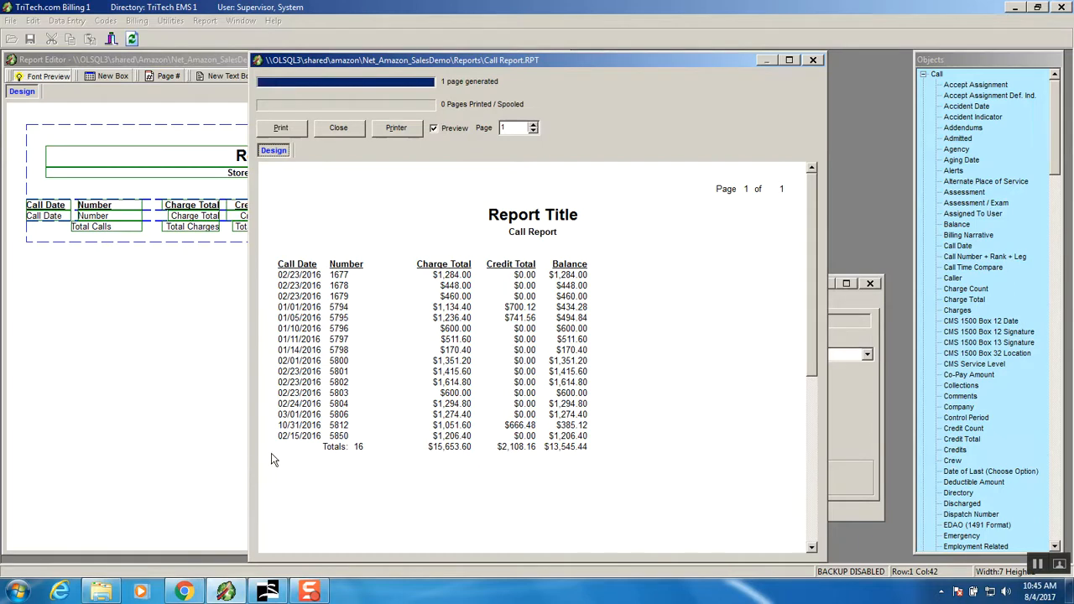
{"action": "mouse_move", "coordinate": [341, 117]}
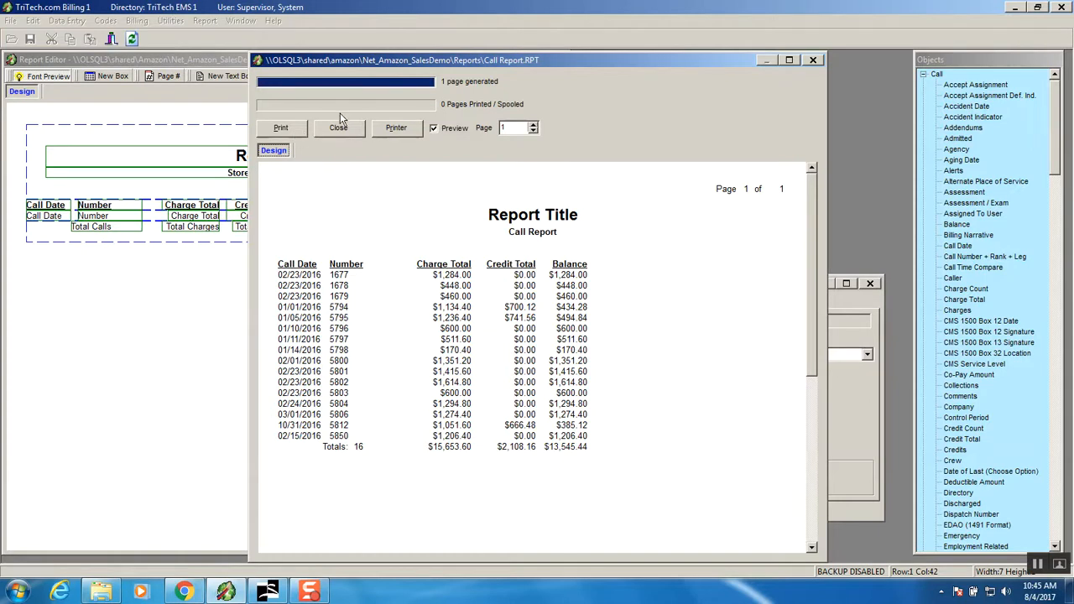
{"action": "left_click", "coordinate": [339, 128]}
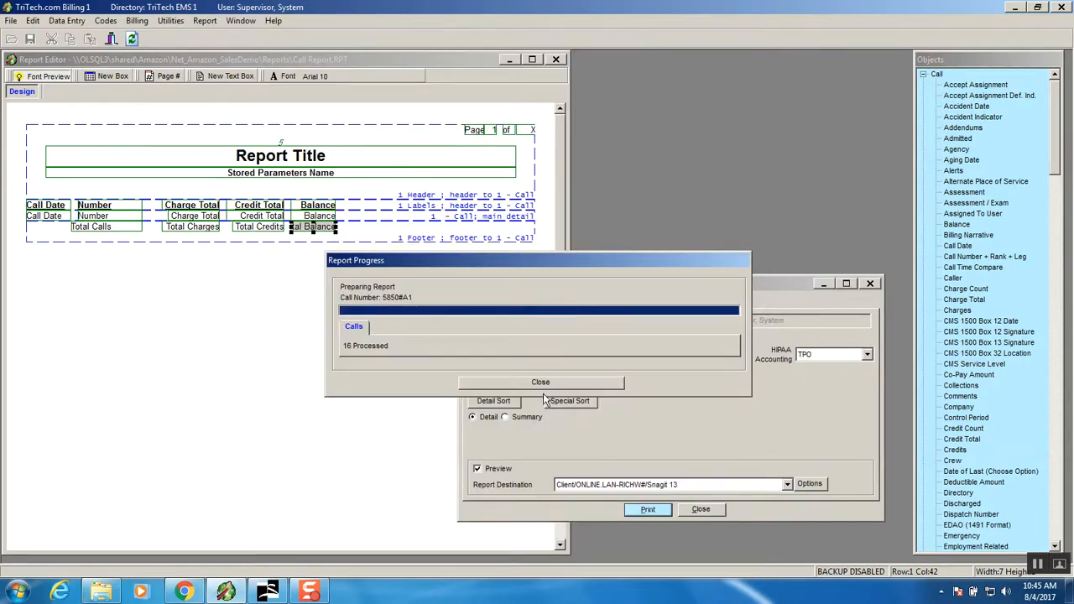
{"action": "left_click", "coordinate": [540, 382]}
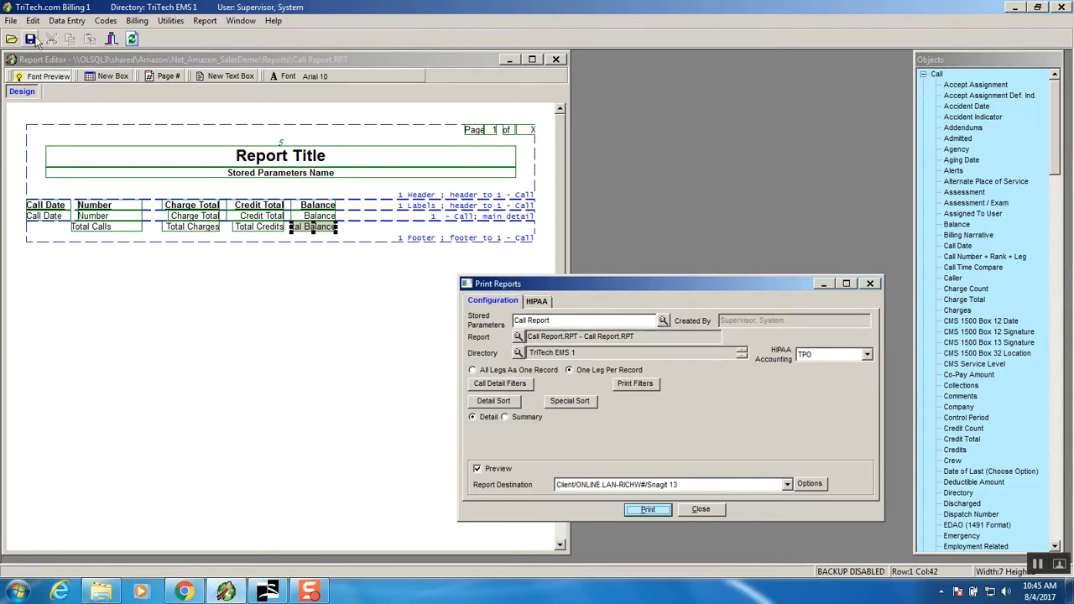
Store the current print configuration and filters as parameters named 'Call Report'.
{"action": "left_click", "coordinate": [11, 20]}
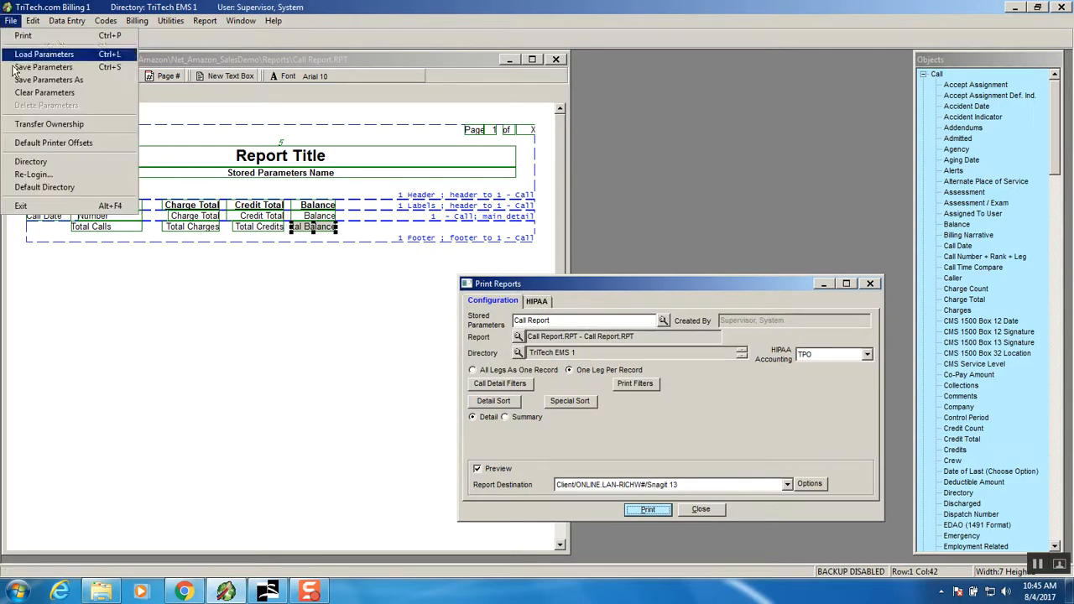
{"action": "mouse_move", "coordinate": [47, 79]}
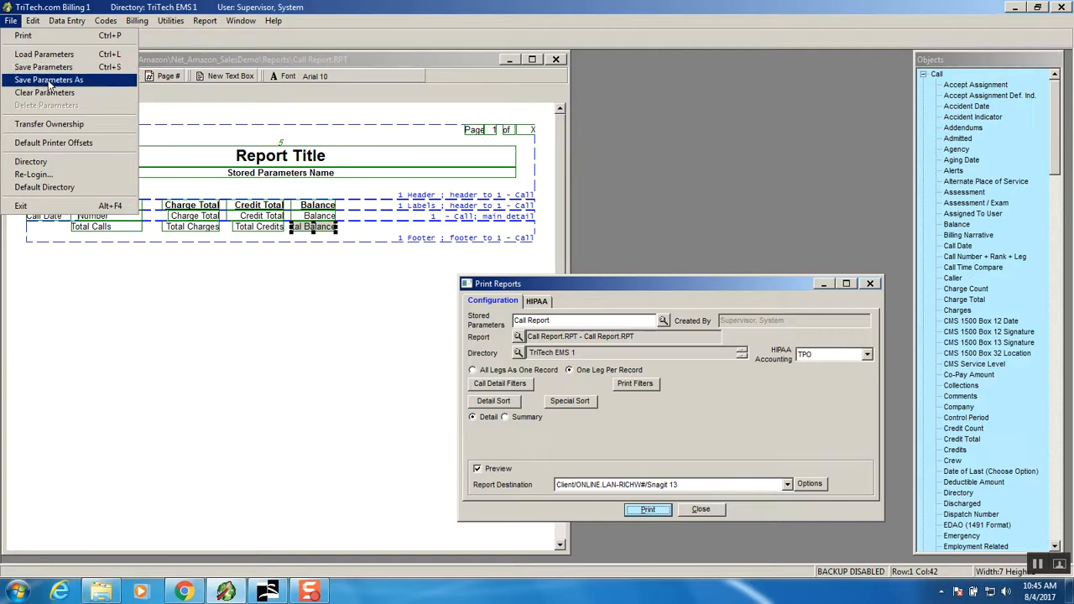
{"action": "left_click", "coordinate": [48, 79]}
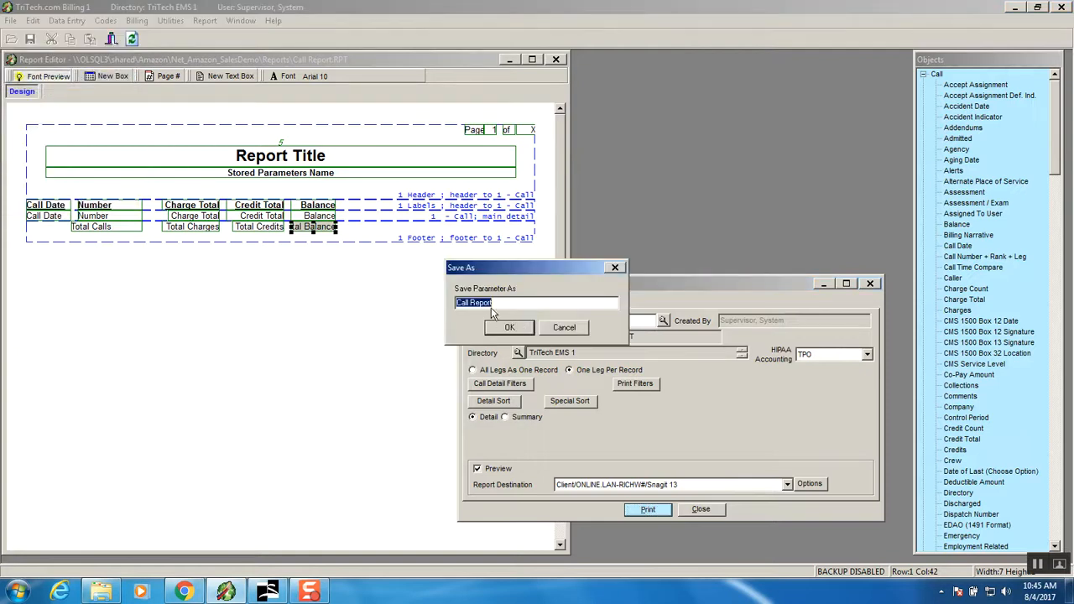
{"action": "left_click", "coordinate": [509, 327]}
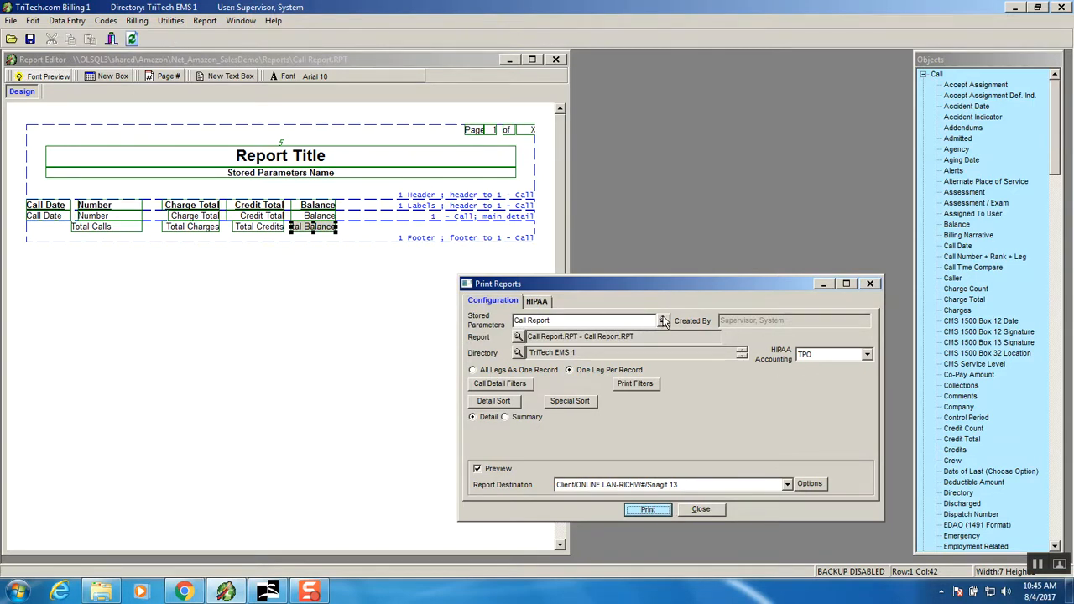
{"action": "left_click", "coordinate": [664, 321]}
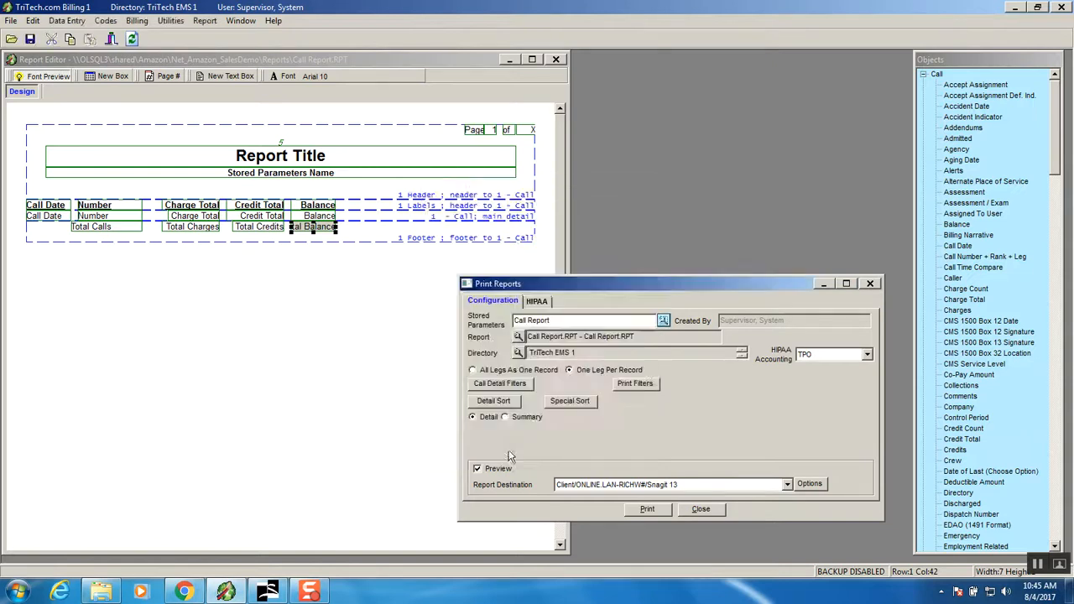
{"action": "mouse_move", "coordinate": [663, 207]}
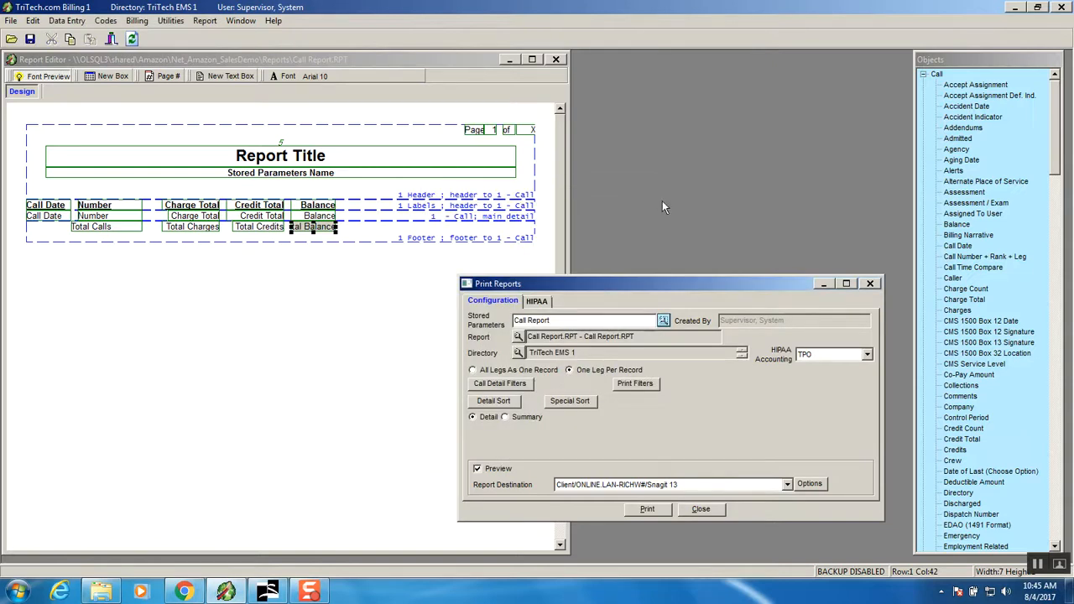